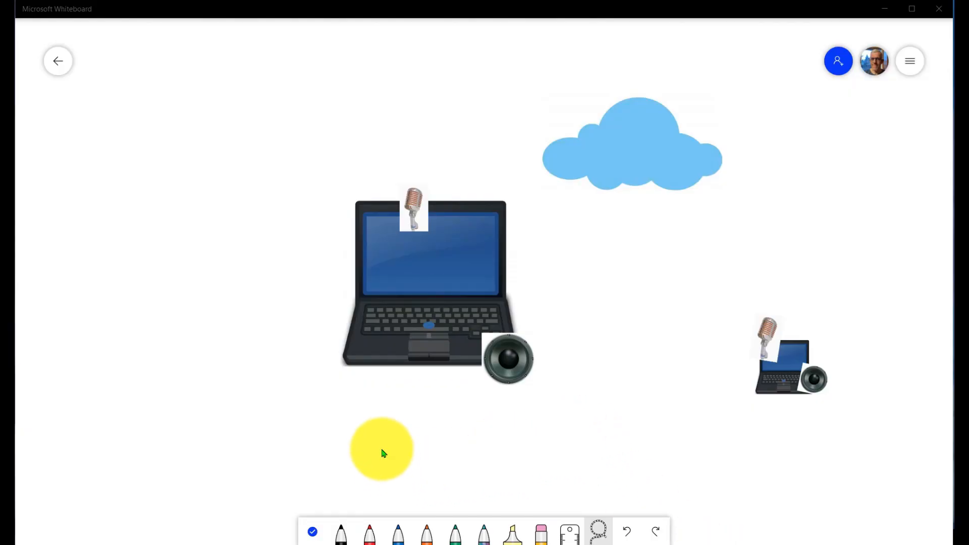
- Ink black arrows at the microphone and speaker, plus sound waves beside the microphone
{"action": "left_click_drag", "start_coordinate": [382, 449], "coordinate": [392, 381]}
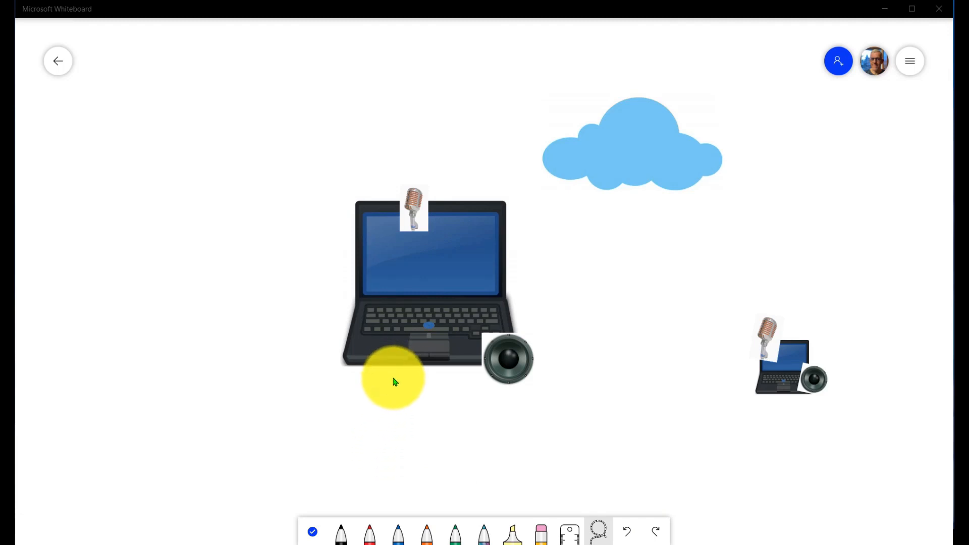
{"action": "left_click_drag", "start_coordinate": [396, 380], "coordinate": [364, 483]}
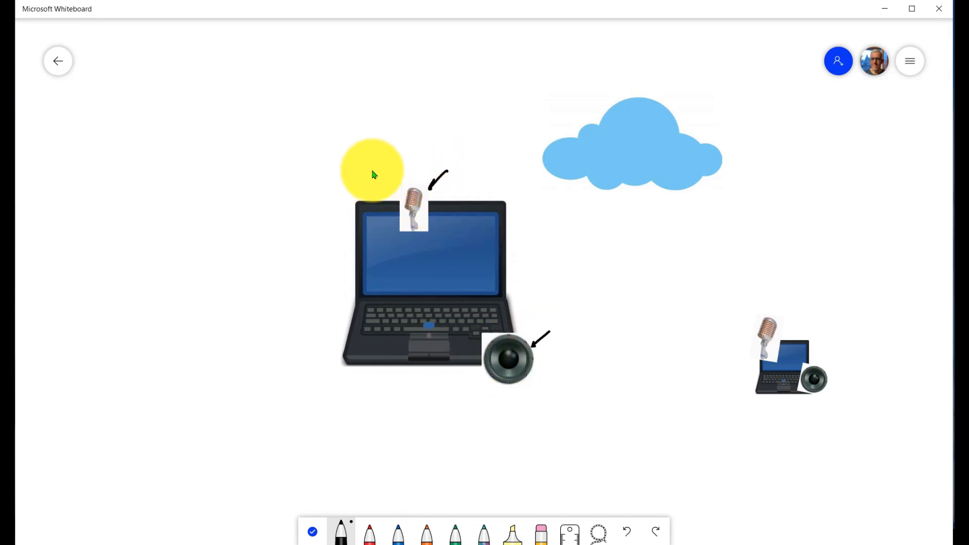
{"action": "left_click_drag", "start_coordinate": [370, 169], "coordinate": [390, 194]}
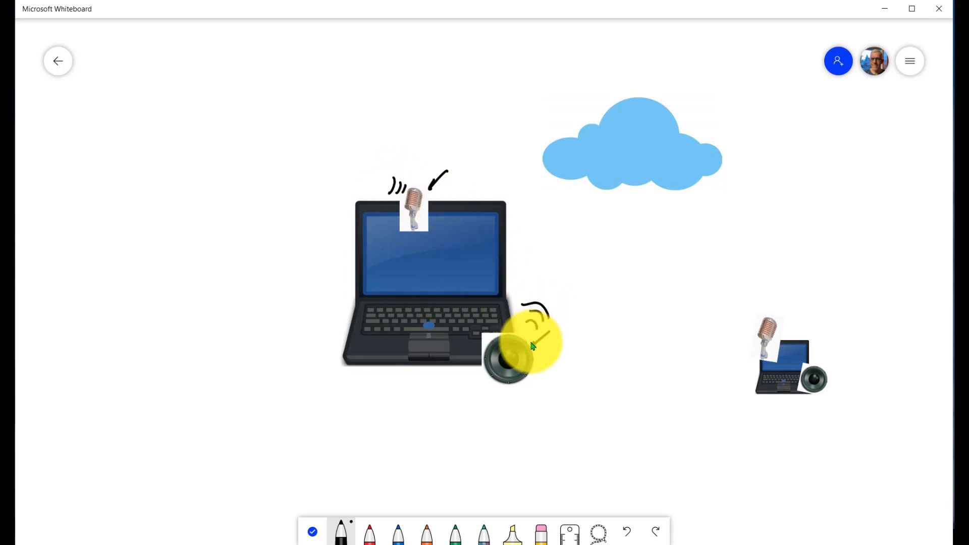
- Draw black sound-wave arcs above the speaker on the large laptop
{"action": "left_click_drag", "start_coordinate": [532, 343], "coordinate": [485, 242]}
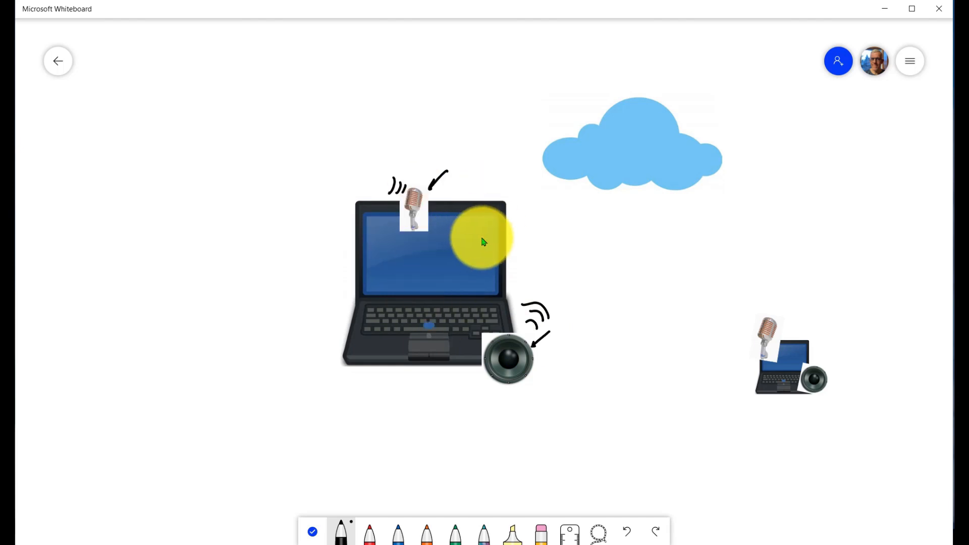
{"action": "left_click_drag", "start_coordinate": [482, 241], "coordinate": [460, 285]}
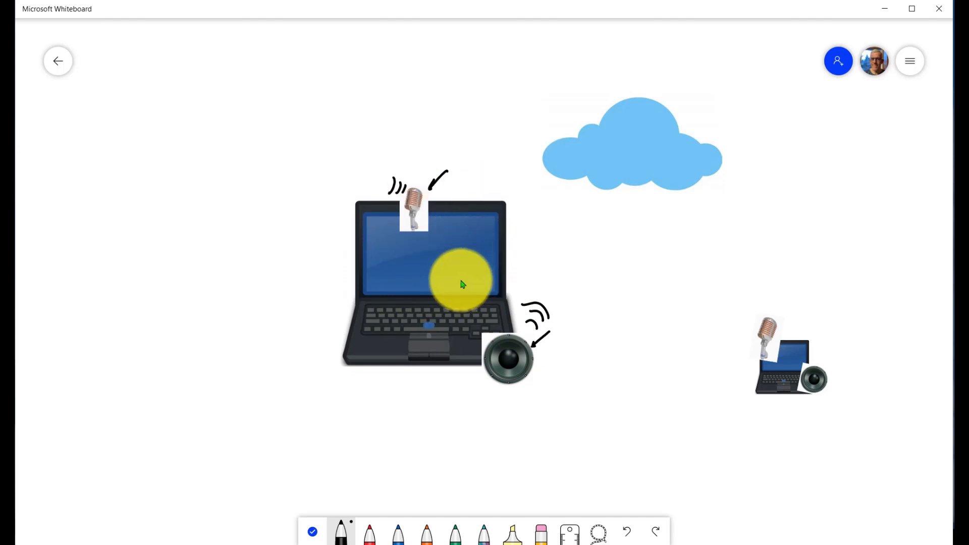
{"action": "left_click_drag", "start_coordinate": [463, 282], "coordinate": [442, 291]}
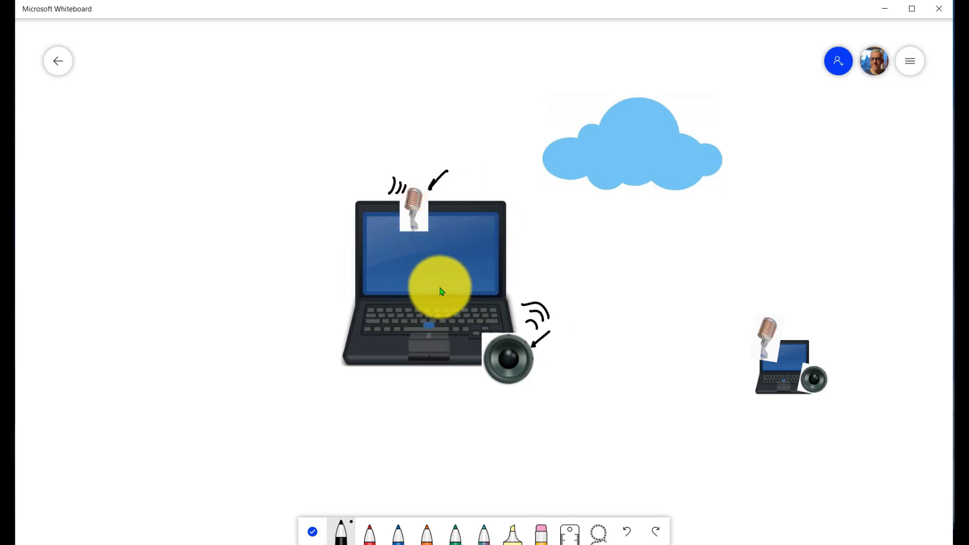
{"action": "left_click_drag", "start_coordinate": [442, 288], "coordinate": [433, 311]}
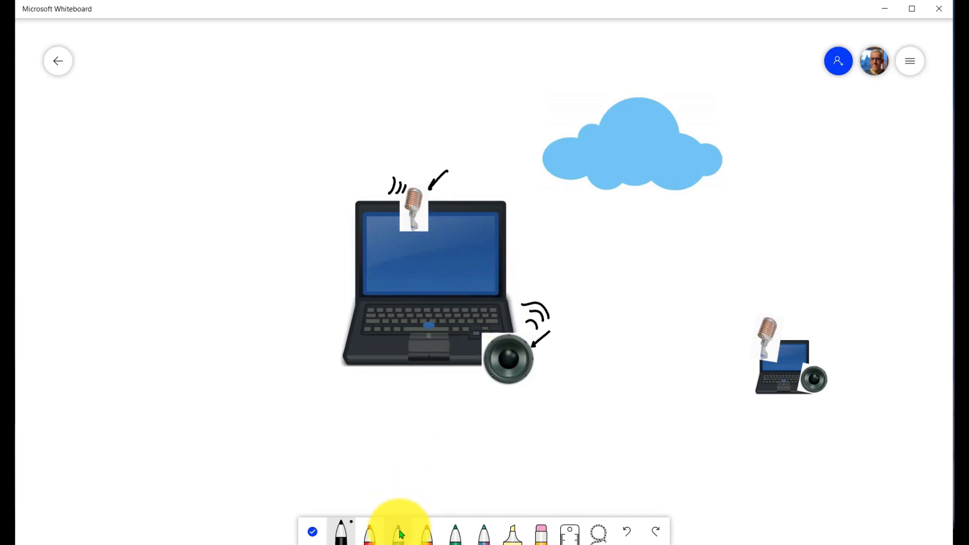
- With blue ink, draw arcs from the speaker across the laptop screen up to the microphone
{"action": "left_click", "coordinate": [397, 533]}
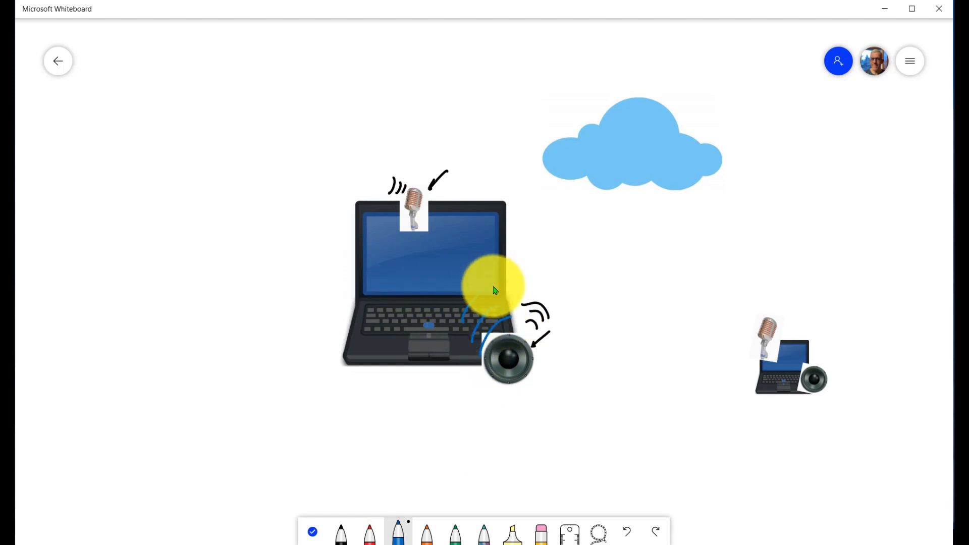
{"action": "left_click_drag", "start_coordinate": [494, 287], "coordinate": [430, 282]}
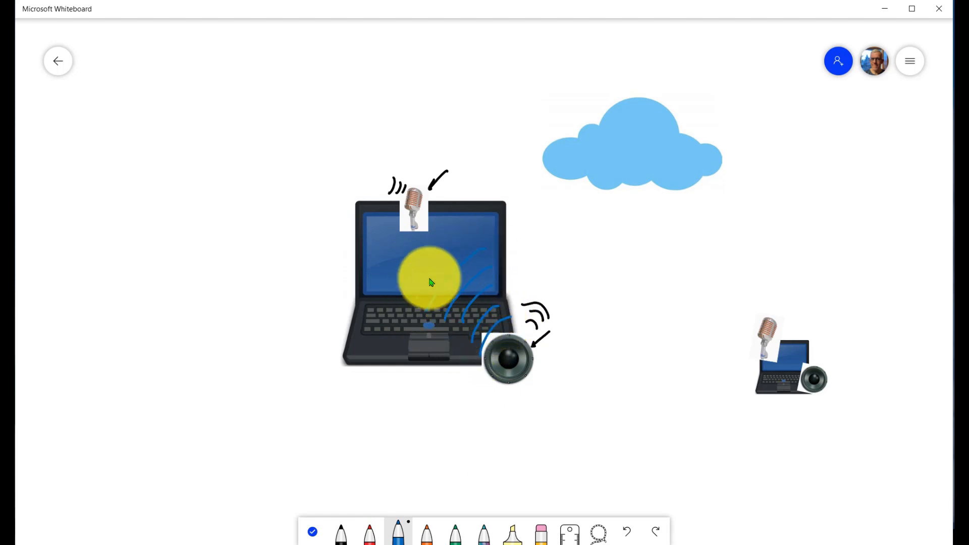
{"action": "left_click_drag", "start_coordinate": [430, 281], "coordinate": [408, 186]}
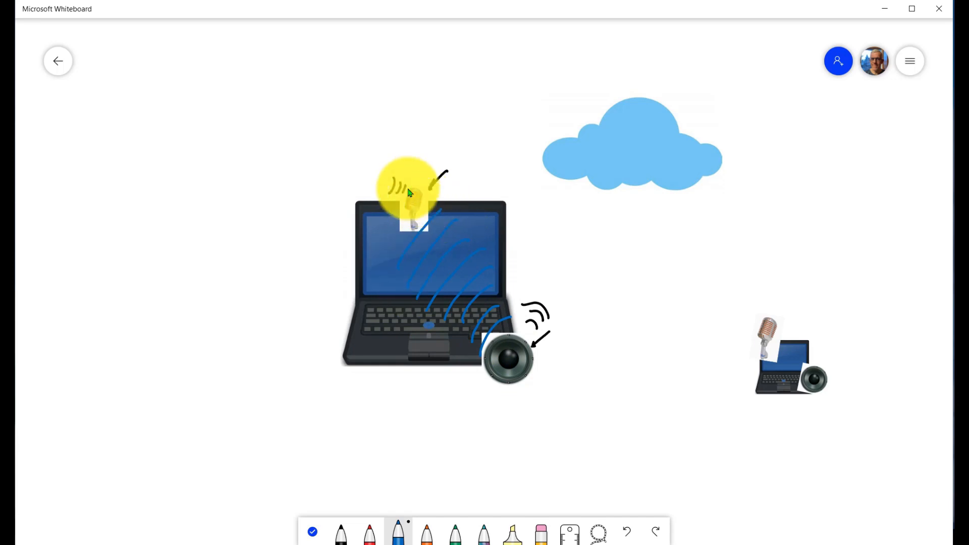
{"action": "left_click_drag", "start_coordinate": [408, 192], "coordinate": [448, 285]}
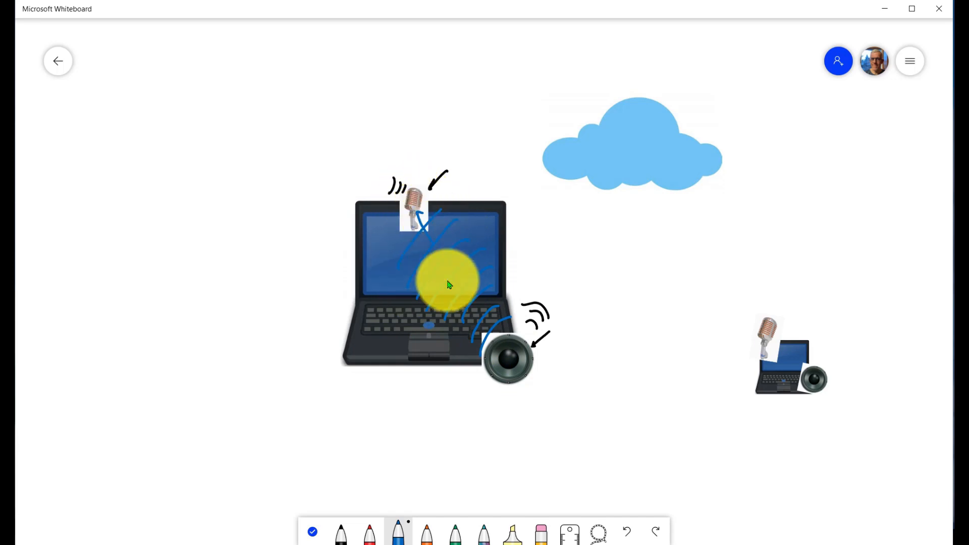
{"action": "left_click_drag", "start_coordinate": [450, 285], "coordinate": [451, 238]}
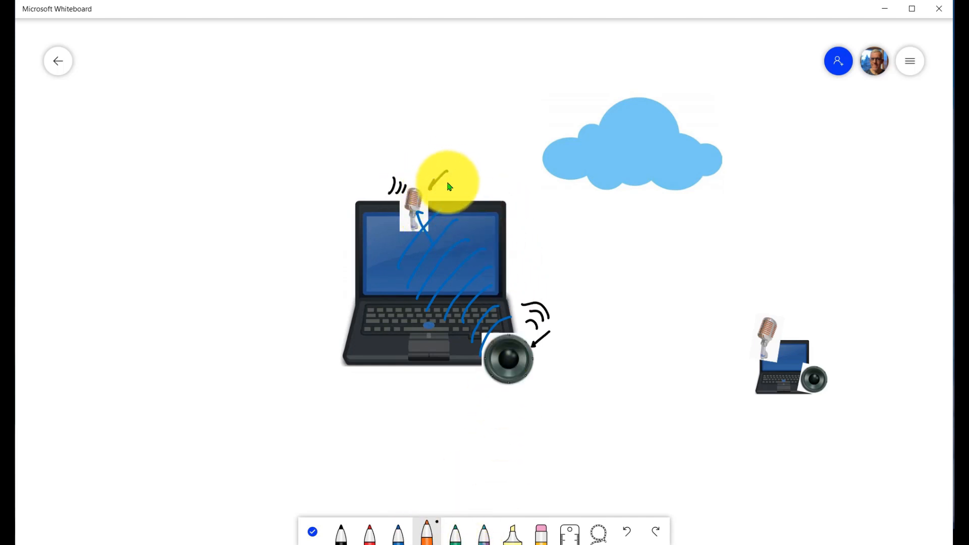
- Draw an orange cable looping from microphone to speaker and back, with an arrowhead at the mic
{"action": "left_click_drag", "start_coordinate": [442, 179], "coordinate": [501, 364]}
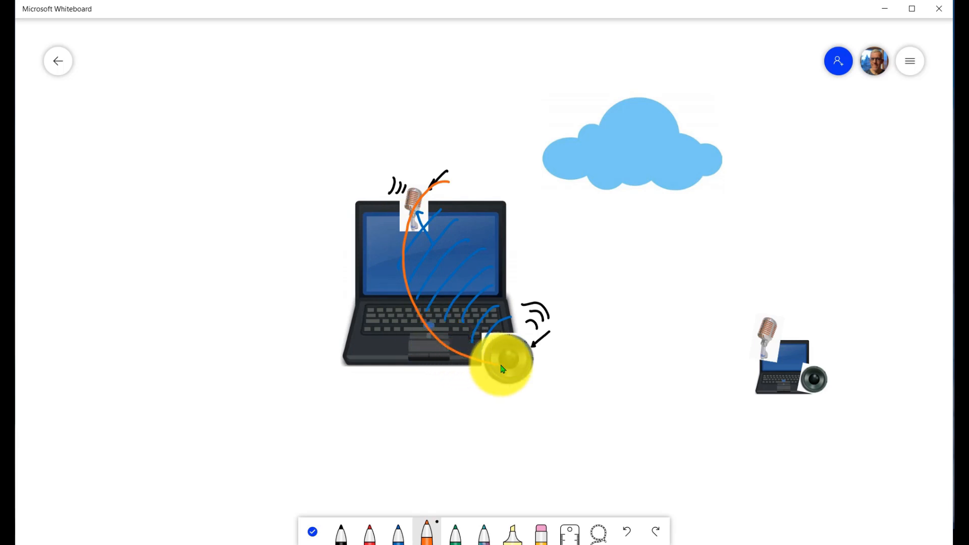
{"action": "left_click_drag", "start_coordinate": [500, 368], "coordinate": [451, 192]}
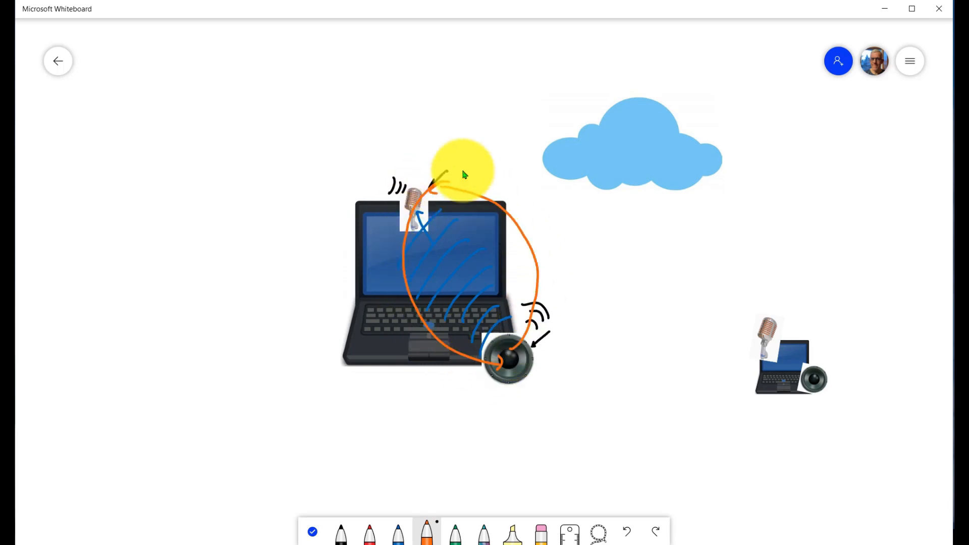
{"action": "left_click_drag", "start_coordinate": [463, 163], "coordinate": [464, 191]}
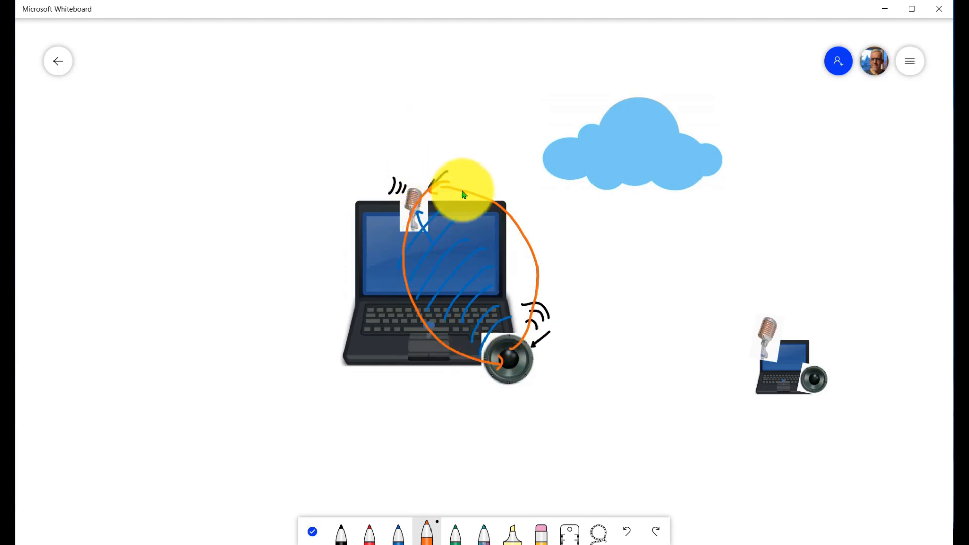
{"action": "left_click_drag", "start_coordinate": [463, 195], "coordinate": [431, 289]}
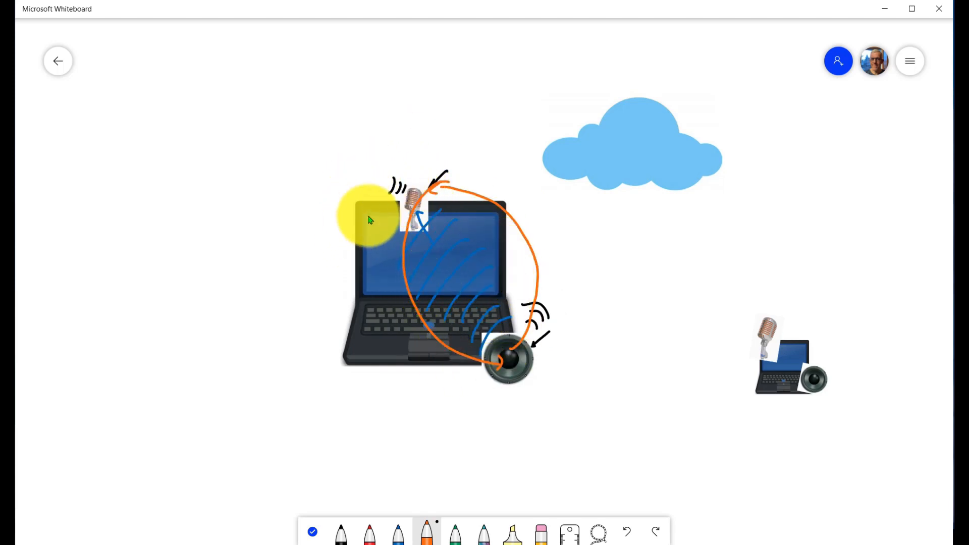
- Run an orange cable from the laptop through the cloud to the small laptop, with an arrow at the mic
{"action": "left_click_drag", "start_coordinate": [367, 219], "coordinate": [411, 210]}
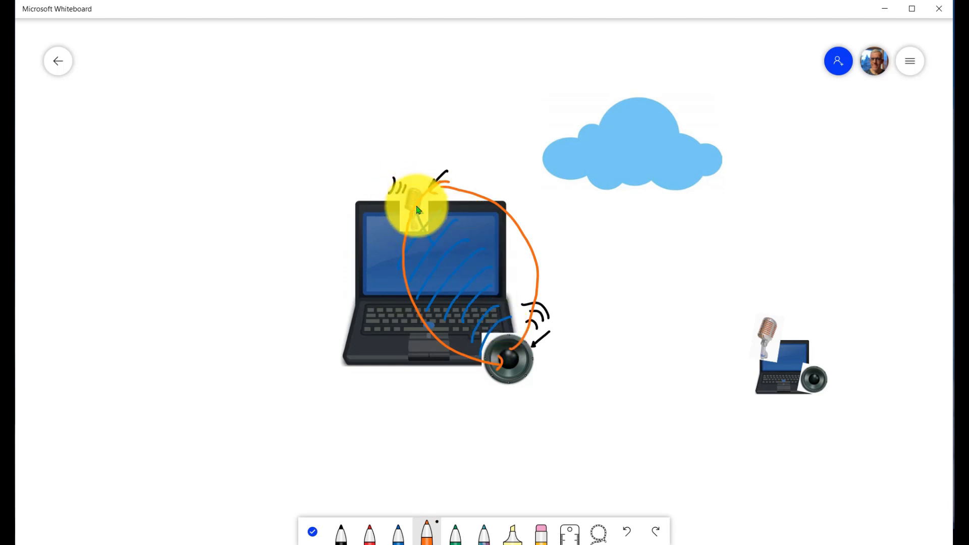
{"action": "left_click_drag", "start_coordinate": [414, 210], "coordinate": [486, 315]}
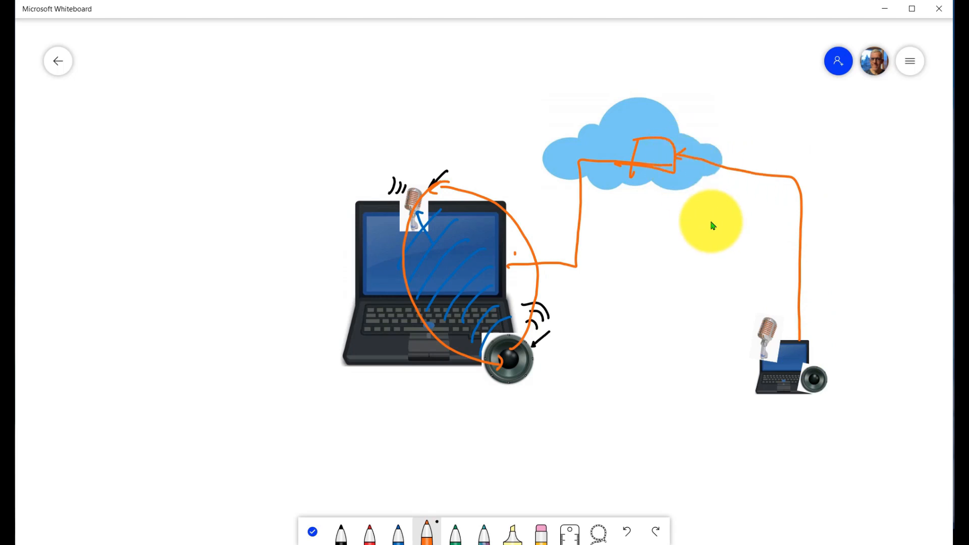
{"action": "left_click_drag", "start_coordinate": [710, 222], "coordinate": [407, 176]}
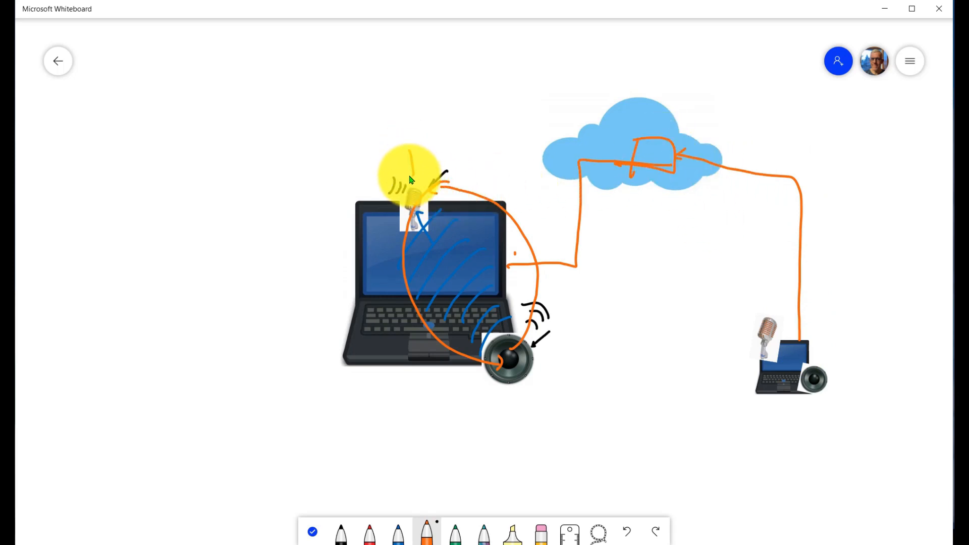
{"action": "left_click_drag", "start_coordinate": [410, 175], "coordinate": [500, 303]}
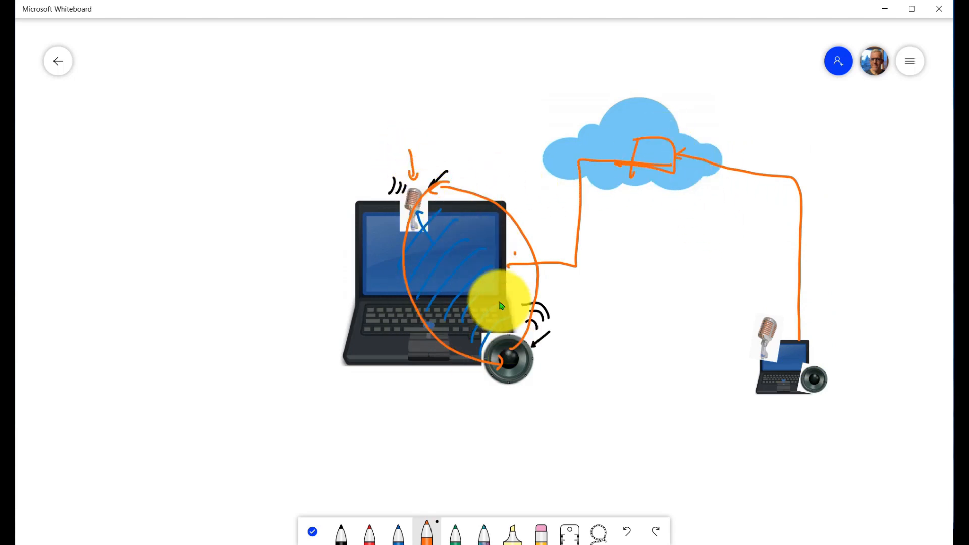
{"action": "left_click_drag", "start_coordinate": [501, 296], "coordinate": [550, 294]}
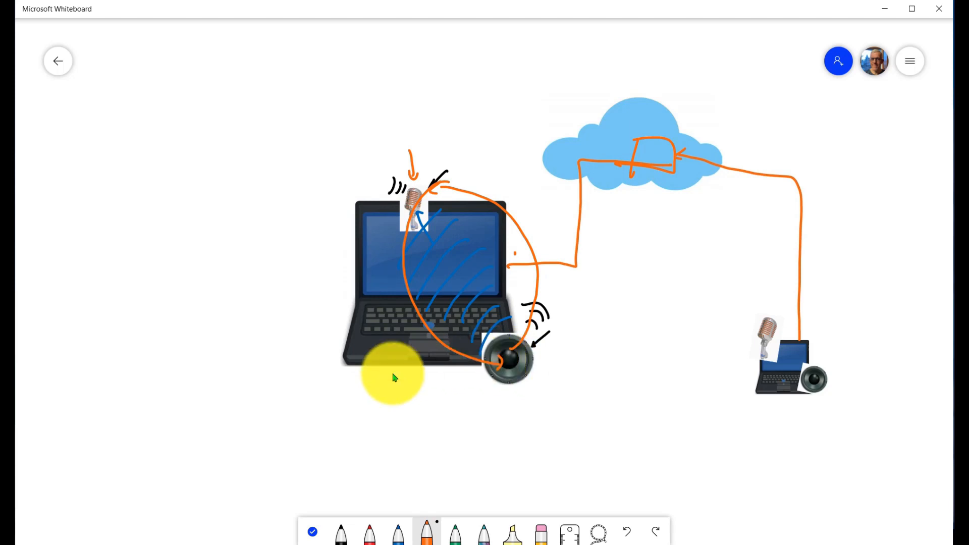
{"action": "mouse_move", "coordinate": [370, 532]}
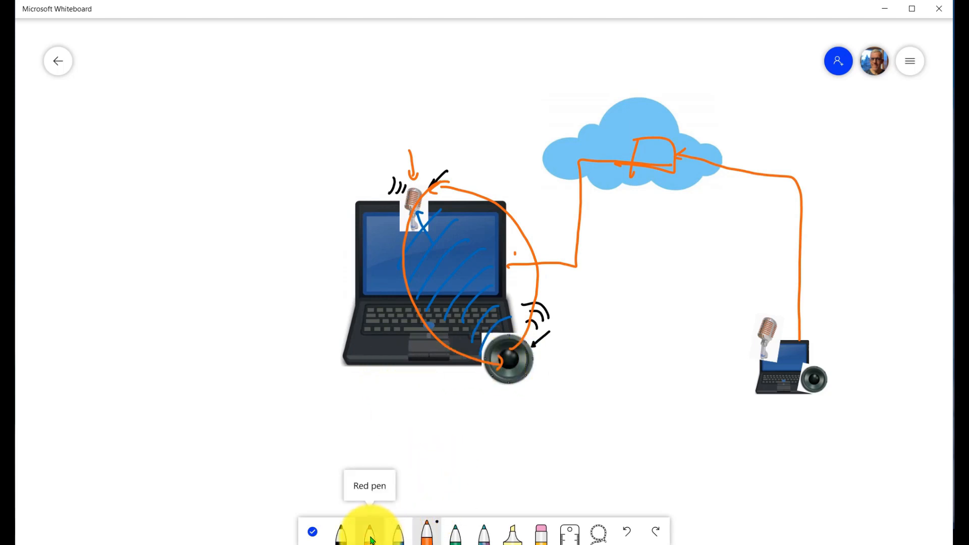
- In red ink, label Input and Output with arrows toward the microphone and laptop, plus an x mark
{"action": "left_click", "coordinate": [369, 532]}
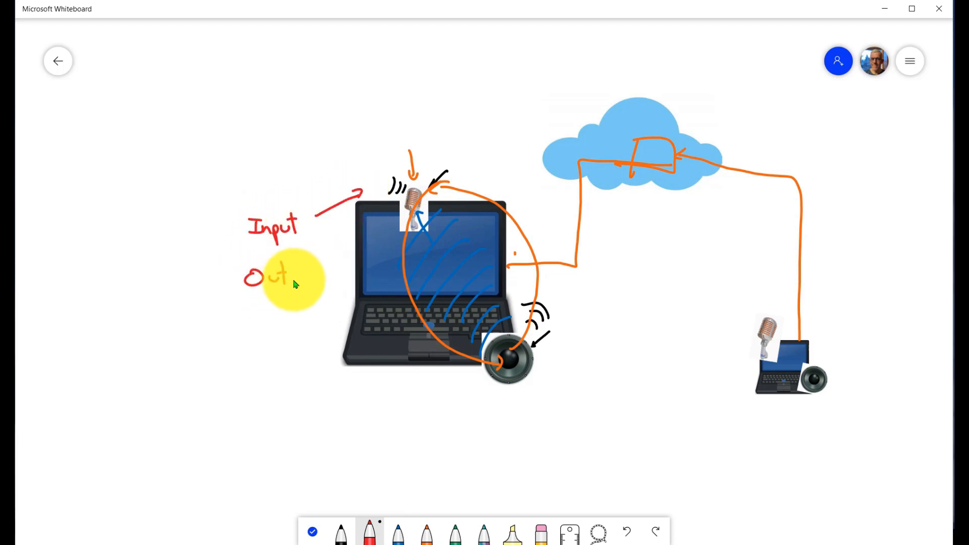
{"action": "left_click_drag", "start_coordinate": [297, 274], "coordinate": [384, 320]}
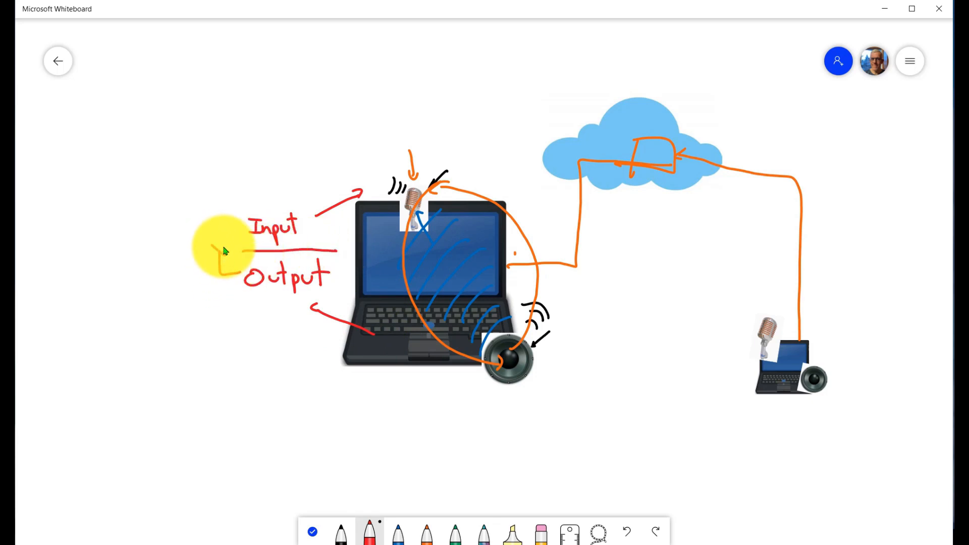
{"action": "left_click_drag", "start_coordinate": [219, 241], "coordinate": [235, 272]}
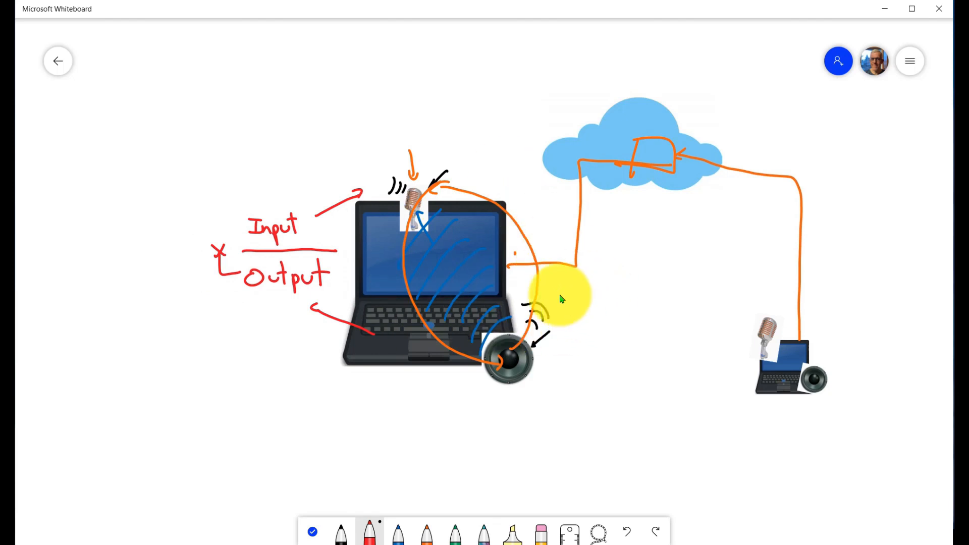
{"action": "left_click_drag", "start_coordinate": [559, 297], "coordinate": [587, 331]}
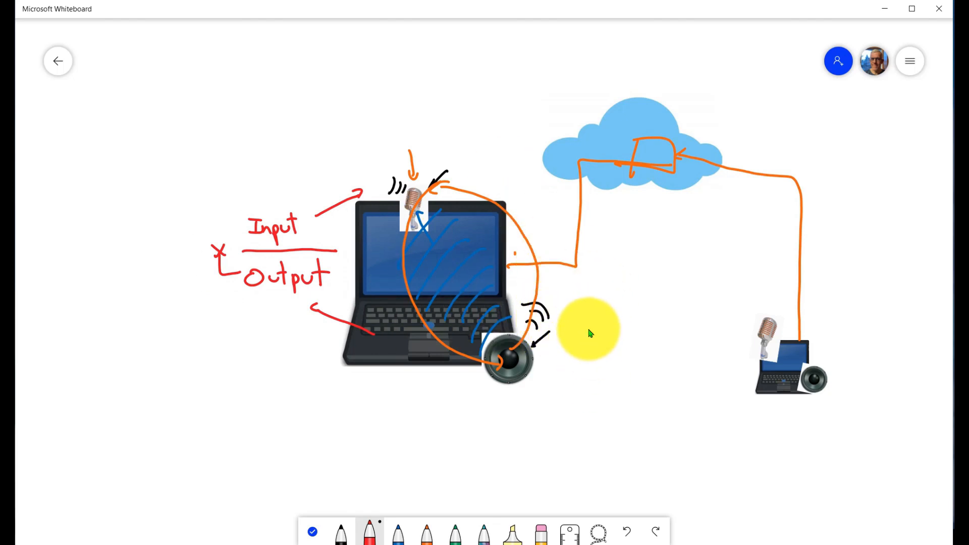
- Draw a red box outline on the laptop screen
{"action": "left_click_drag", "start_coordinate": [587, 327], "coordinate": [559, 389]}
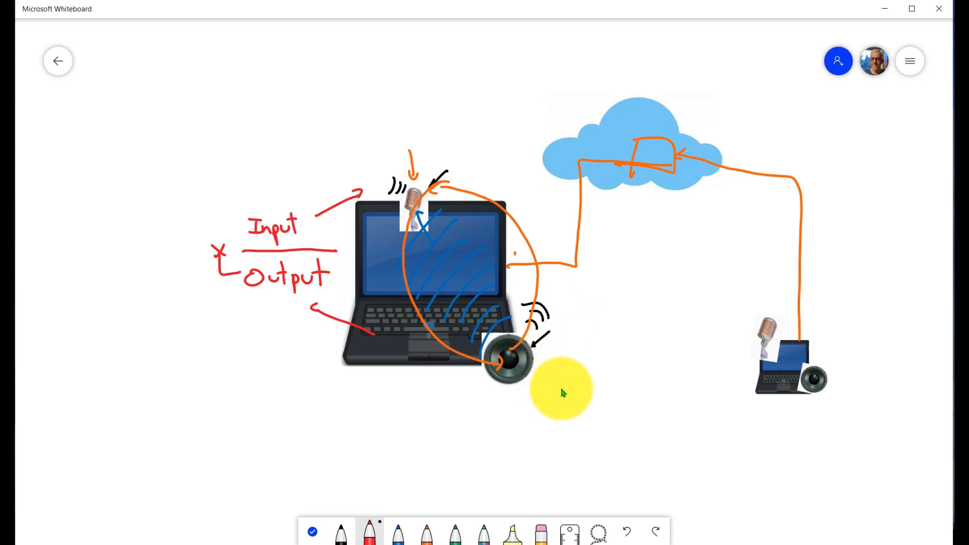
{"action": "left_click_drag", "start_coordinate": [561, 387], "coordinate": [315, 376]}
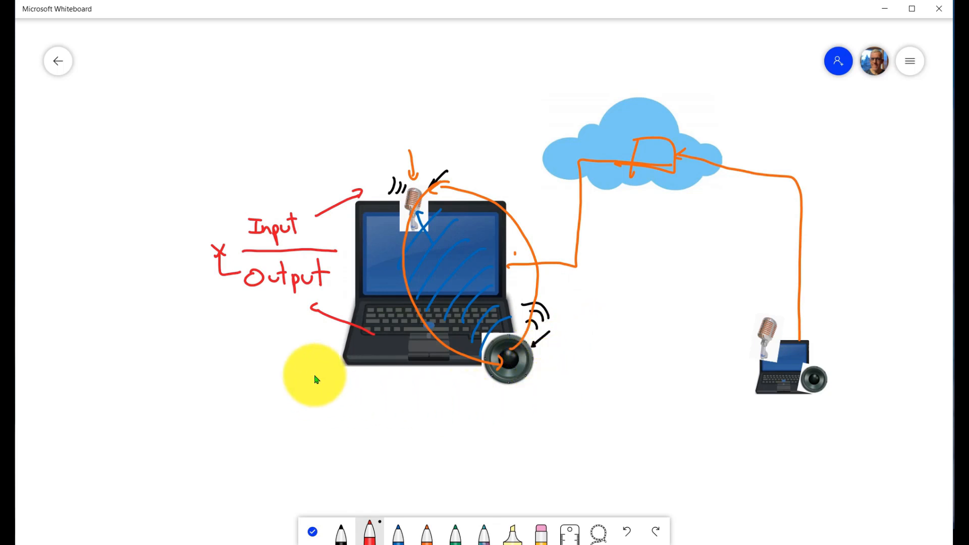
{"action": "left_click_drag", "start_coordinate": [314, 377], "coordinate": [370, 259]}
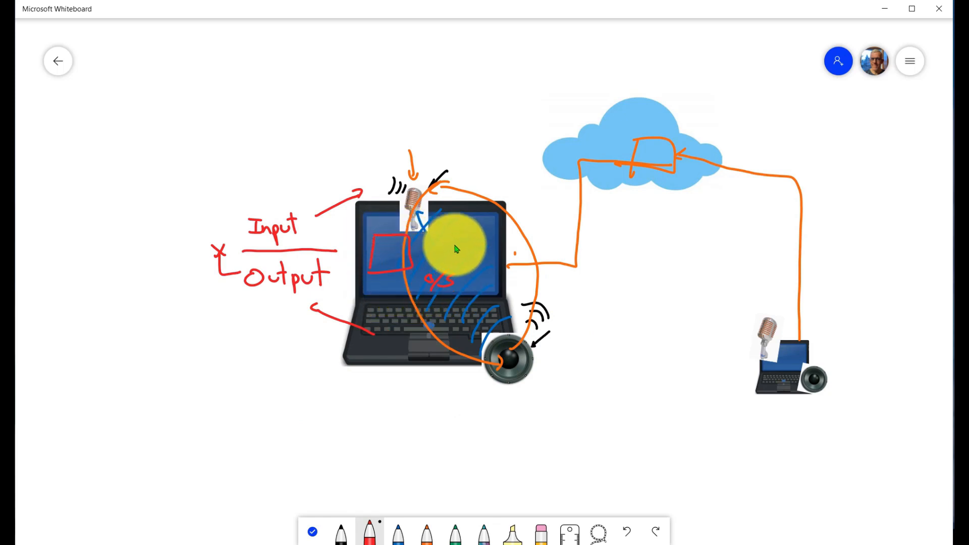
{"action": "left_click_drag", "start_coordinate": [457, 248], "coordinate": [300, 232]}
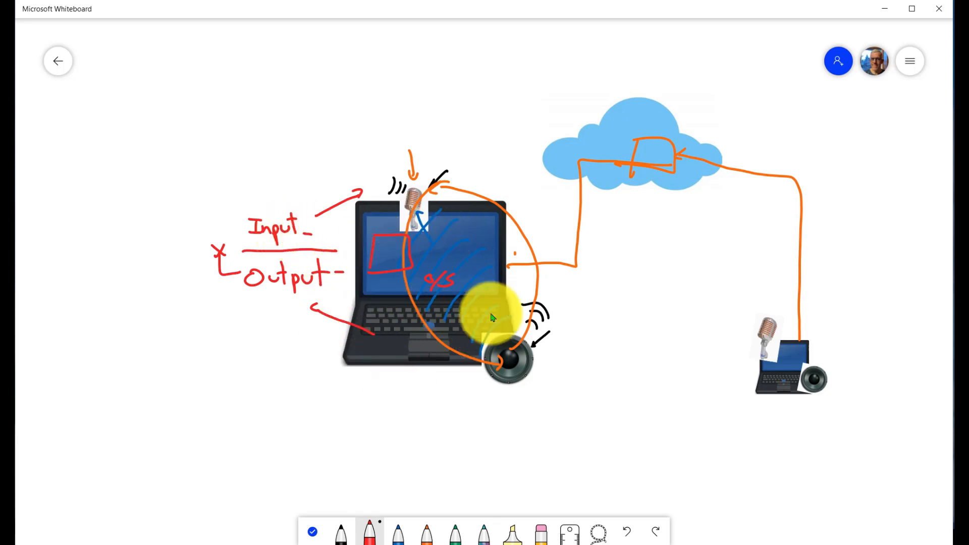
- Add slanted blue strokes over the laptop screen down toward the speaker
{"action": "left_click_drag", "start_coordinate": [495, 315], "coordinate": [349, 405]}
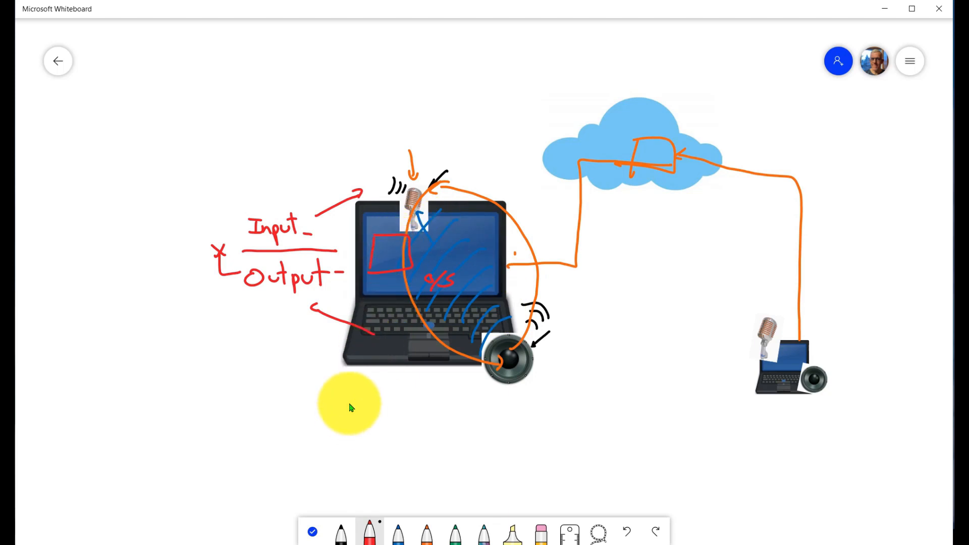
{"action": "left_click_drag", "start_coordinate": [349, 405], "coordinate": [399, 250]}
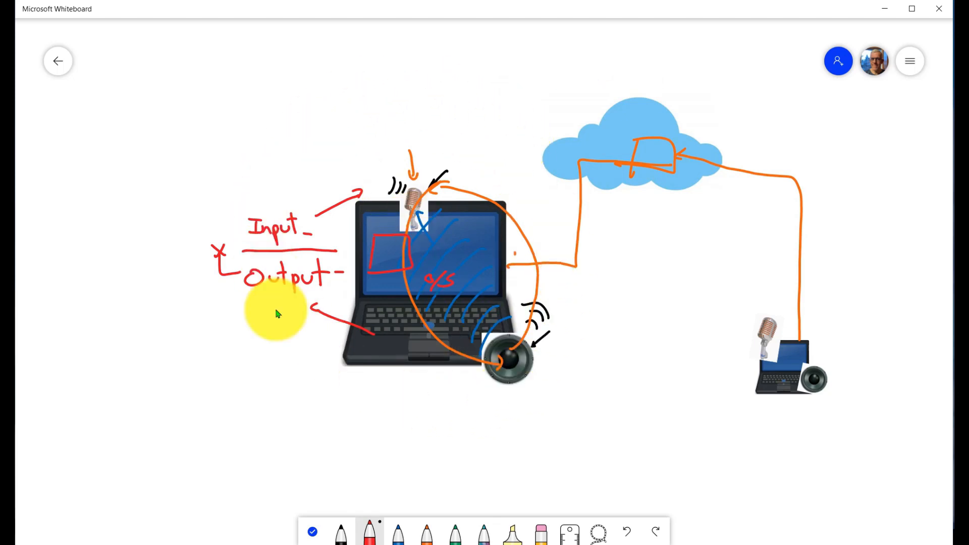
{"action": "left_click_drag", "start_coordinate": [277, 312], "coordinate": [414, 195]}
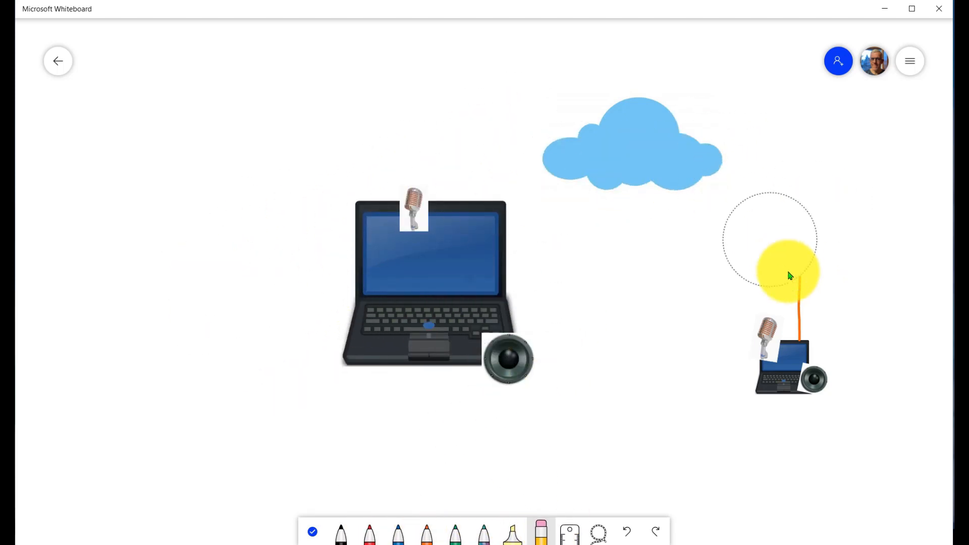
- Erase the orange cable to the small laptop and the remaining ink strokes around the laptop
{"action": "left_click_drag", "start_coordinate": [789, 272], "coordinate": [436, 268]}
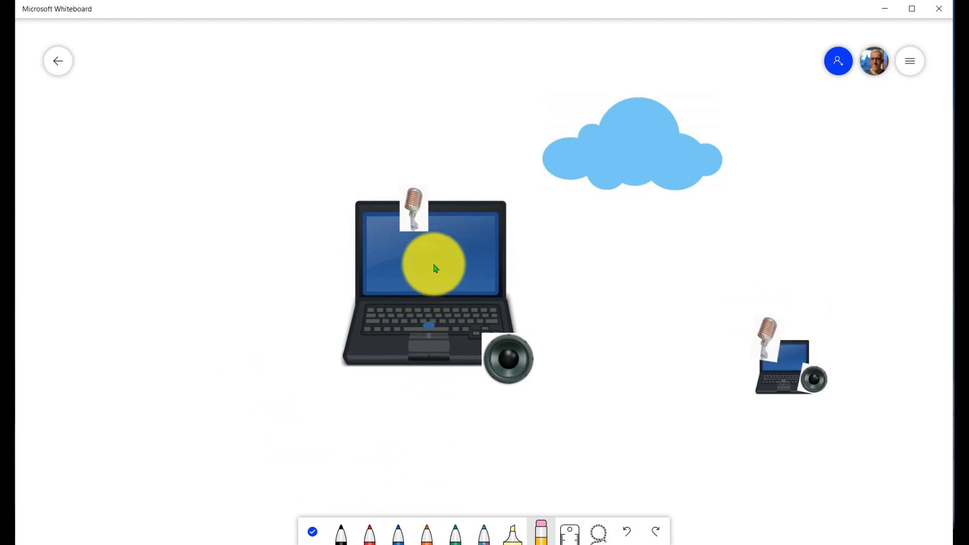
{"action": "left_click_drag", "start_coordinate": [433, 265], "coordinate": [448, 250]}
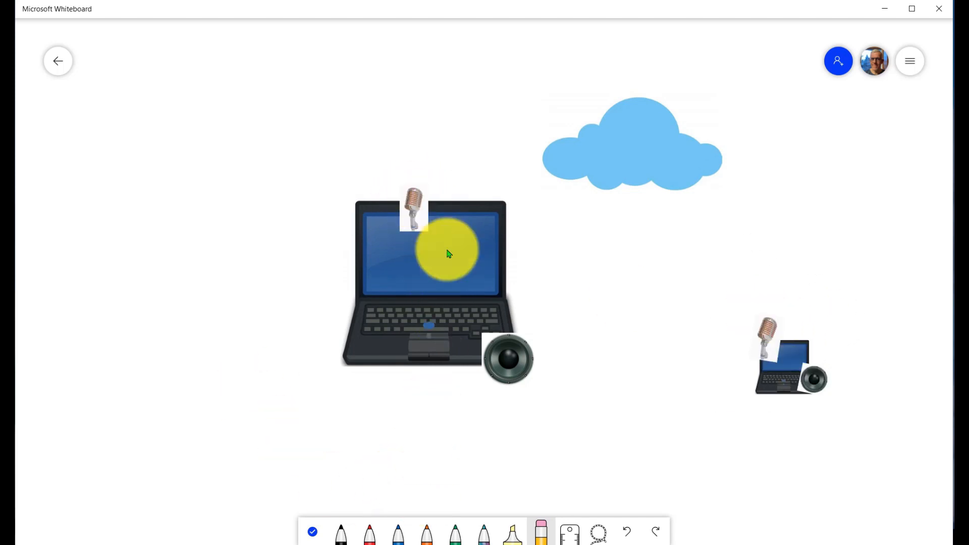
{"action": "left_click_drag", "start_coordinate": [449, 252], "coordinate": [510, 367]}
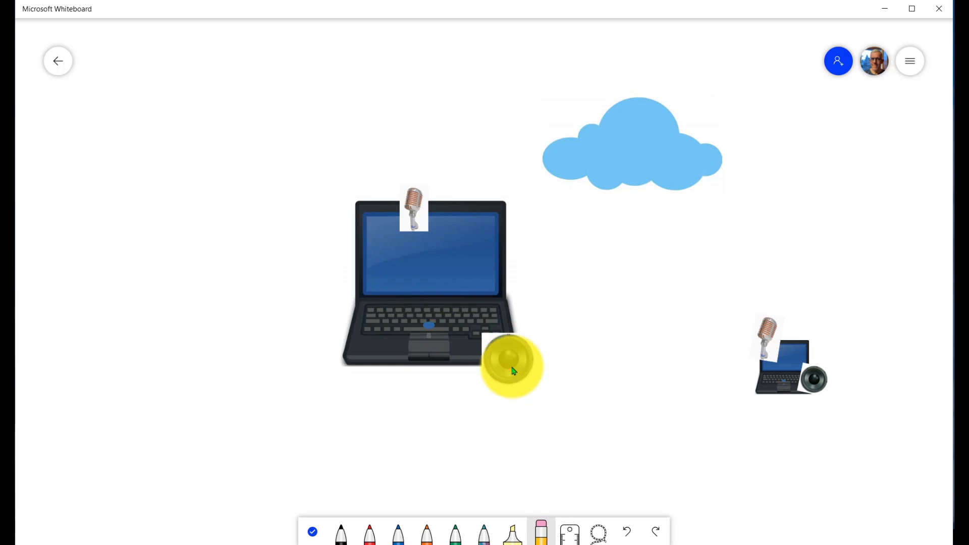
{"action": "left_click_drag", "start_coordinate": [512, 369], "coordinate": [493, 359]}
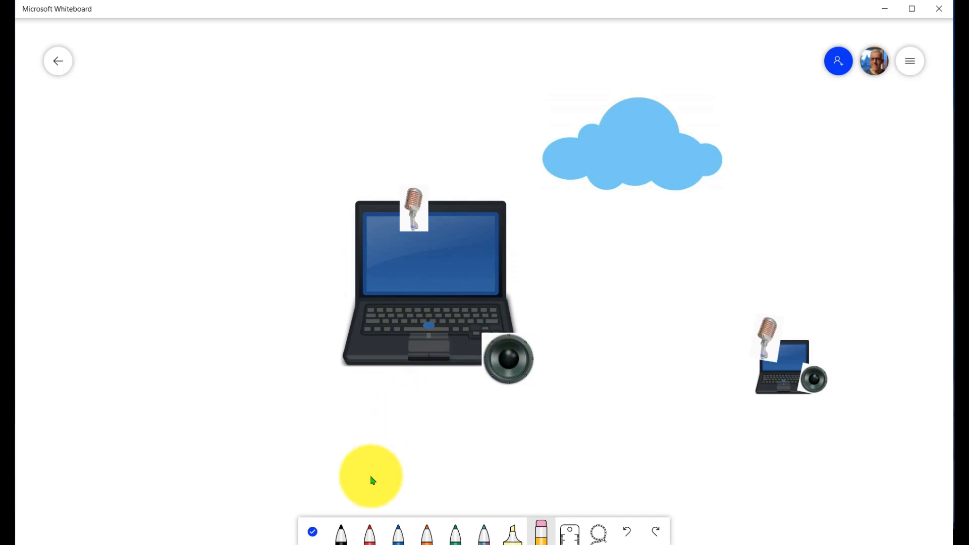
{"action": "mouse_move", "coordinate": [426, 531]}
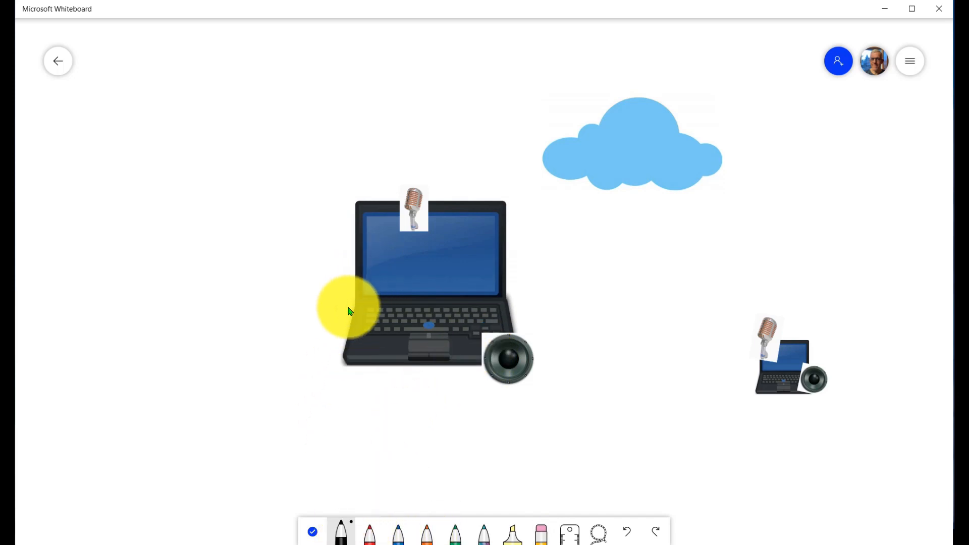
- Draw a black cable from the laptop's left side ending in a small box with inner lines
{"action": "left_click_drag", "start_coordinate": [349, 309], "coordinate": [297, 250]}
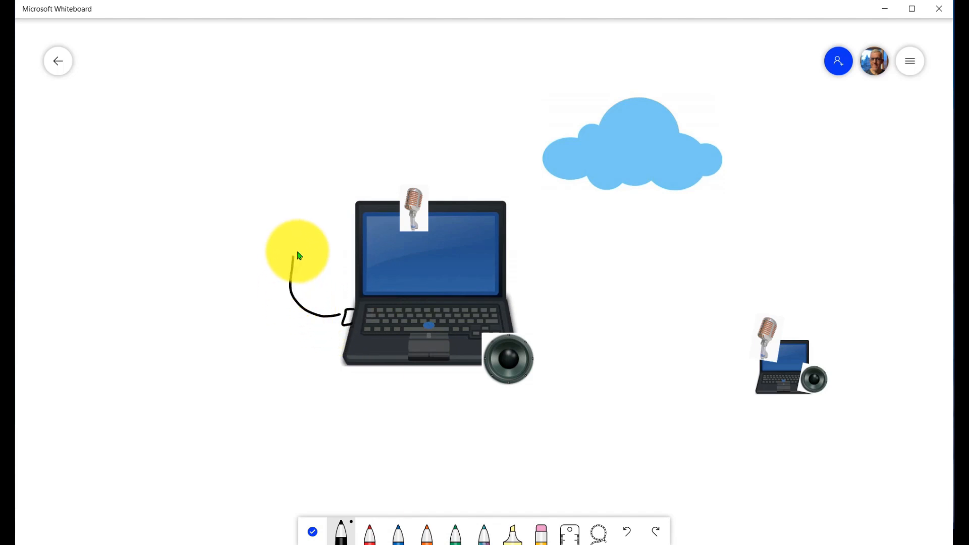
{"action": "left_click_drag", "start_coordinate": [297, 250], "coordinate": [276, 221]}
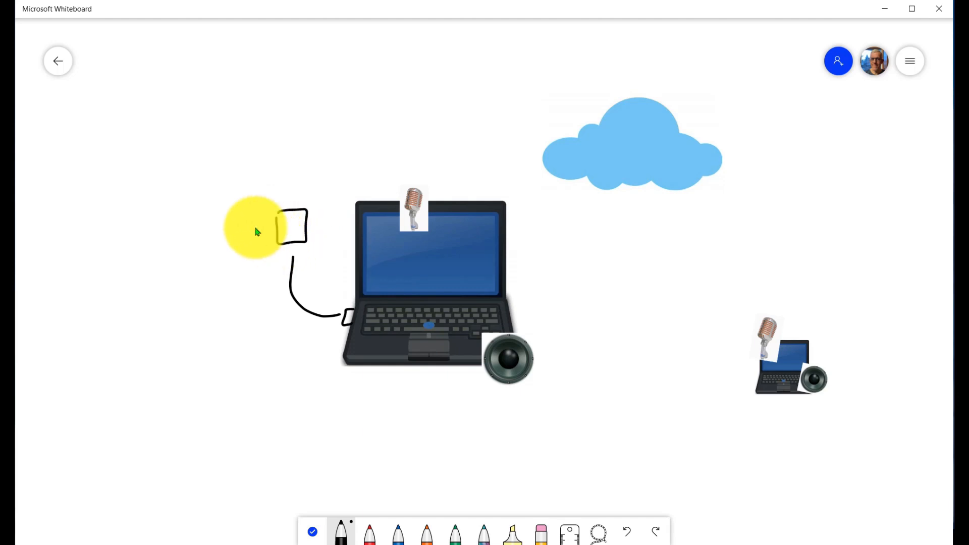
{"action": "left_click_drag", "start_coordinate": [256, 232], "coordinate": [240, 241]}
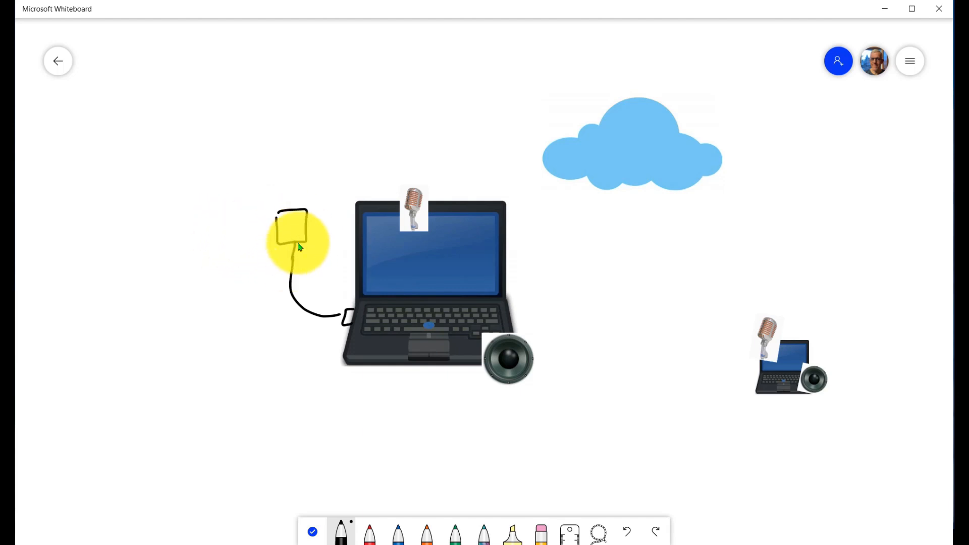
{"action": "left_click_drag", "start_coordinate": [300, 241], "coordinate": [285, 226]}
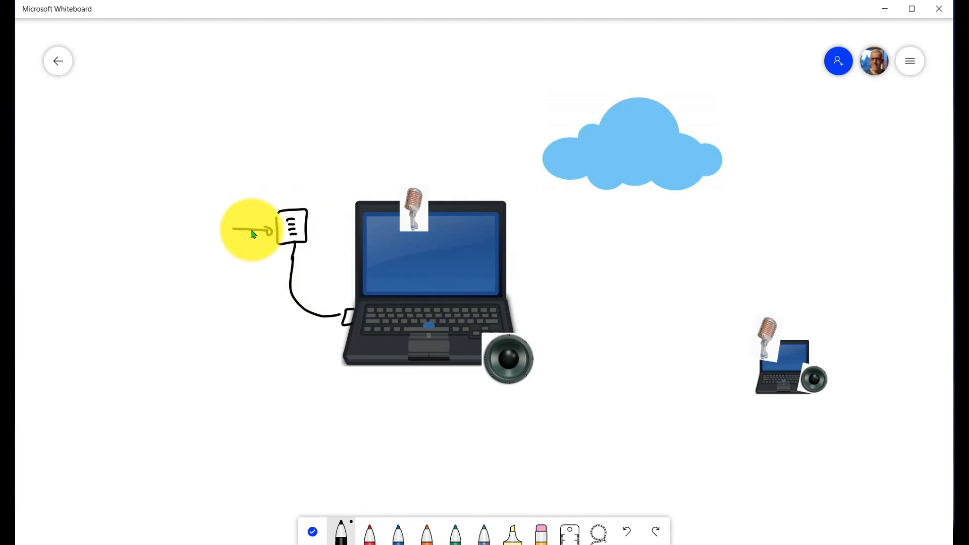
- Draw a black arrow pointing into the small box
{"action": "left_click_drag", "start_coordinate": [251, 230], "coordinate": [439, 247]}
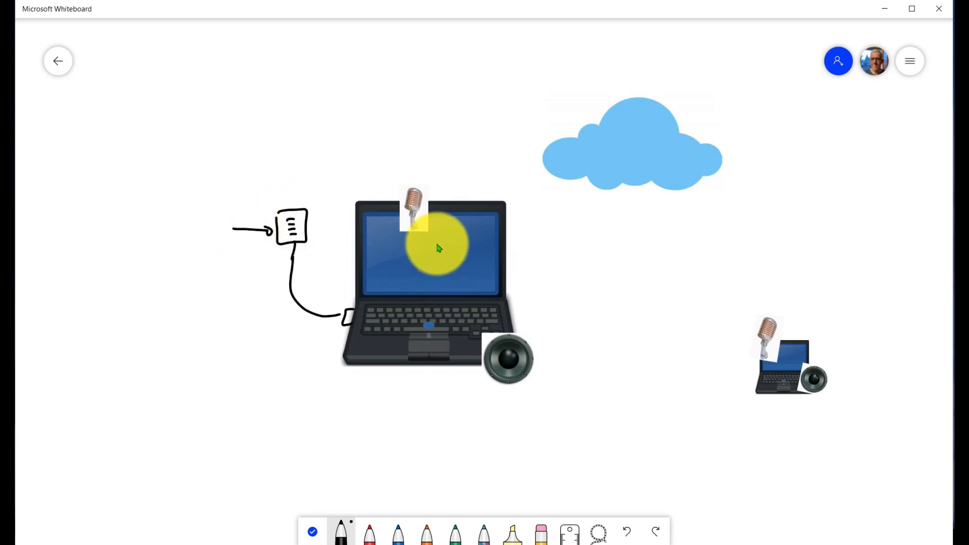
{"action": "left_click_drag", "start_coordinate": [439, 247], "coordinate": [414, 232]}
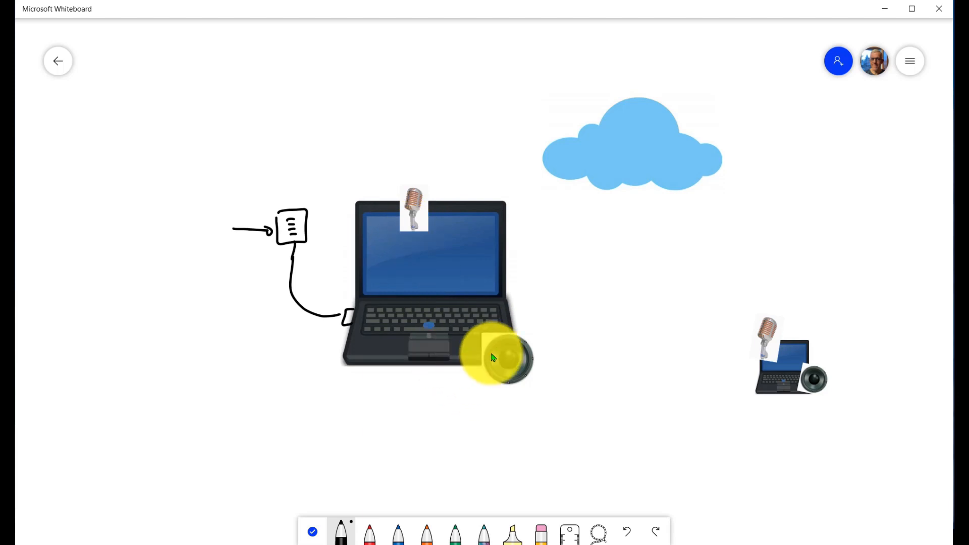
- Draw a black cable down from the speaker to a sketched headset with ear cups and small marks
{"action": "left_click_drag", "start_coordinate": [495, 357], "coordinate": [532, 370]}
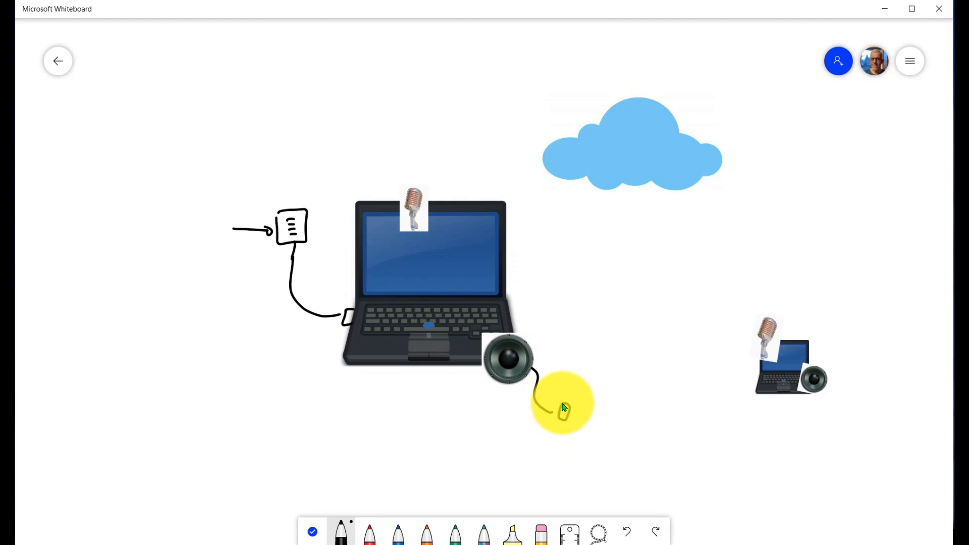
{"action": "left_click_drag", "start_coordinate": [562, 404], "coordinate": [591, 408]}
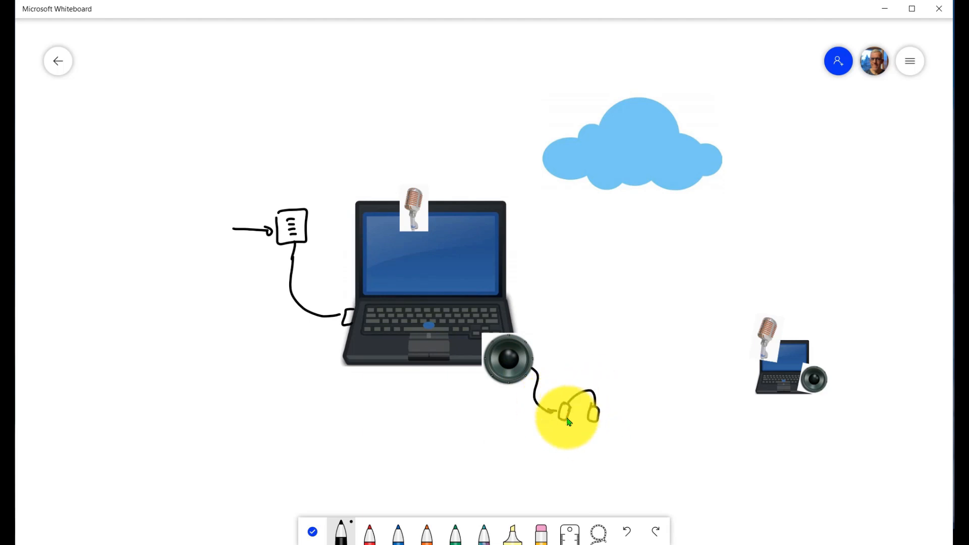
{"action": "left_click_drag", "start_coordinate": [568, 422], "coordinate": [555, 430]}
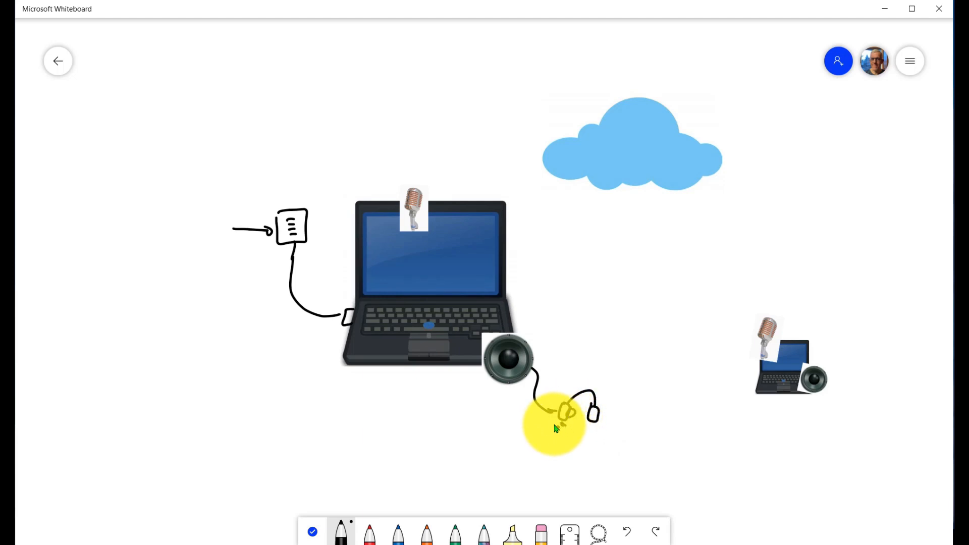
{"action": "left_click_drag", "start_coordinate": [554, 422], "coordinate": [541, 436]}
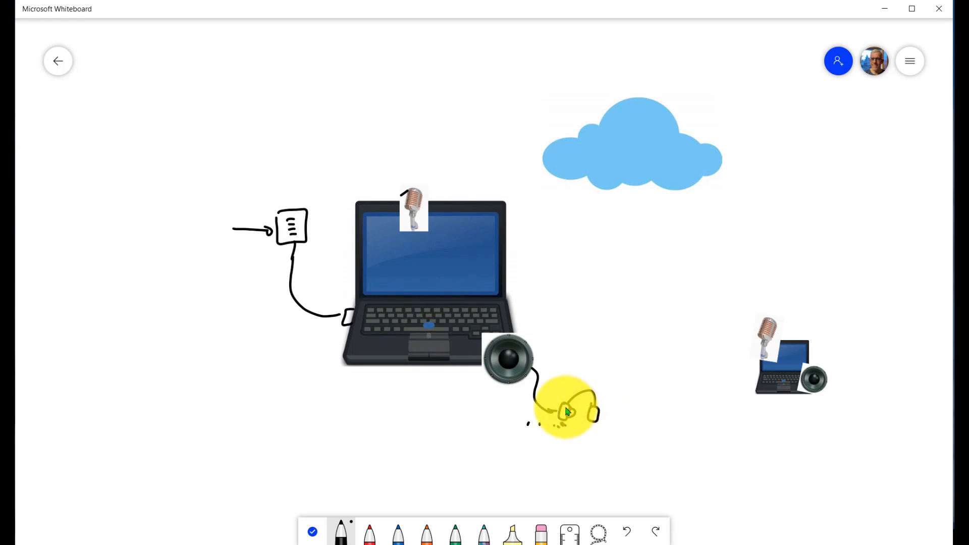
{"action": "left_click_drag", "start_coordinate": [562, 411], "coordinate": [584, 414]}
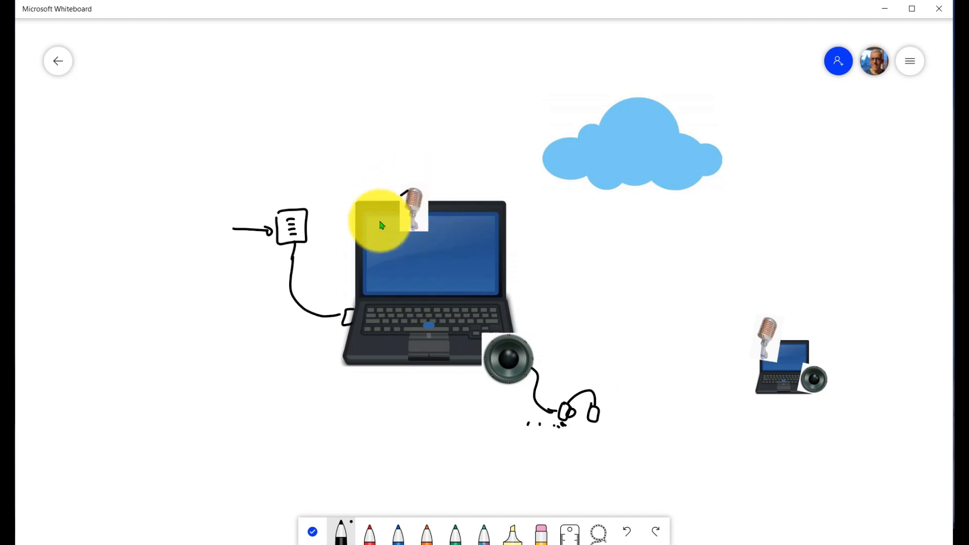
- Draw a black arrow from the microphone down to the speaker and a small box on the screen
{"action": "left_click_drag", "start_coordinate": [381, 225], "coordinate": [420, 250]}
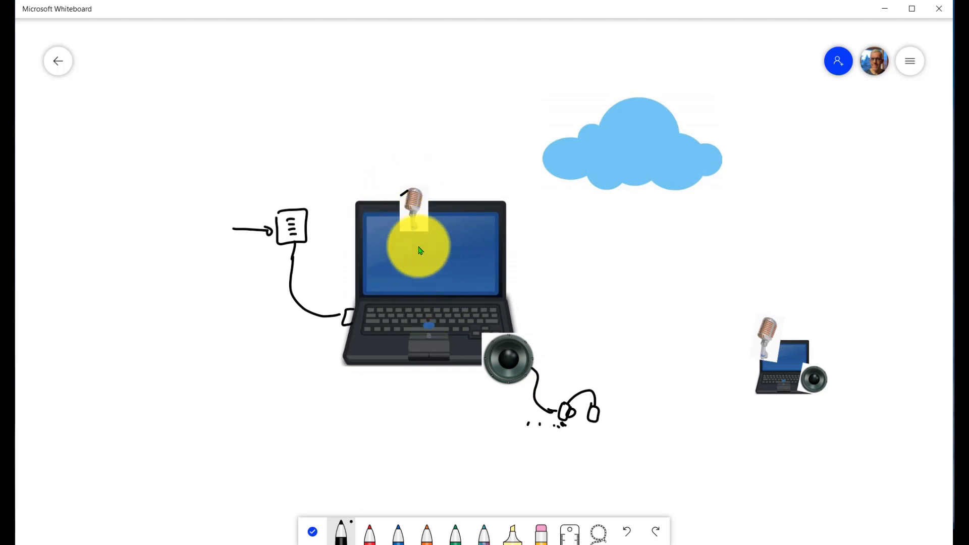
{"action": "left_click_drag", "start_coordinate": [420, 251], "coordinate": [303, 315]}
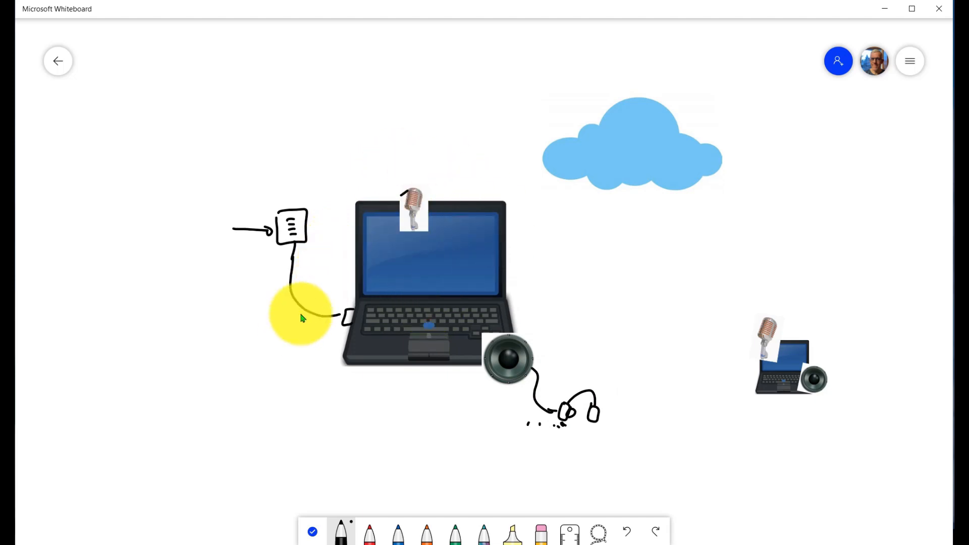
{"action": "left_click_drag", "start_coordinate": [301, 315], "coordinate": [287, 216]}
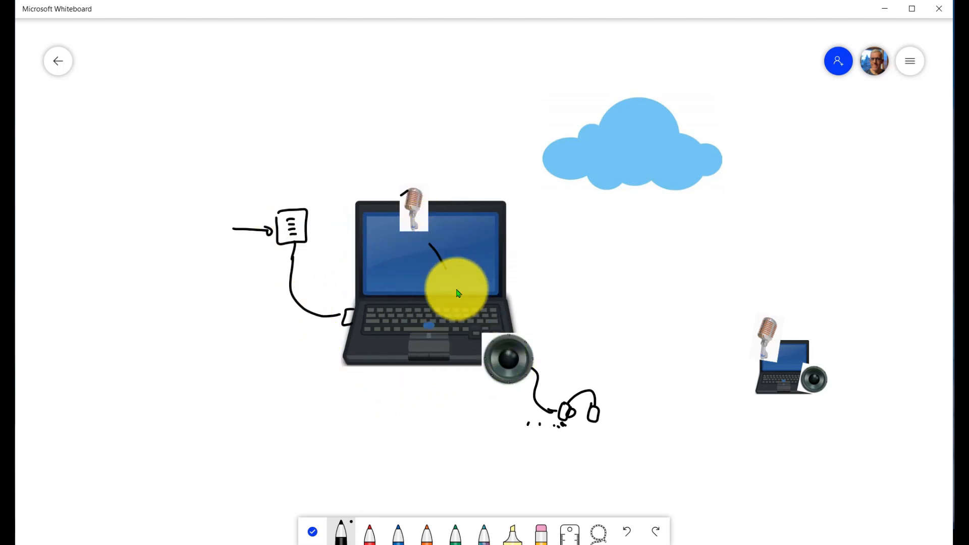
{"action": "left_click_drag", "start_coordinate": [460, 293], "coordinate": [426, 247]}
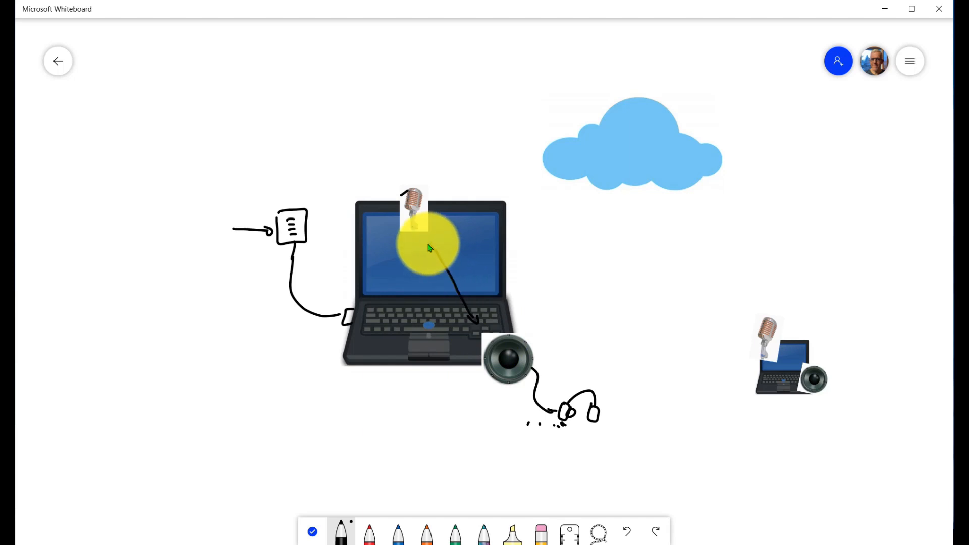
{"action": "left_click_drag", "start_coordinate": [426, 247], "coordinate": [451, 315]}
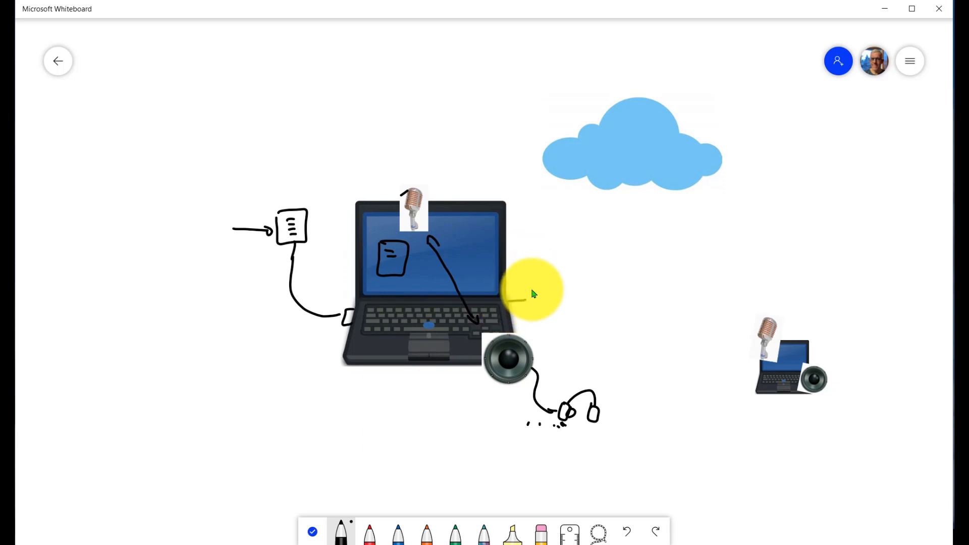
- Draw a short black line at the laptop's right side and a mark on the headset
{"action": "left_click_drag", "start_coordinate": [533, 294], "coordinate": [530, 306]}
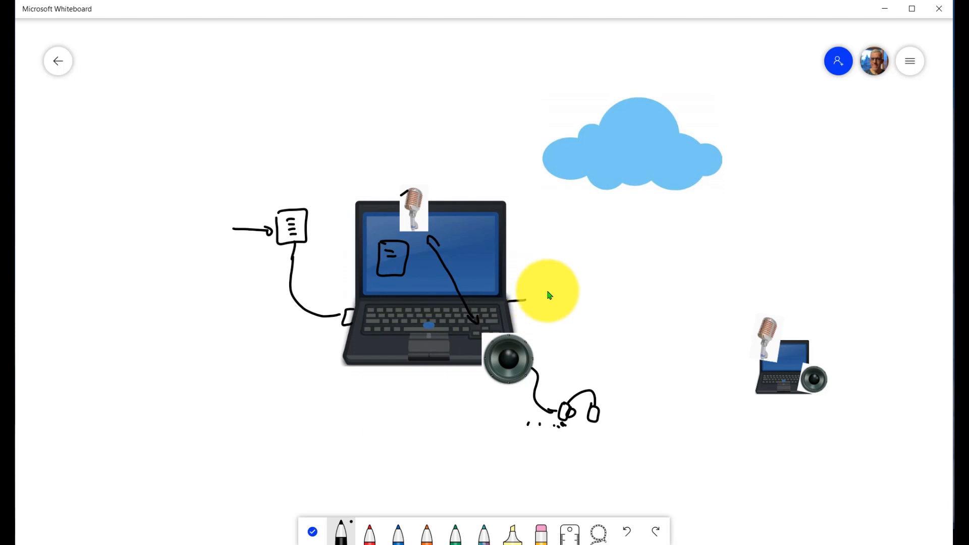
{"action": "left_click_drag", "start_coordinate": [547, 291], "coordinate": [550, 350]}
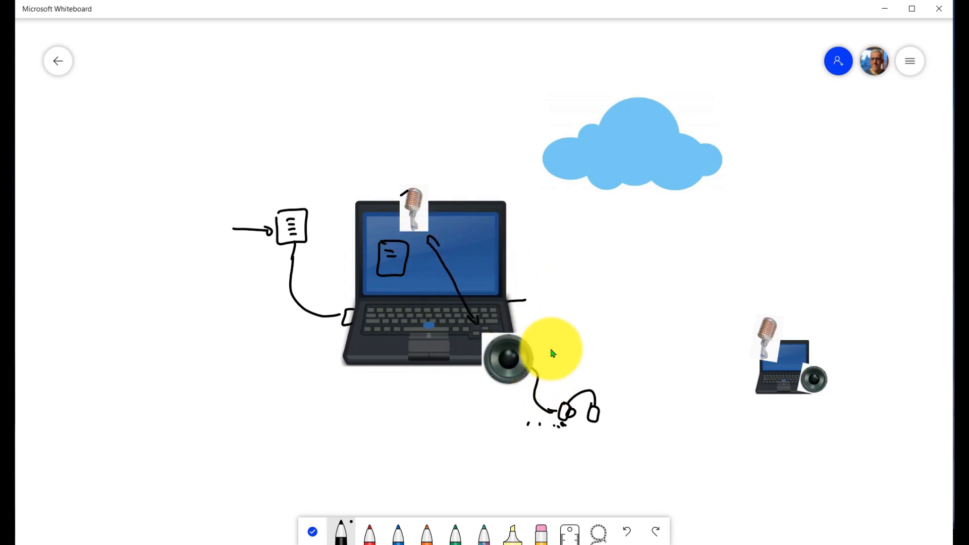
{"action": "left_click_drag", "start_coordinate": [550, 349], "coordinate": [544, 271]}
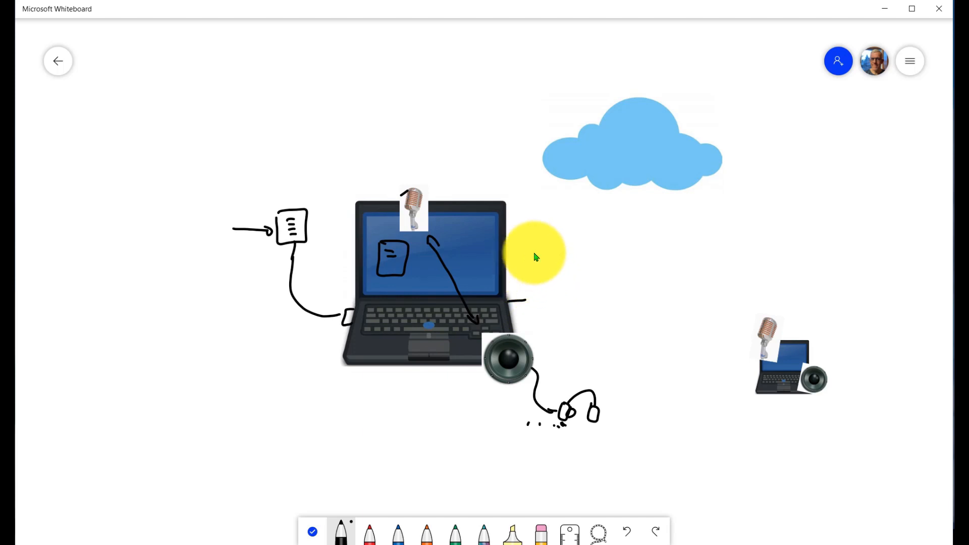
{"action": "left_click_drag", "start_coordinate": [535, 253], "coordinate": [562, 373]}
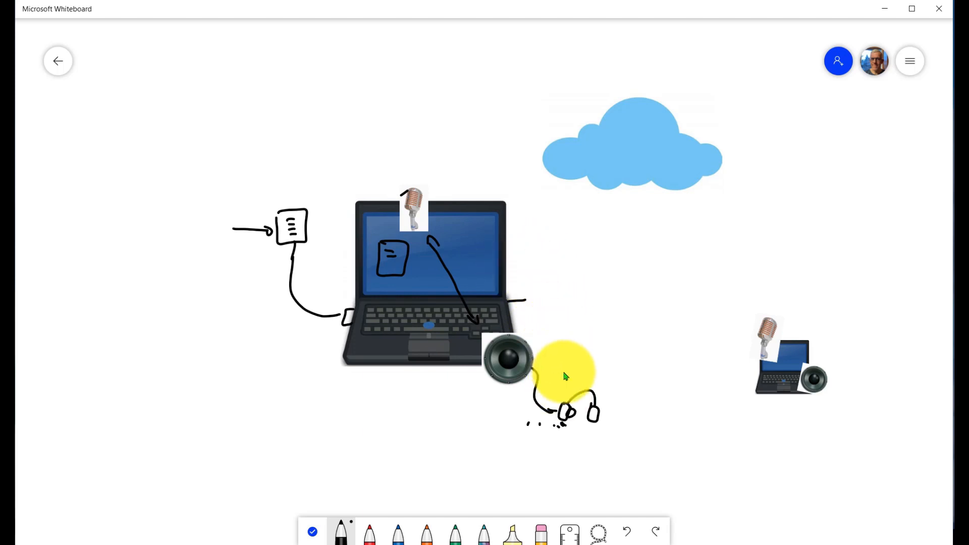
{"action": "left_click_drag", "start_coordinate": [562, 370], "coordinate": [448, 238]}
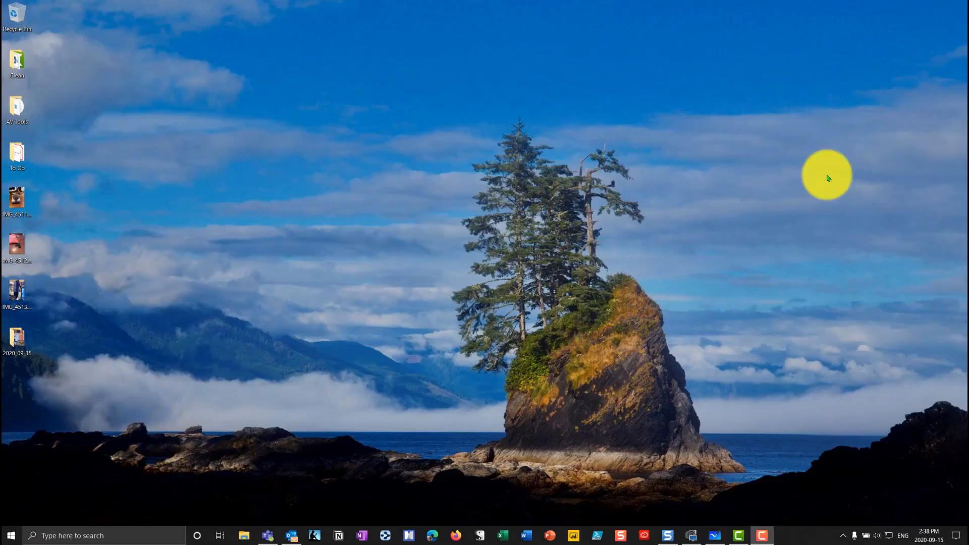
- Search Windows for 'sound' and open Sound settings from the best match
{"action": "left_click", "coordinate": [93, 535]}
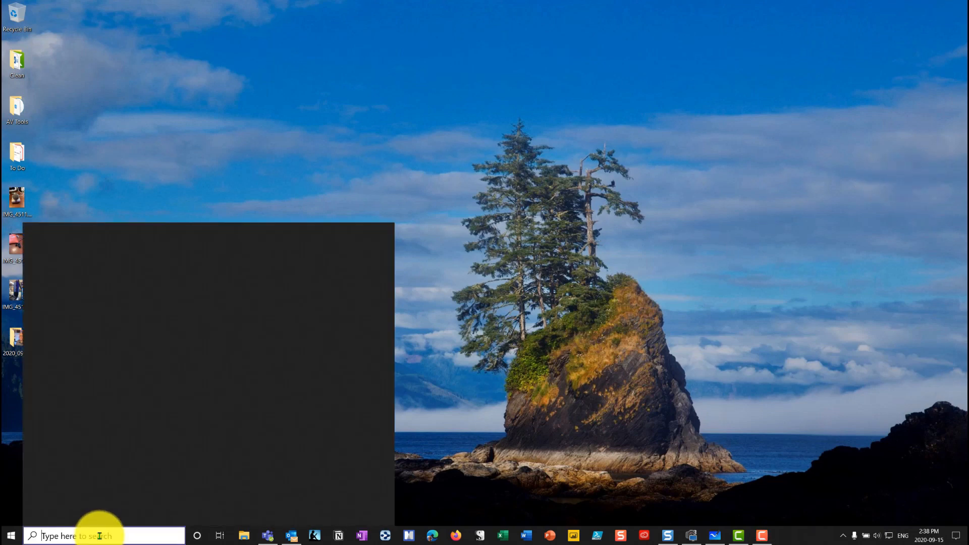
{"action": "type", "text": "sound"}
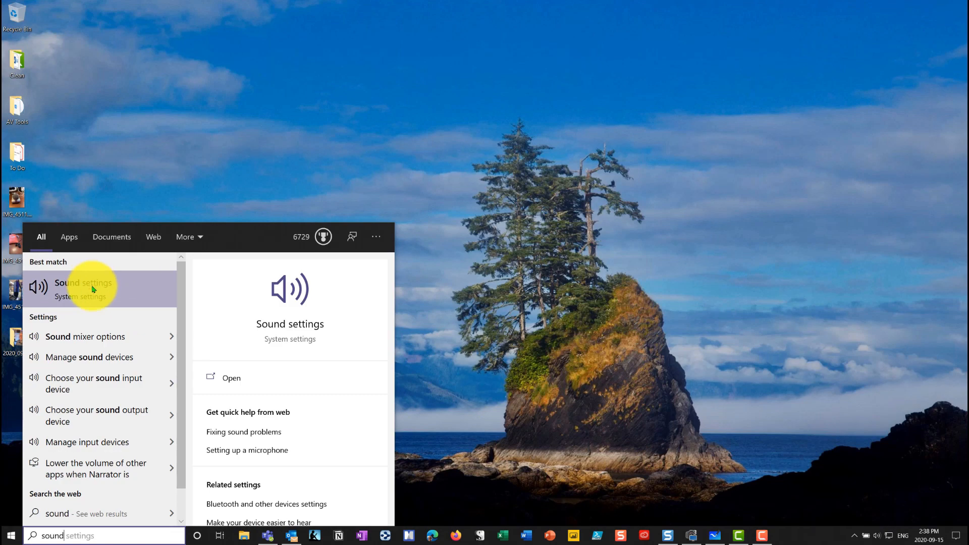
{"action": "left_click", "coordinate": [82, 287]}
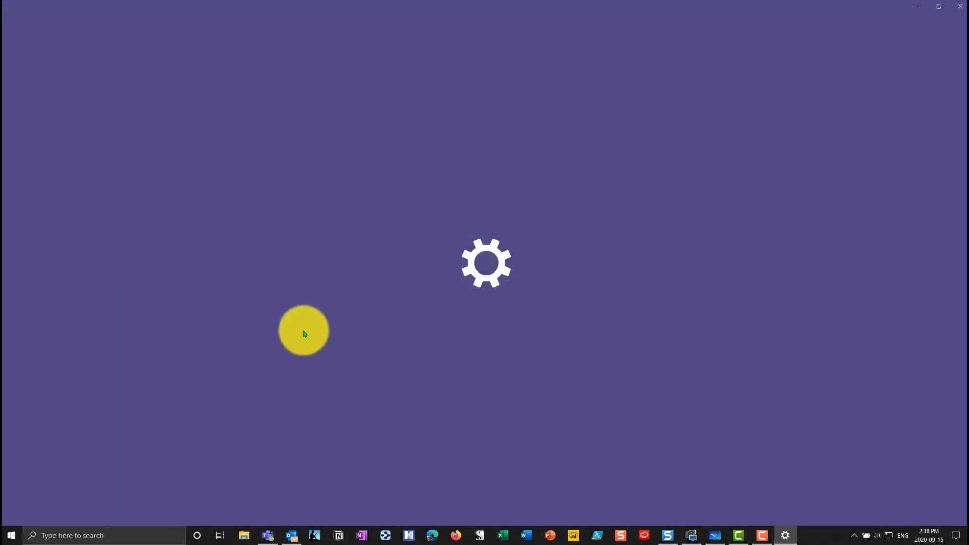
{"action": "left_click", "coordinate": [785, 535]}
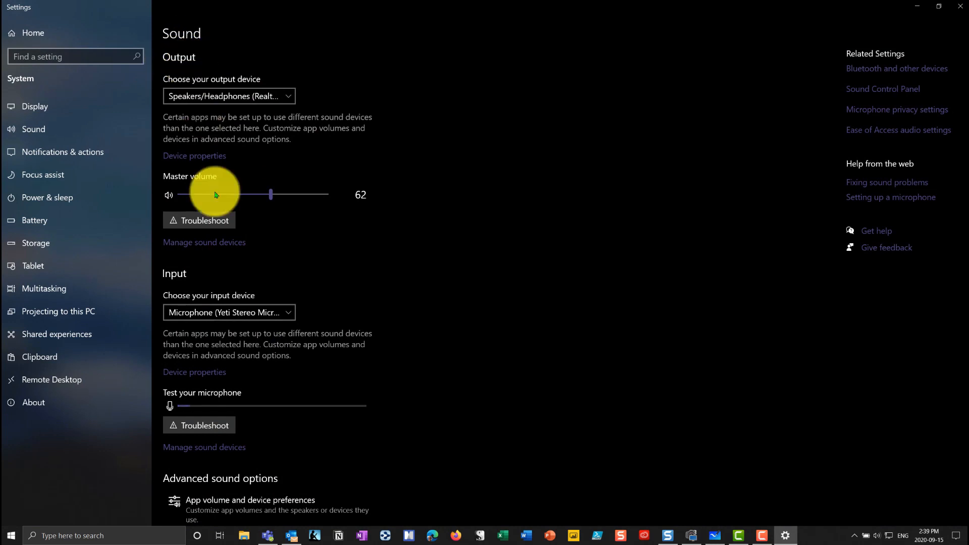
{"action": "mouse_move", "coordinate": [177, 281]}
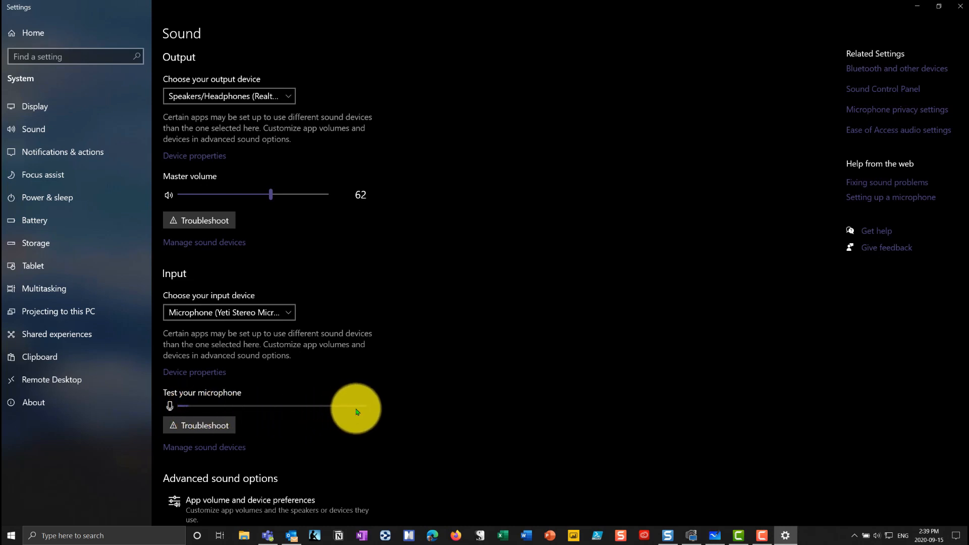
{"action": "mouse_move", "coordinate": [229, 451]}
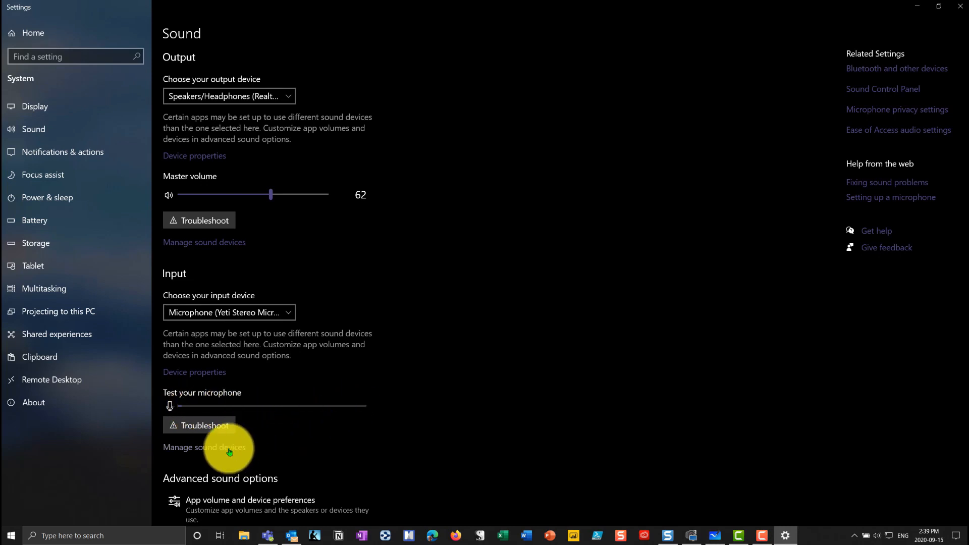
- Open Manage sound devices and scroll to the input device list
{"action": "left_click", "coordinate": [204, 447]}
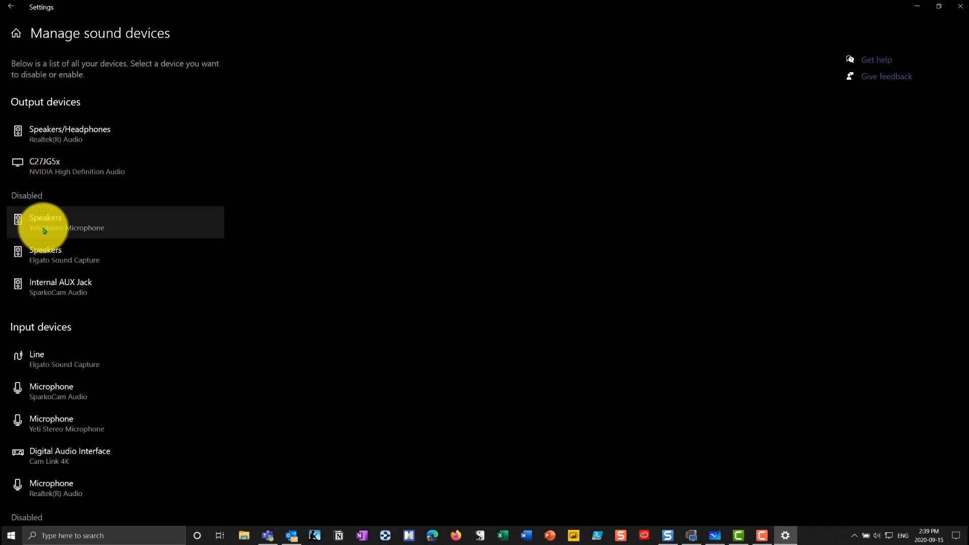
{"action": "mouse_move", "coordinate": [80, 363]}
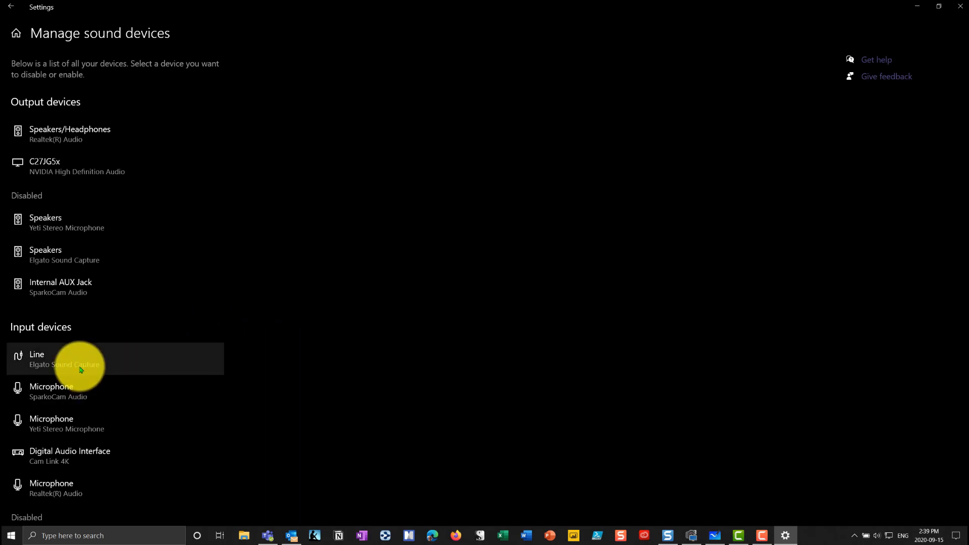
{"action": "scroll", "scroll_direction": "down", "scroll_amount": 3}
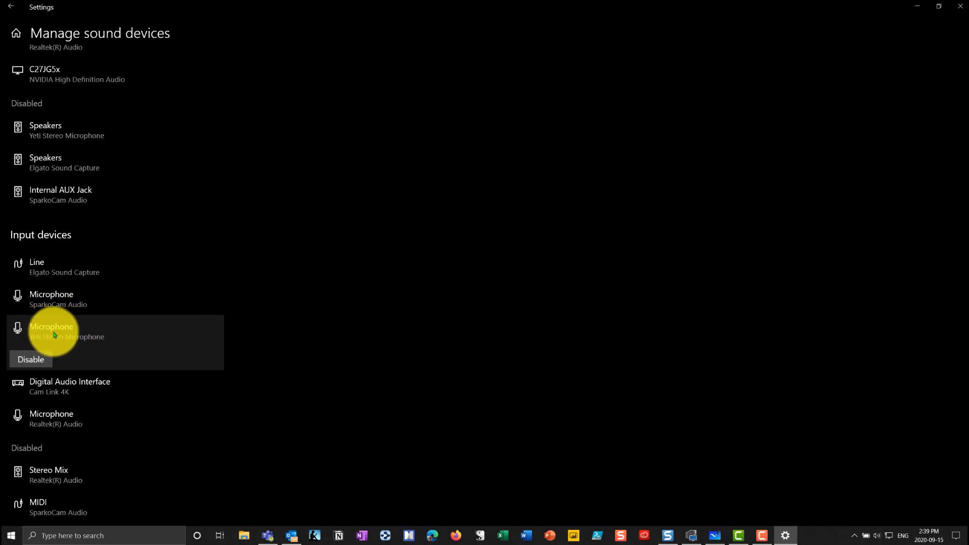
{"action": "mouse_move", "coordinate": [426, 309]}
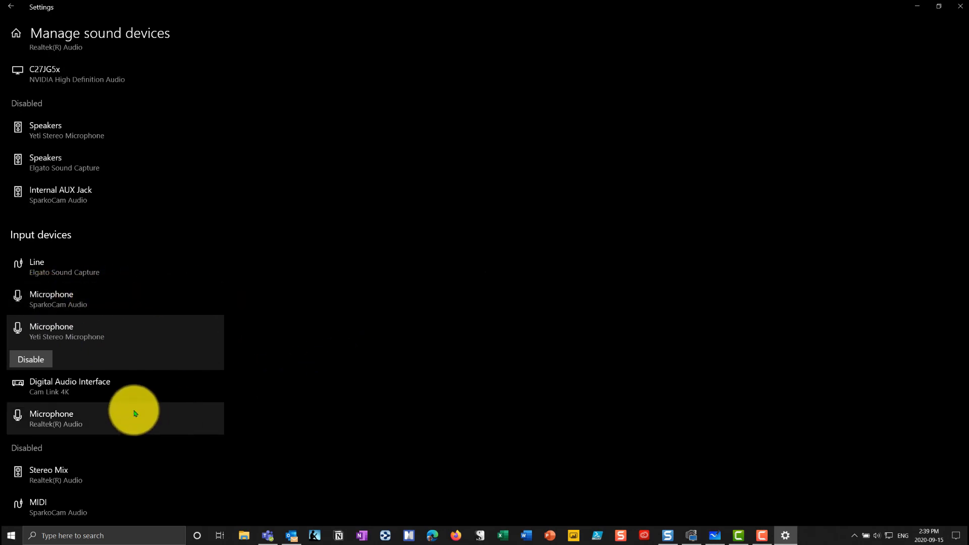
{"action": "mouse_move", "coordinate": [48, 389]}
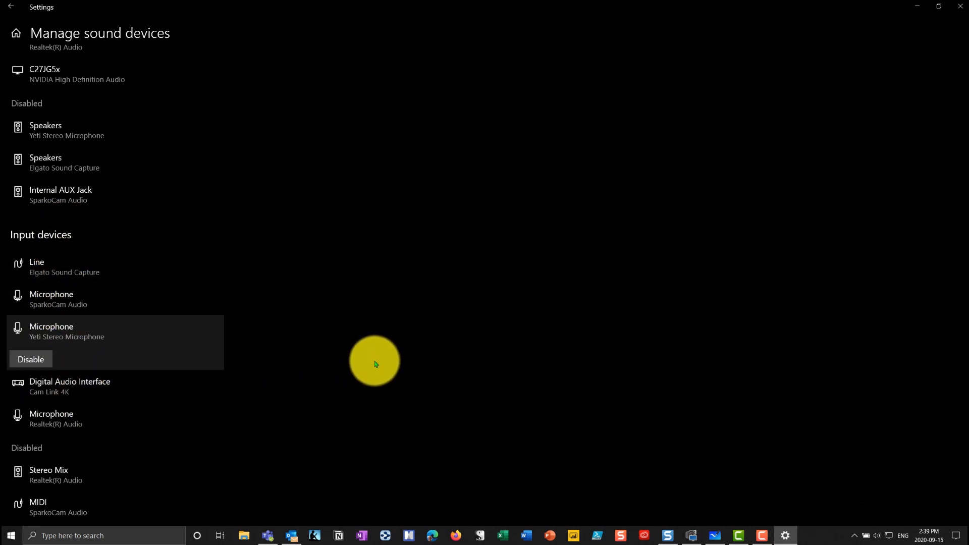
{"action": "mouse_move", "coordinate": [175, 322]}
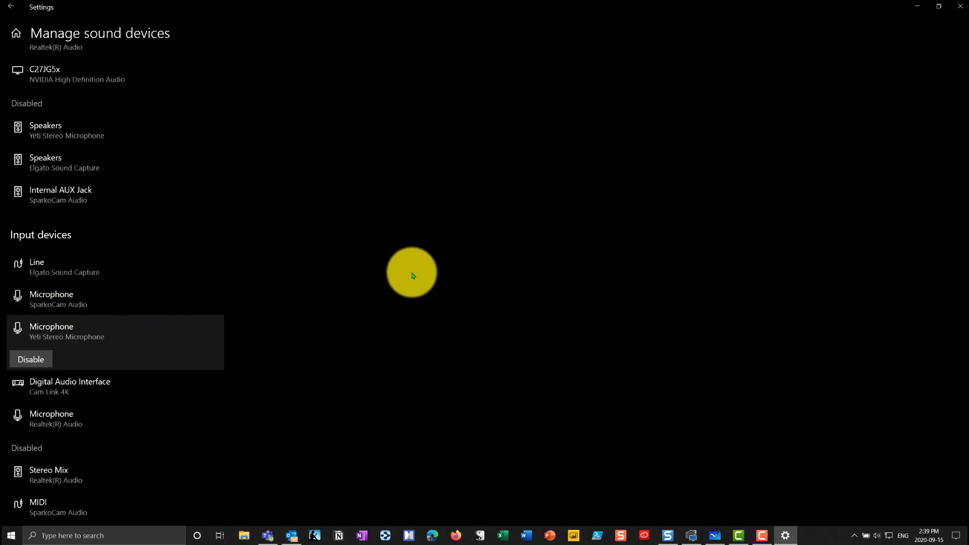
{"action": "mouse_move", "coordinate": [48, 343]}
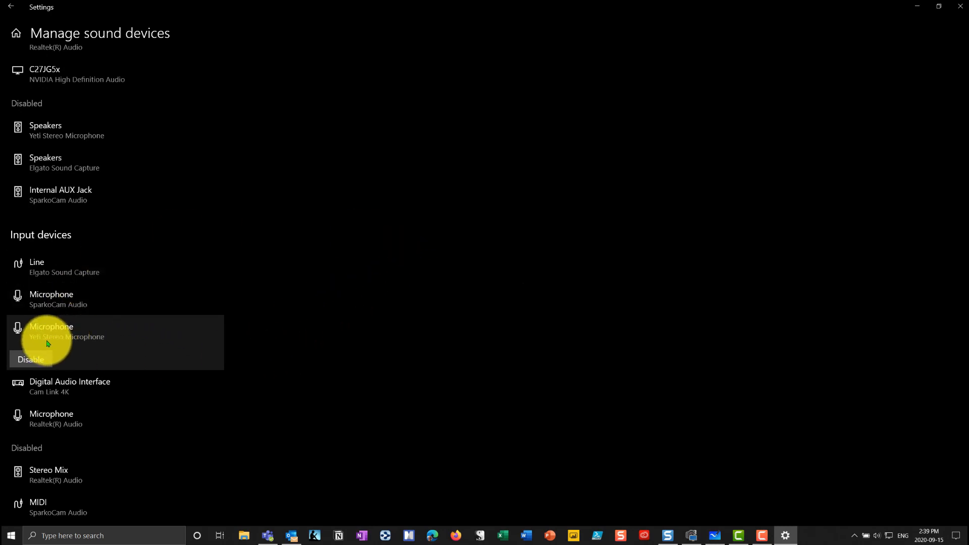
{"action": "mouse_move", "coordinate": [409, 340]}
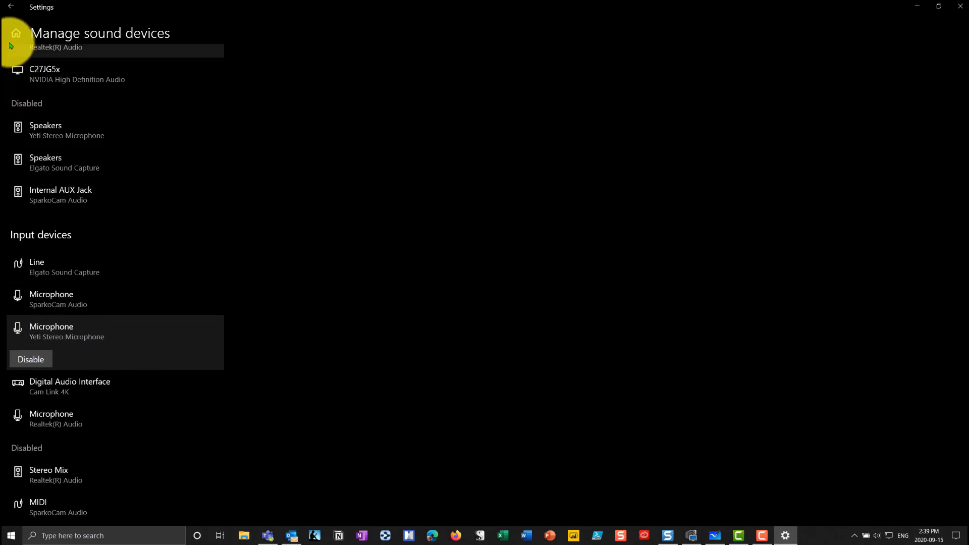
- Go back to the main Sound page showing Yeti Stereo Microphone input and volume 62
{"action": "left_click", "coordinate": [10, 7]}
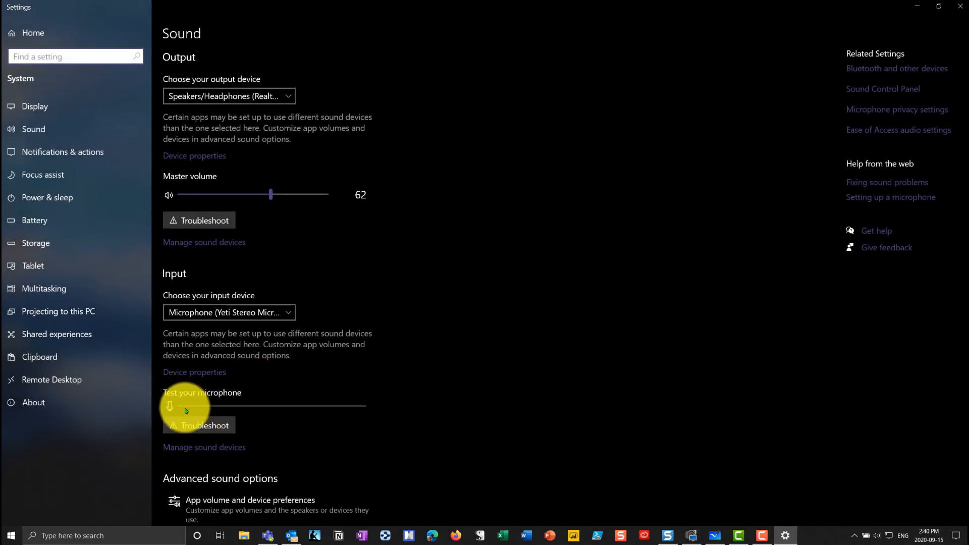
{"action": "mouse_move", "coordinate": [355, 406]}
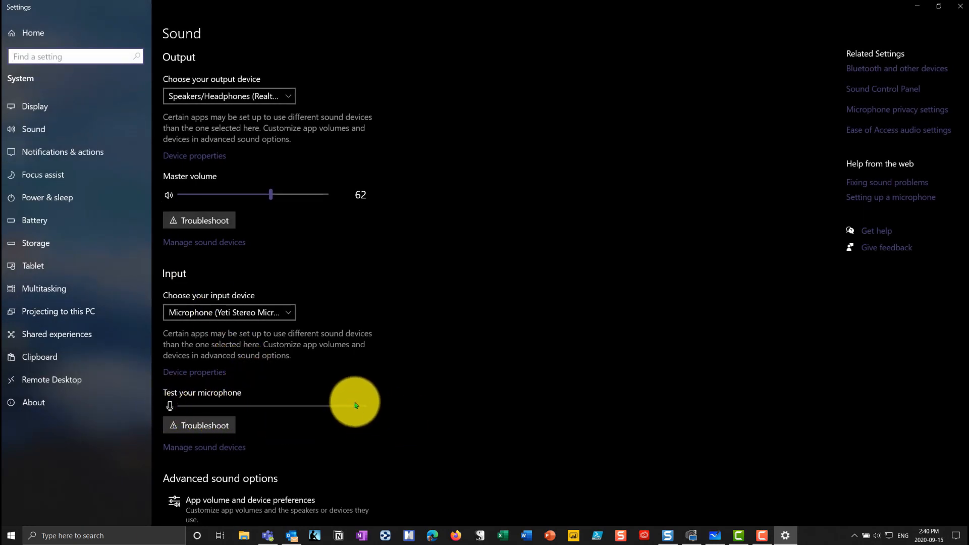
{"action": "mouse_move", "coordinate": [336, 423]}
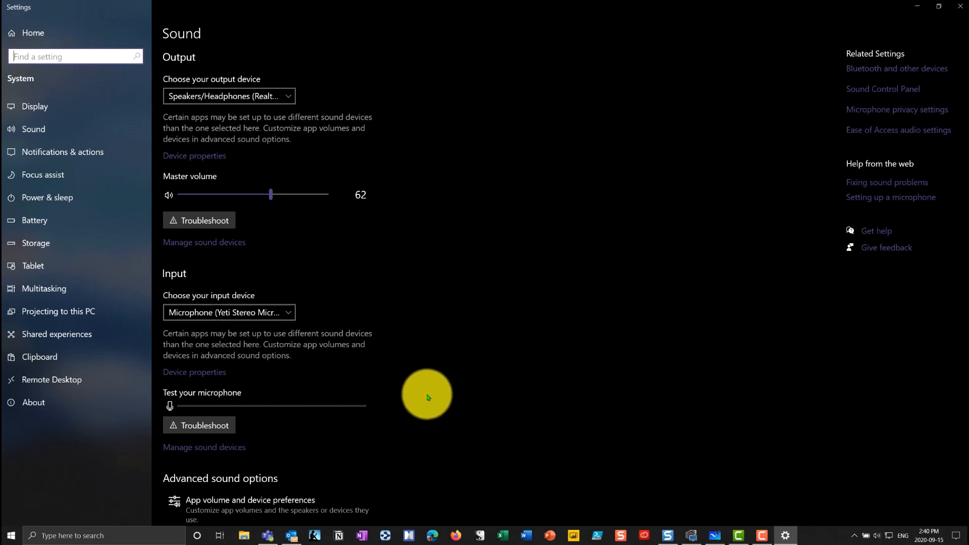
{"action": "mouse_move", "coordinate": [258, 230]}
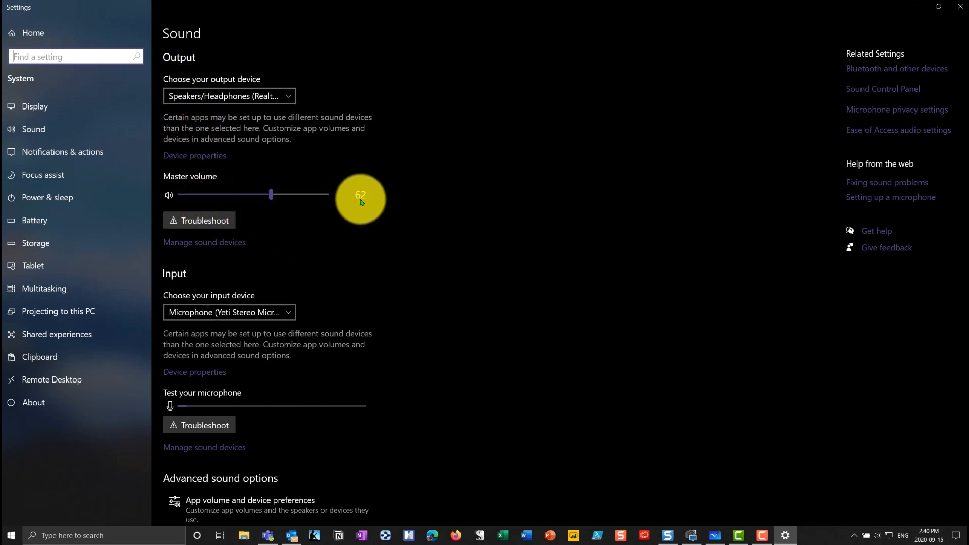
{"action": "mouse_move", "coordinate": [357, 208]}
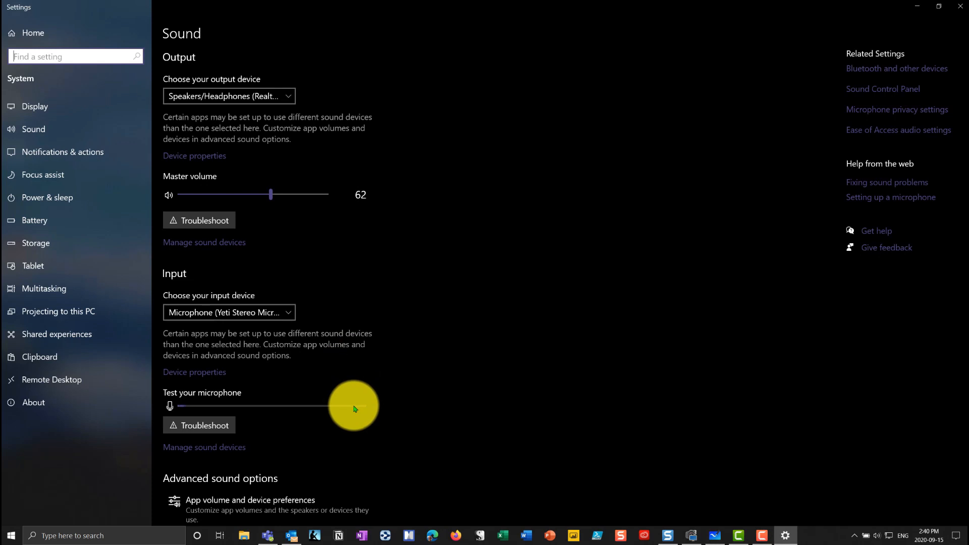
{"action": "mouse_move", "coordinate": [331, 213]}
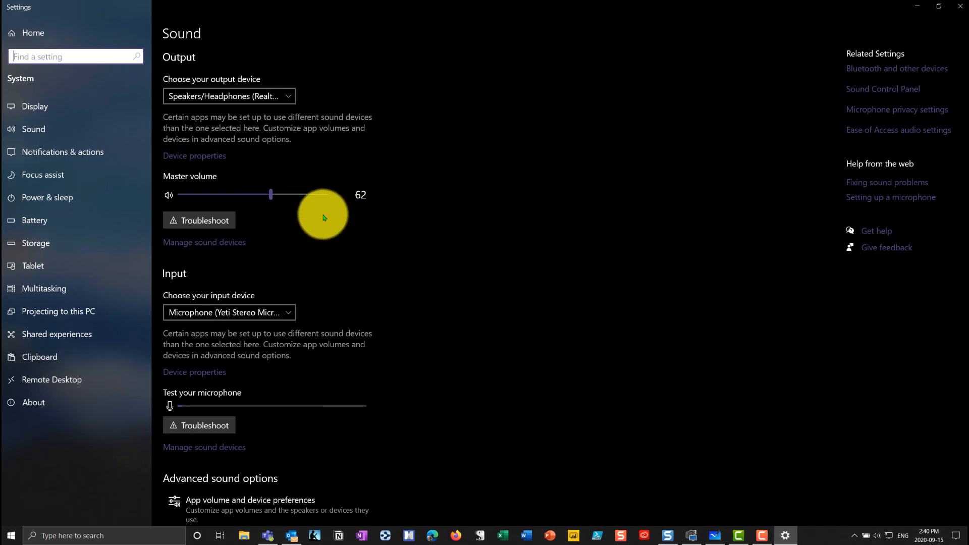
{"action": "mouse_move", "coordinate": [356, 405]}
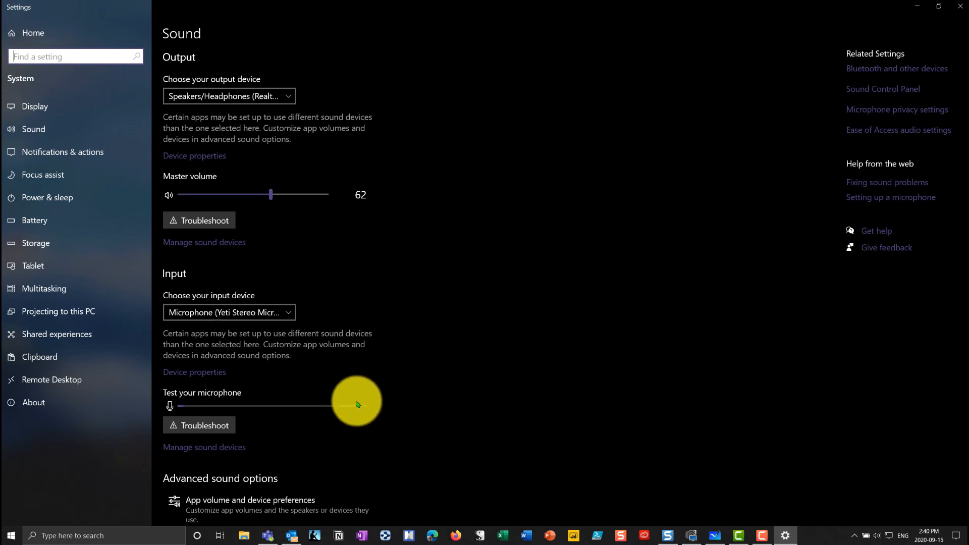
{"action": "mouse_move", "coordinate": [369, 418]}
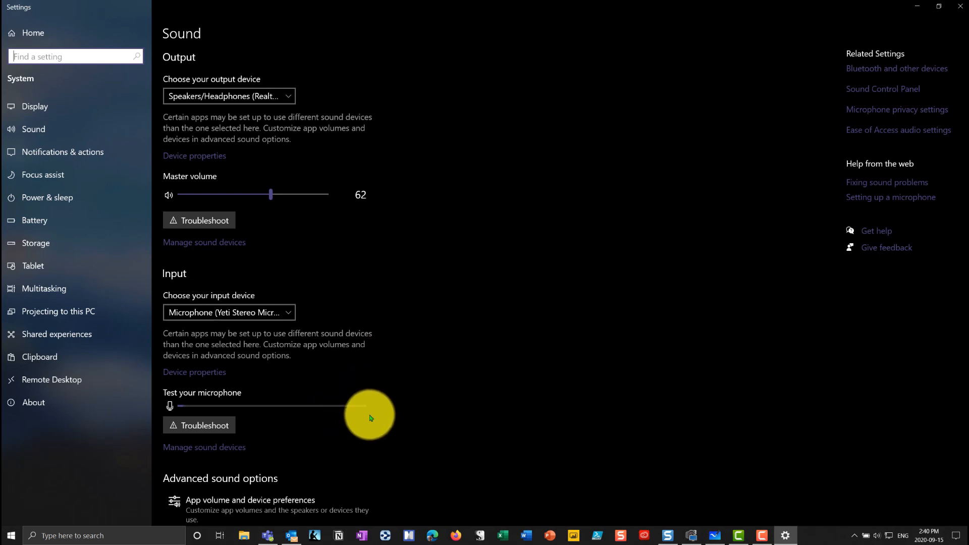
{"action": "mouse_move", "coordinate": [499, 408]}
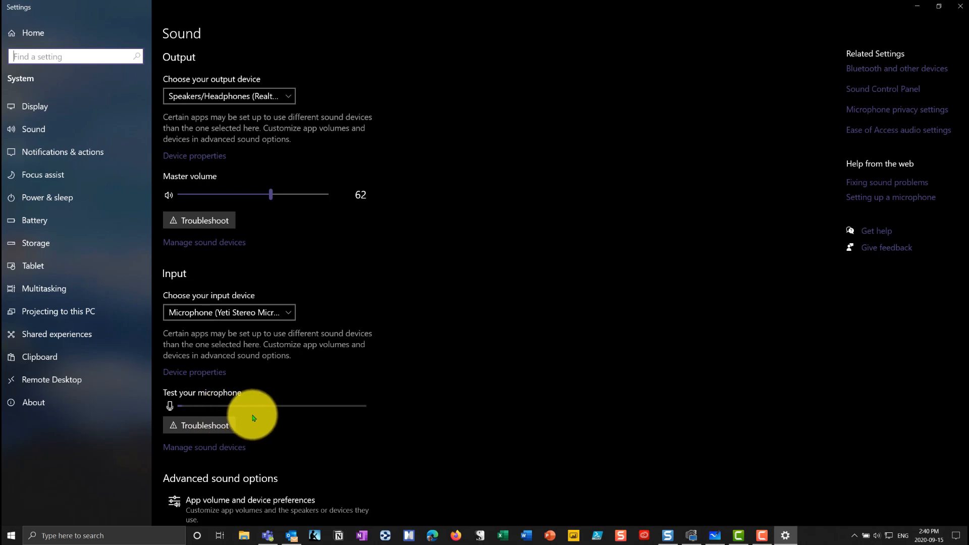
{"action": "mouse_move", "coordinate": [264, 187]}
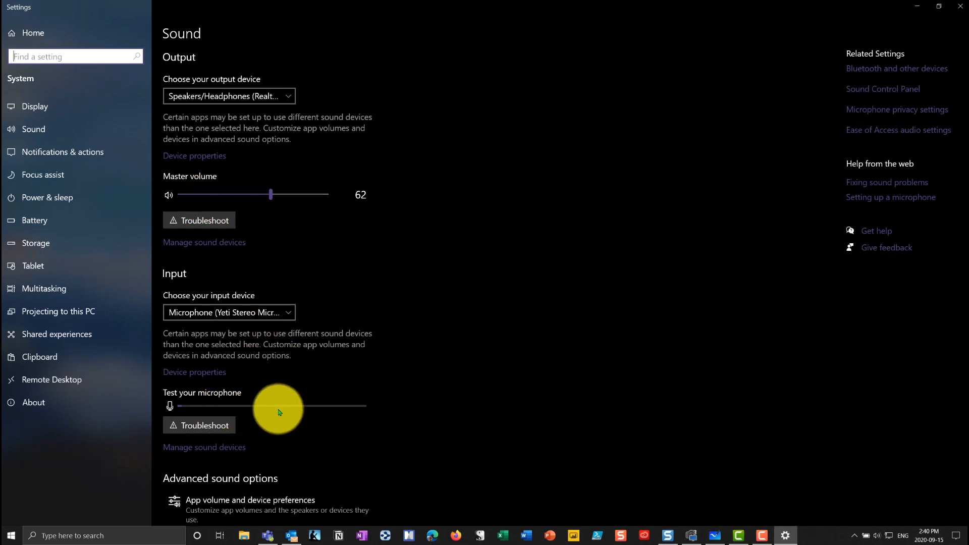
{"action": "mouse_move", "coordinate": [282, 222]}
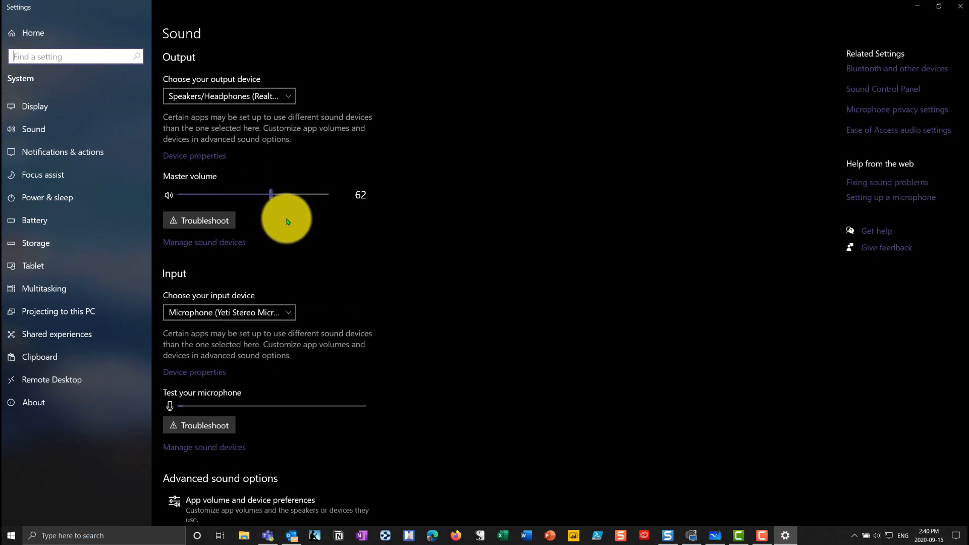
{"action": "mouse_move", "coordinate": [898, 189]}
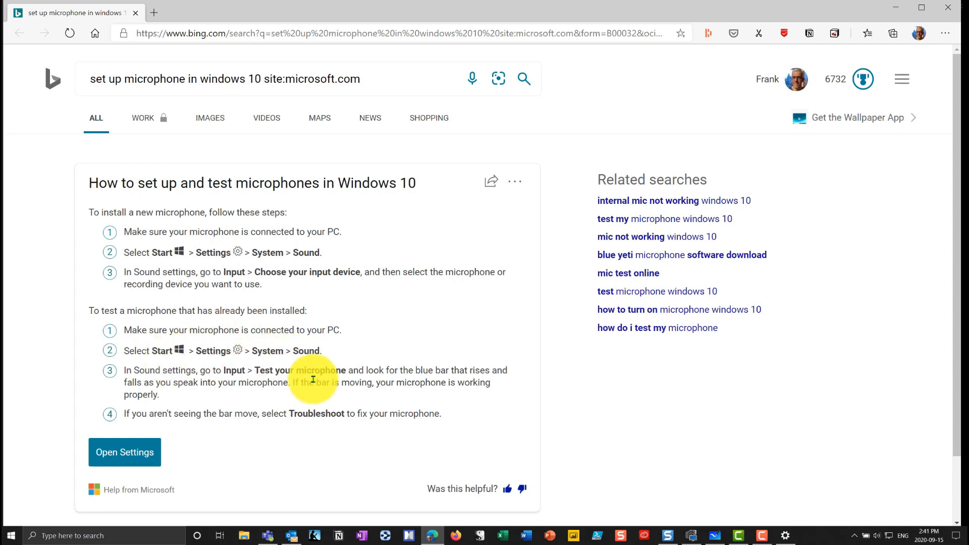
- Return from the Bing microphone-setup answer in Edge to the Settings Sound page
{"action": "left_click", "coordinate": [124, 452]}
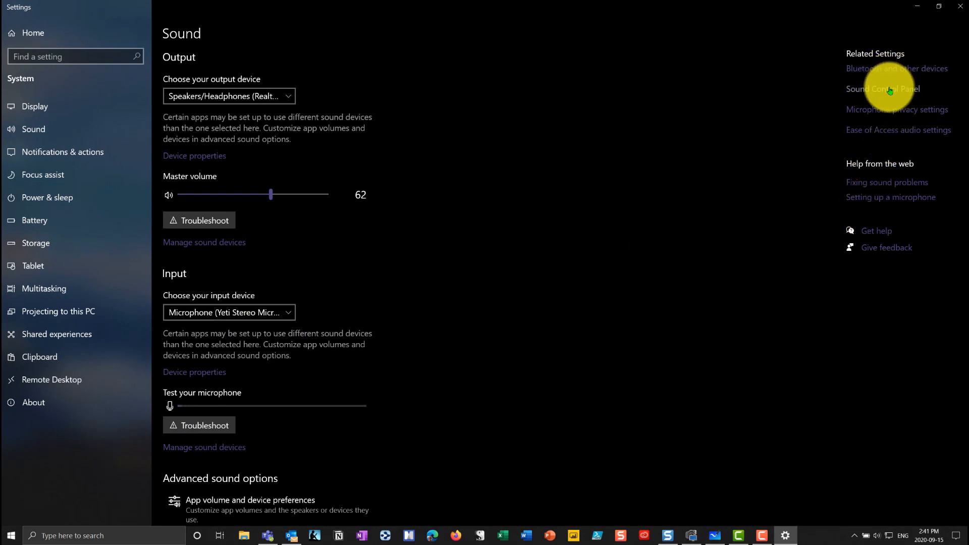
- In the classic Sound Control Panel, review the C27JG5x playback device and the Yeti Stereo Microphone recording device
{"action": "left_click", "coordinate": [882, 89]}
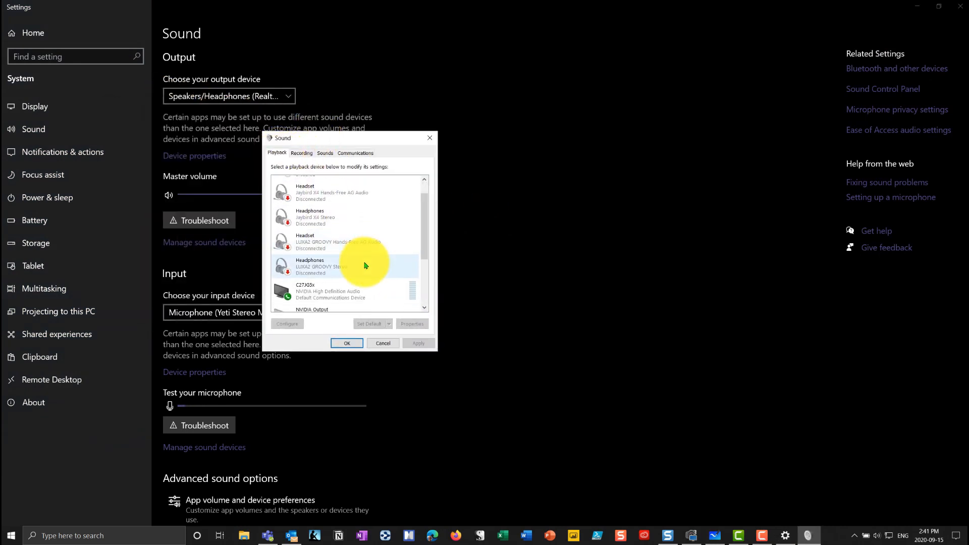
{"action": "scroll", "scroll_direction": "down", "scroll_amount": 3}
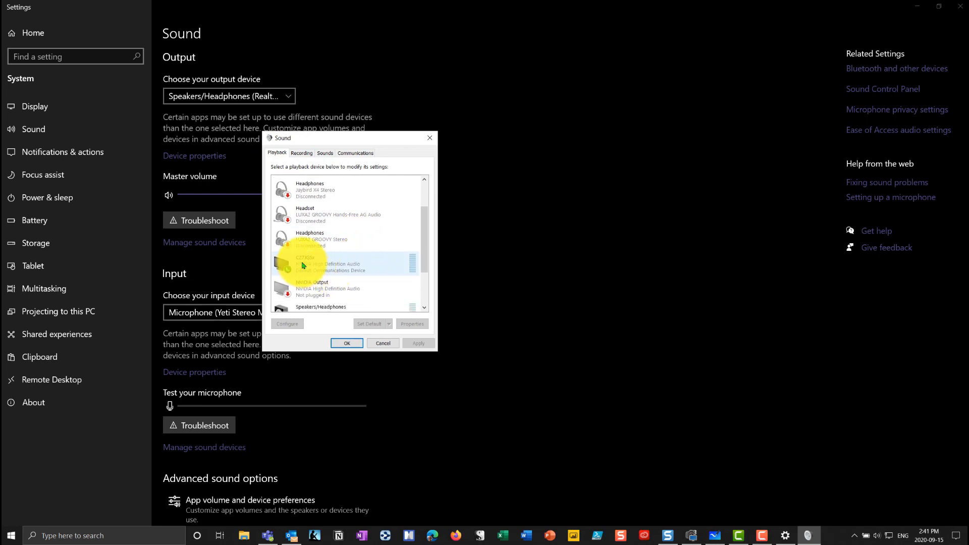
{"action": "left_click", "coordinate": [308, 263]}
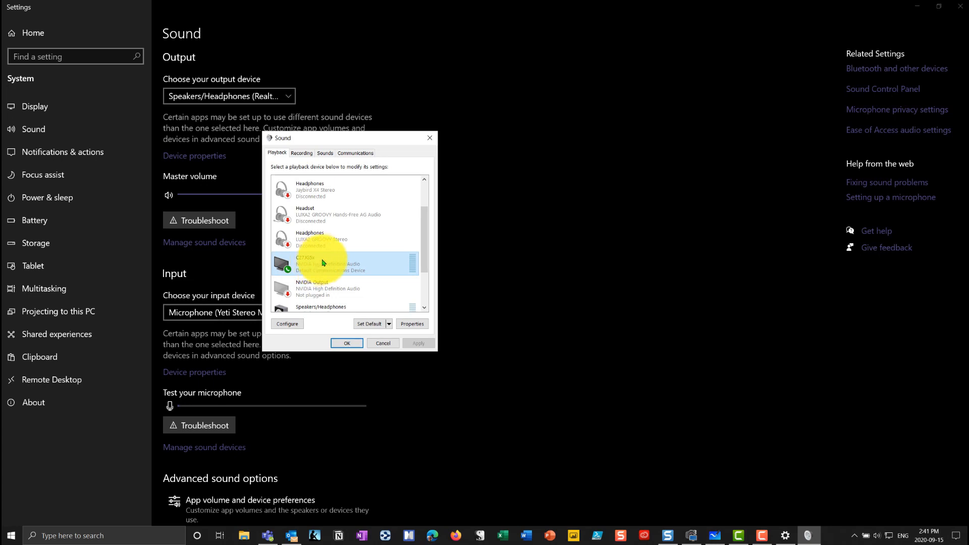
{"action": "mouse_move", "coordinate": [322, 265]}
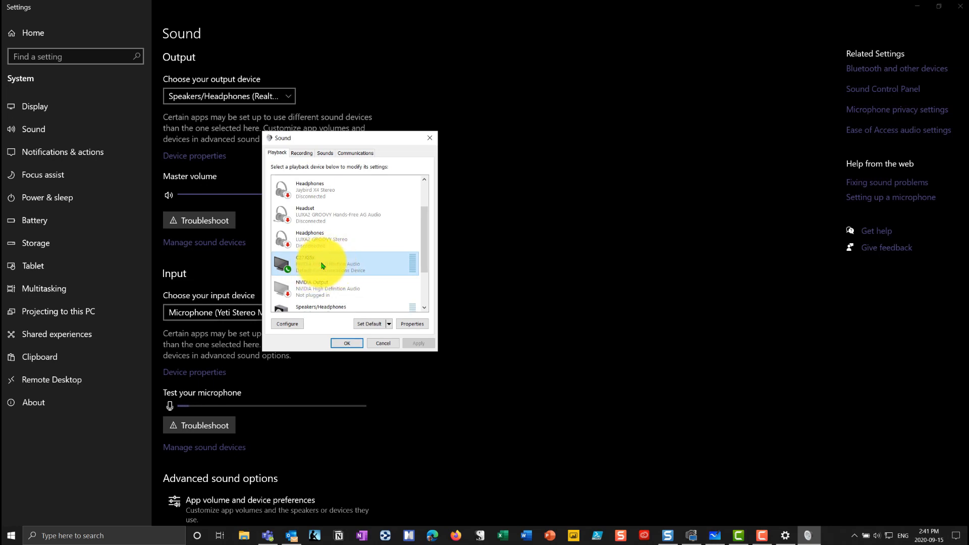
{"action": "left_click", "coordinate": [302, 153]}
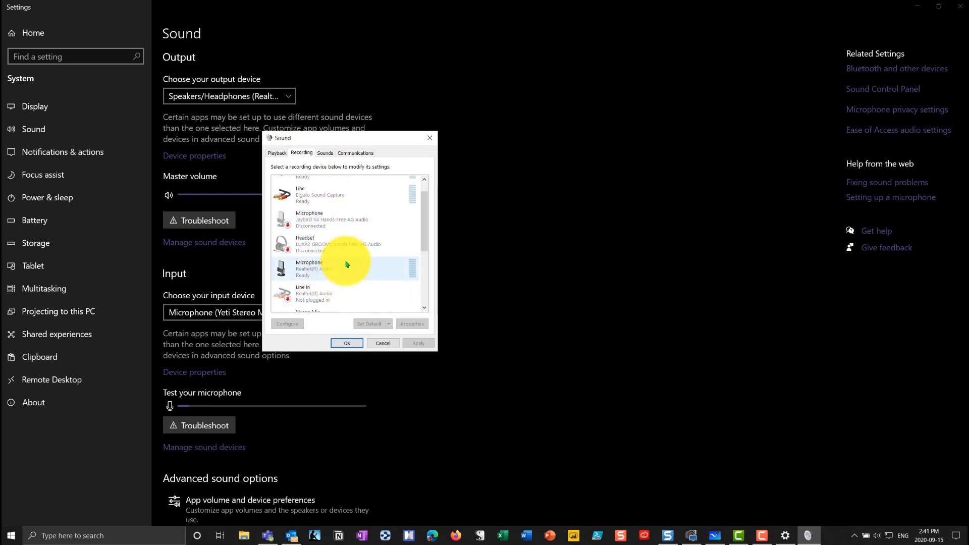
{"action": "scroll", "scroll_direction": "down", "scroll_amount": 3}
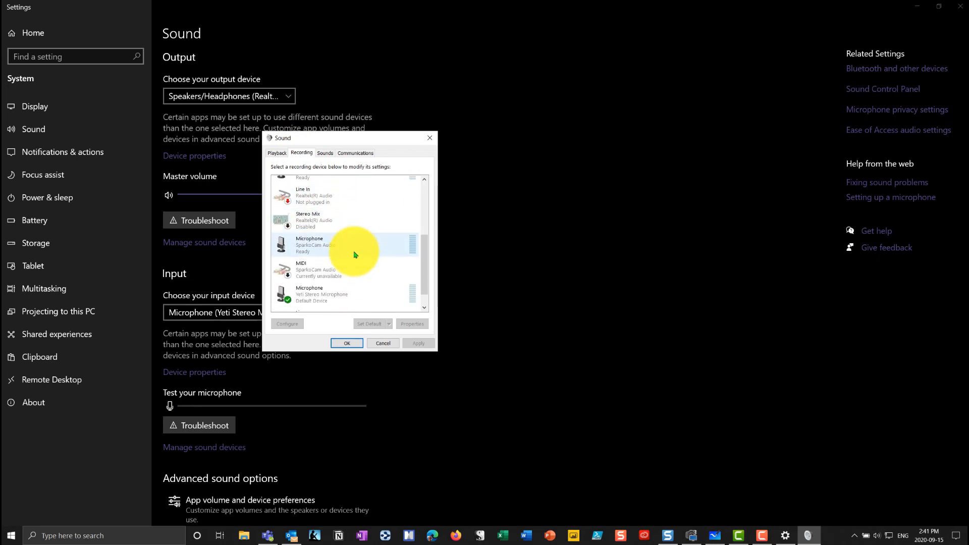
{"action": "scroll", "scroll_direction": "down", "scroll_amount": 3}
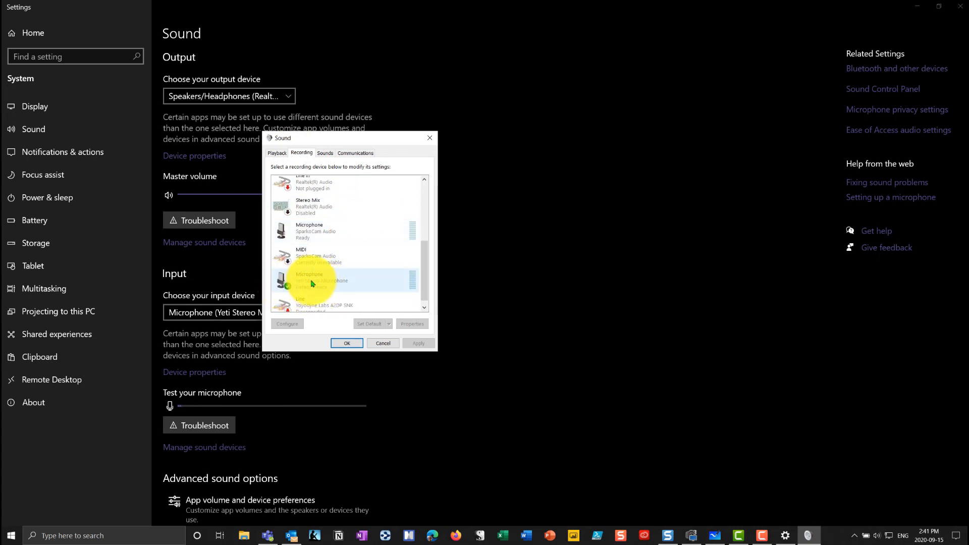
{"action": "left_click", "coordinate": [321, 279]}
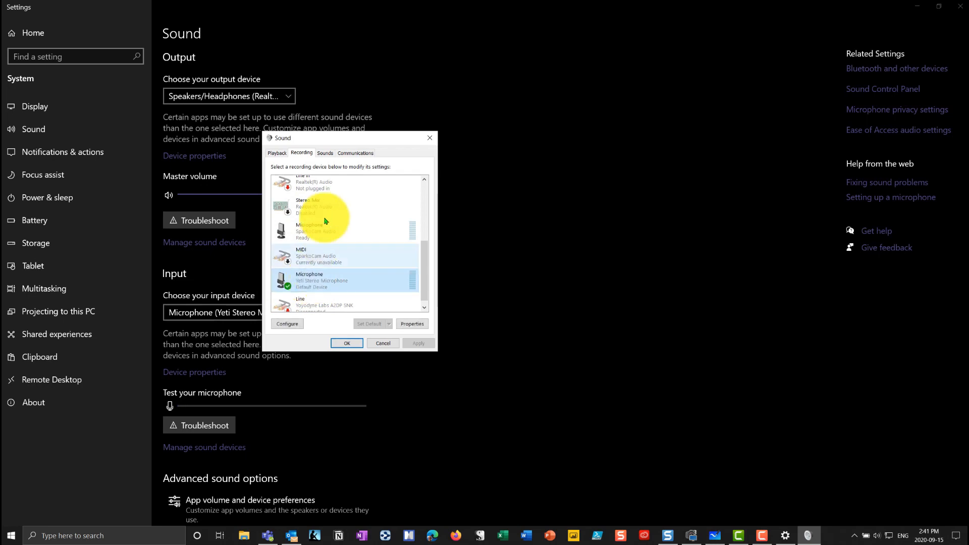
- Review the Sounds and Communications tabs, then accept with OK to return to Sound settings
{"action": "left_click", "coordinate": [324, 152]}
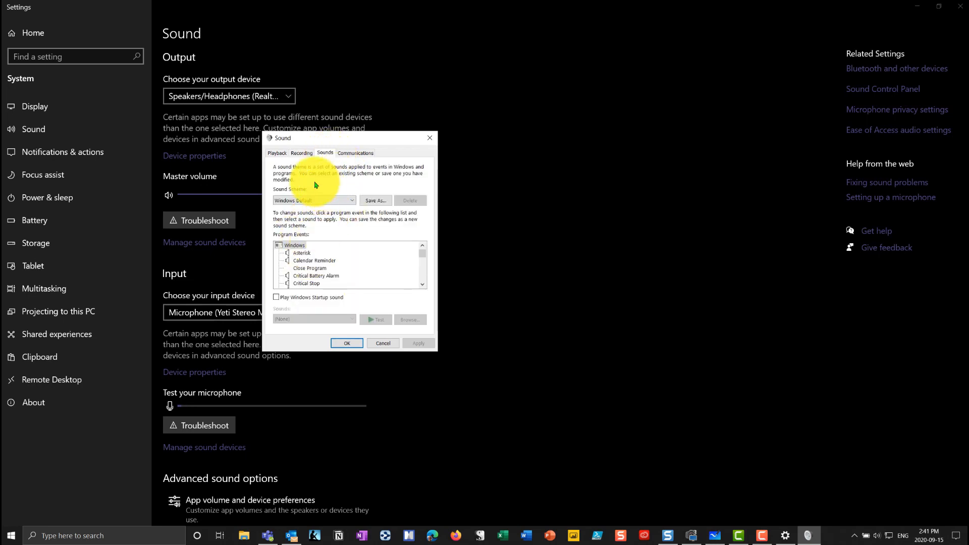
{"action": "left_click", "coordinate": [355, 153]}
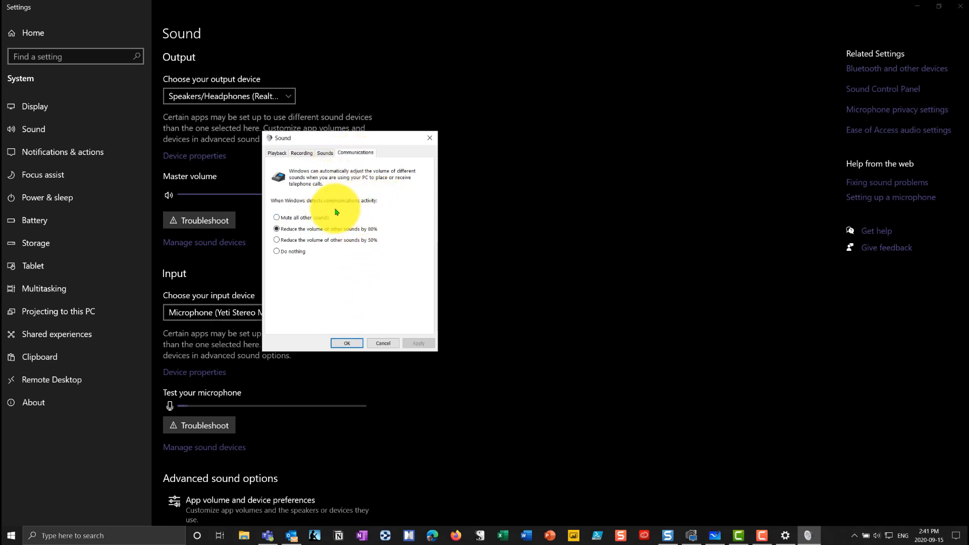
{"action": "mouse_move", "coordinate": [340, 268]}
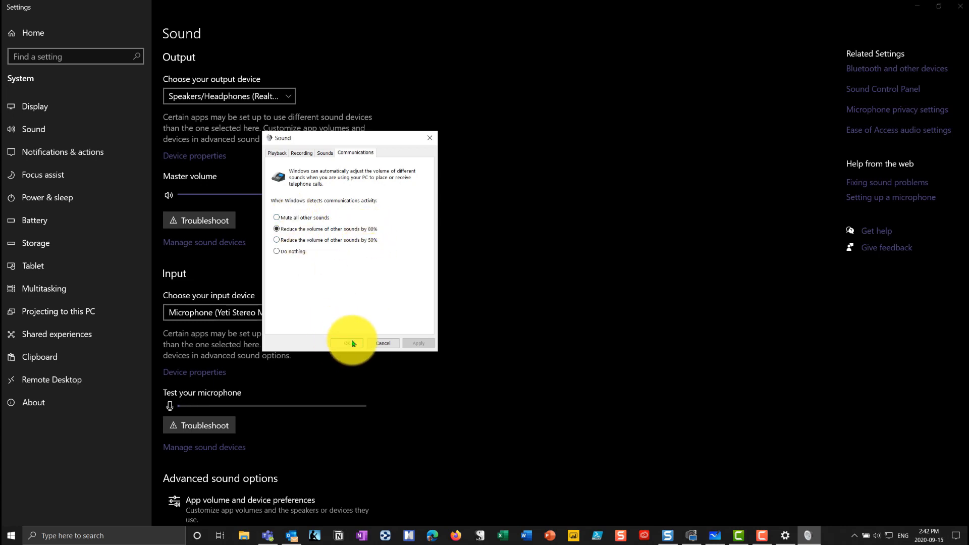
{"action": "left_click", "coordinate": [351, 344]}
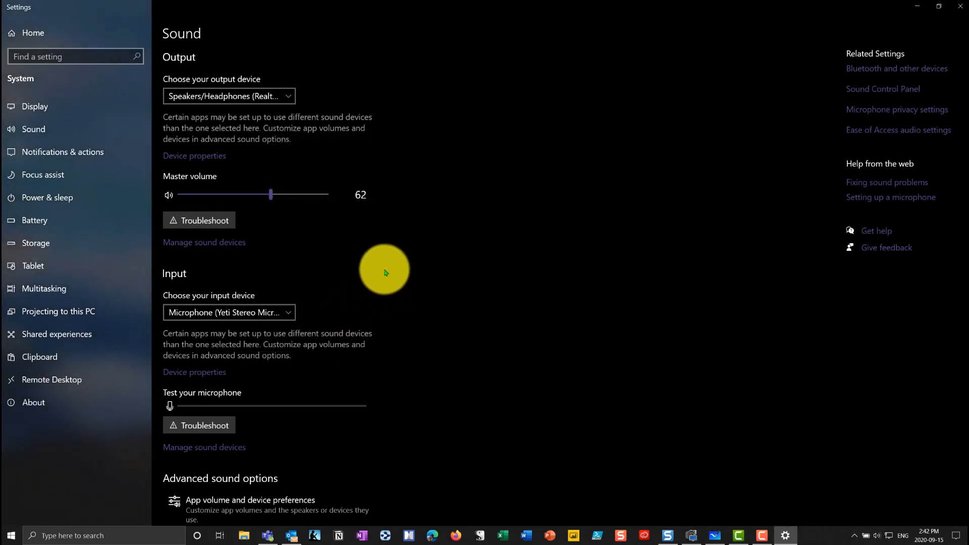
{"action": "mouse_move", "coordinate": [250, 352]}
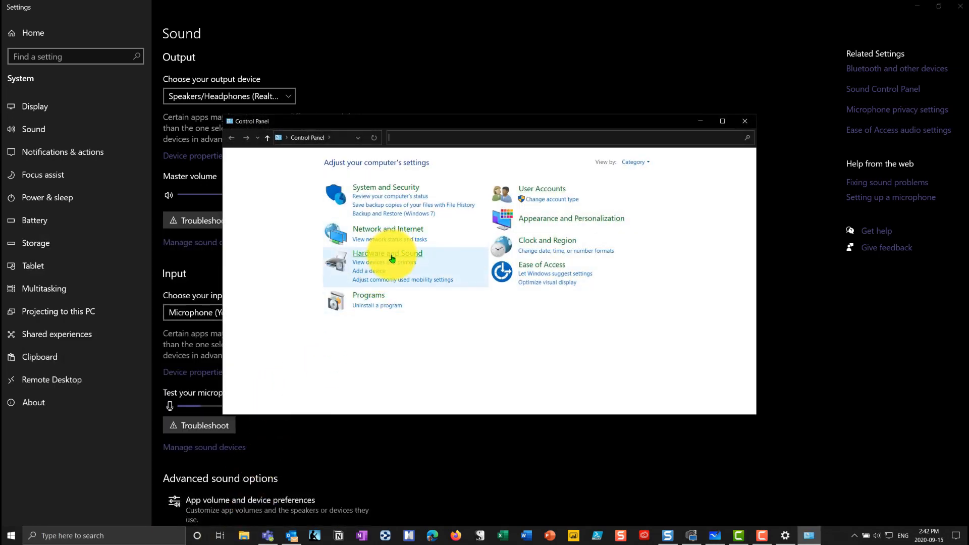
{"action": "left_click", "coordinate": [388, 254]}
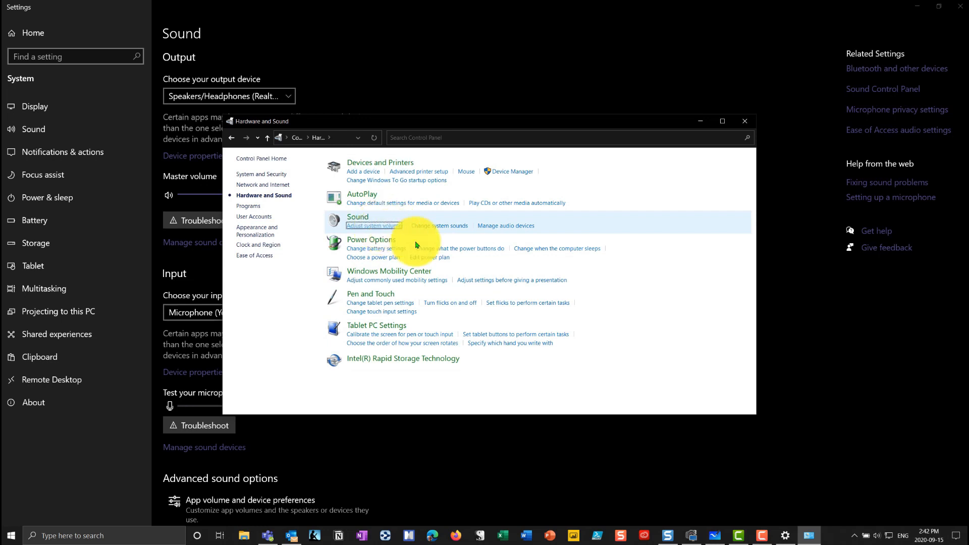
{"action": "left_click", "coordinate": [373, 225]}
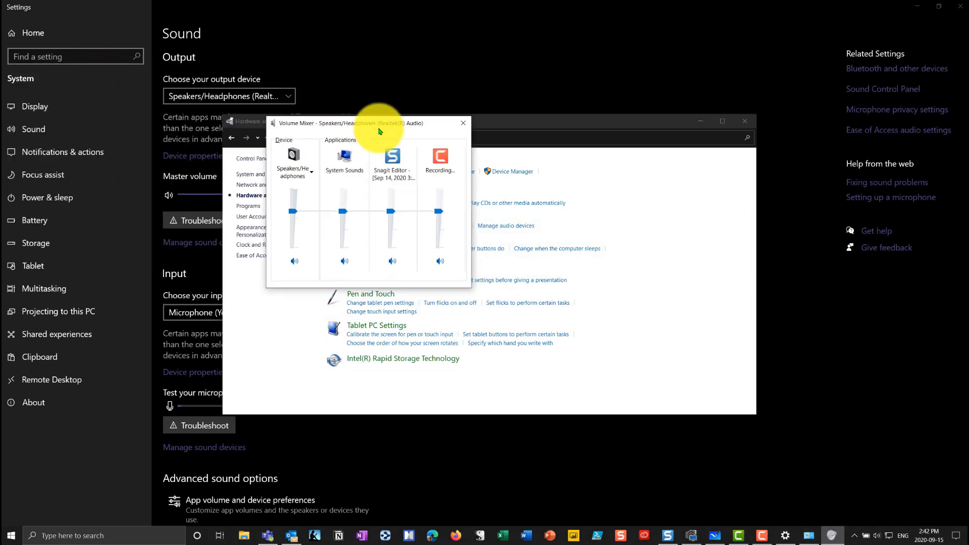
{"action": "left_click_drag", "start_coordinate": [379, 122], "coordinate": [679, 157]}
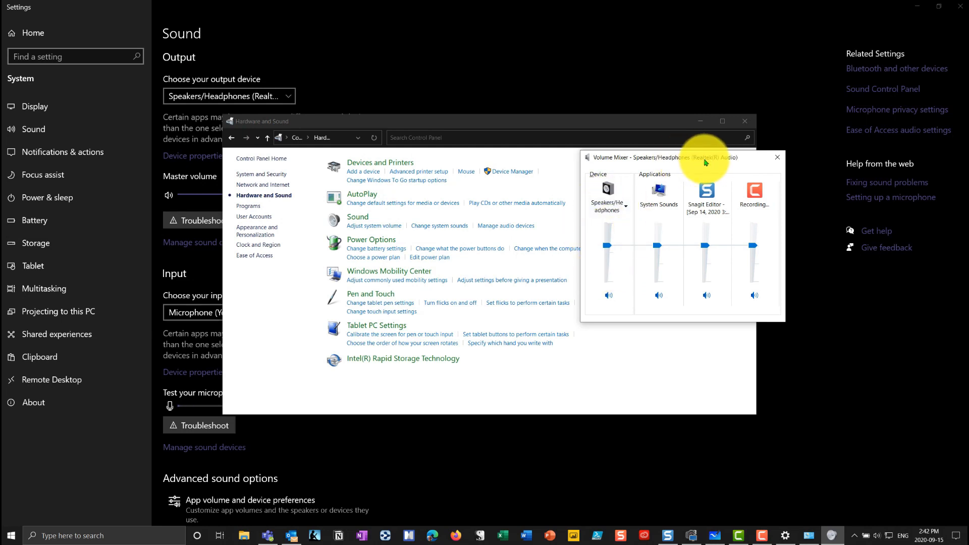
{"action": "left_click", "coordinate": [777, 157]}
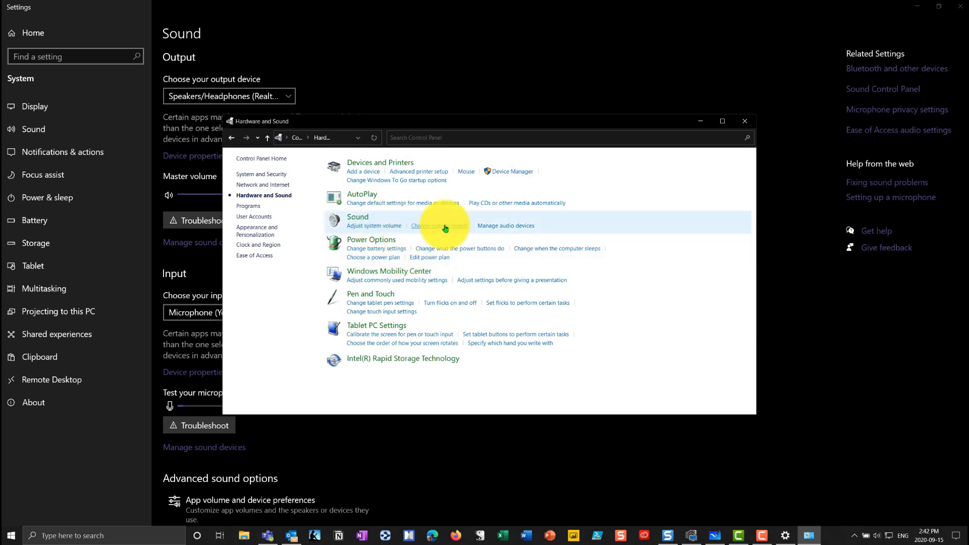
{"action": "left_click", "coordinate": [439, 225]}
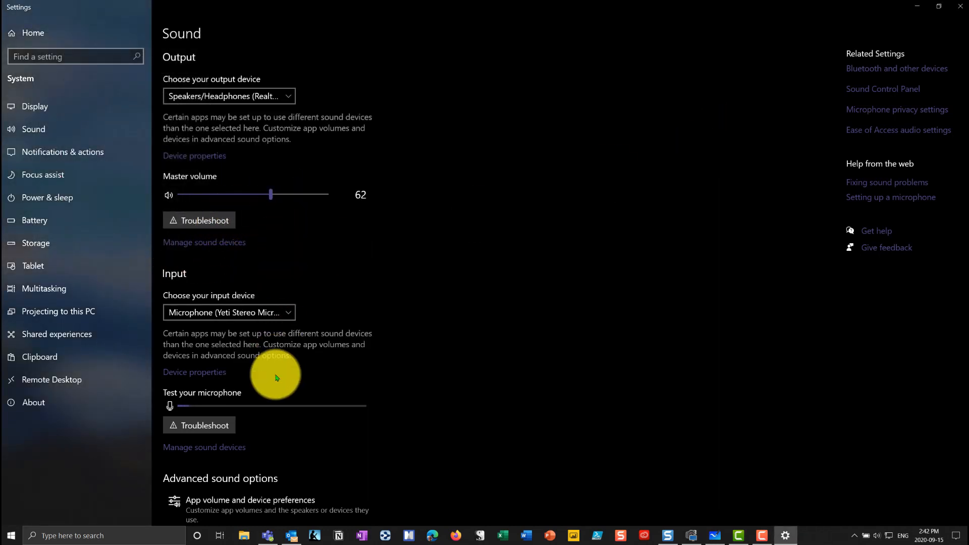
{"action": "mouse_move", "coordinate": [958, 11]}
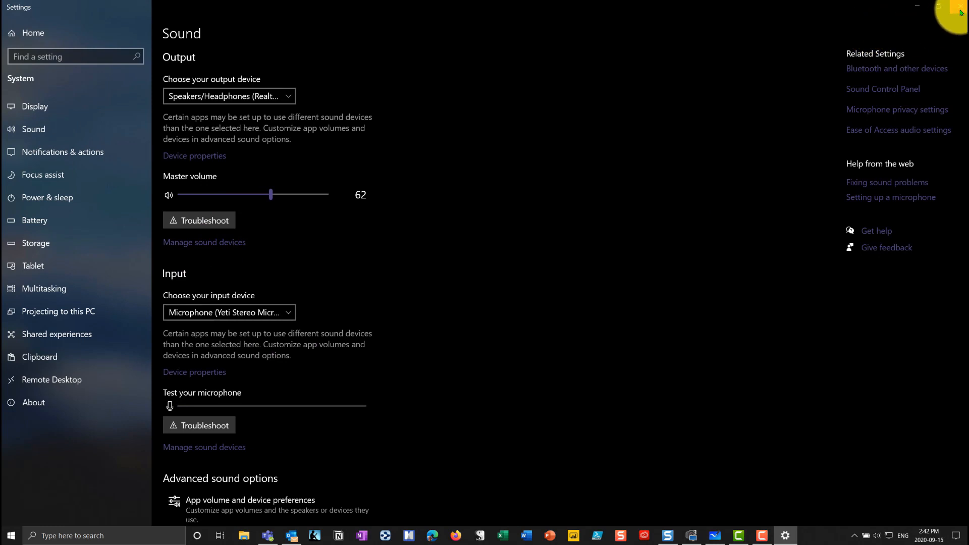
- Close the Settings window and bring Microsoft Whiteboard back up from the taskbar
{"action": "left_click", "coordinate": [916, 6]}
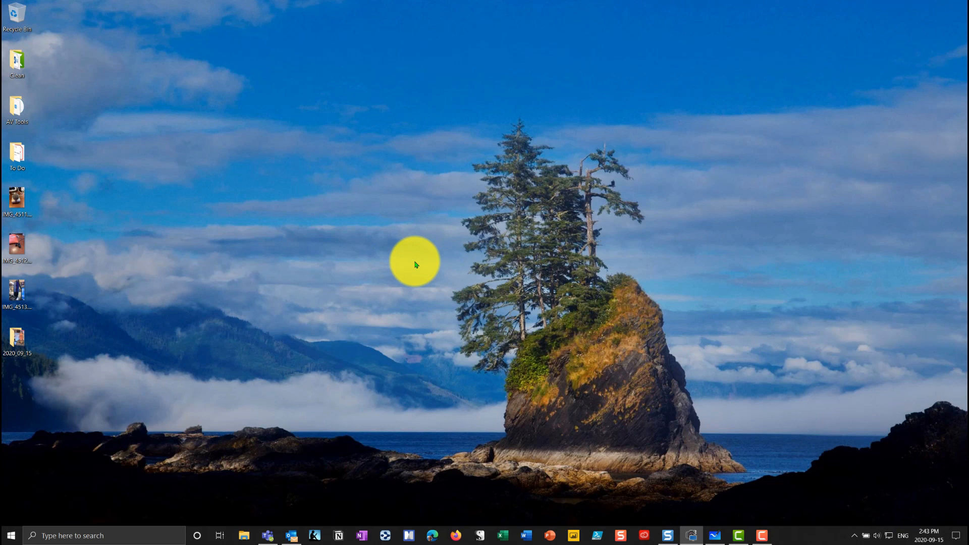
{"action": "mouse_move", "coordinate": [431, 278]}
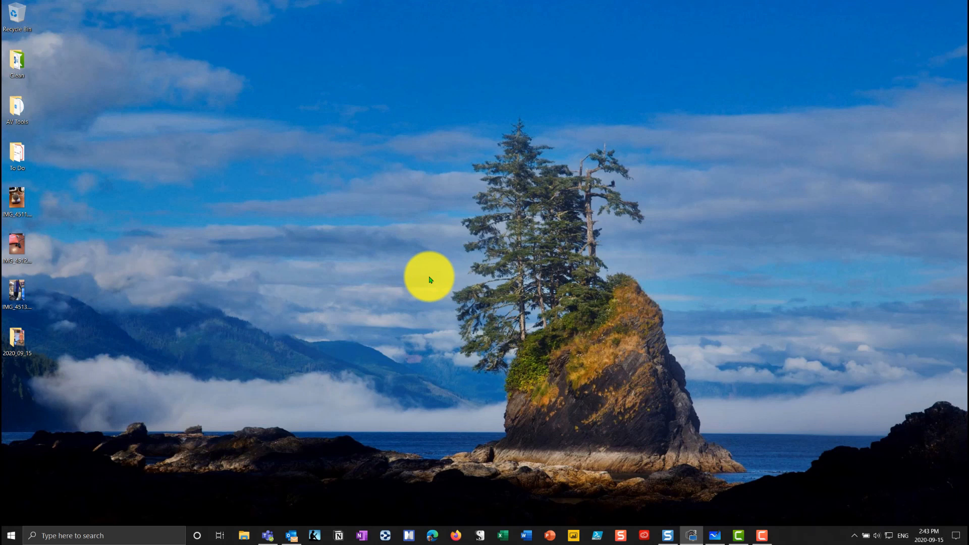
{"action": "mouse_move", "coordinate": [430, 302]}
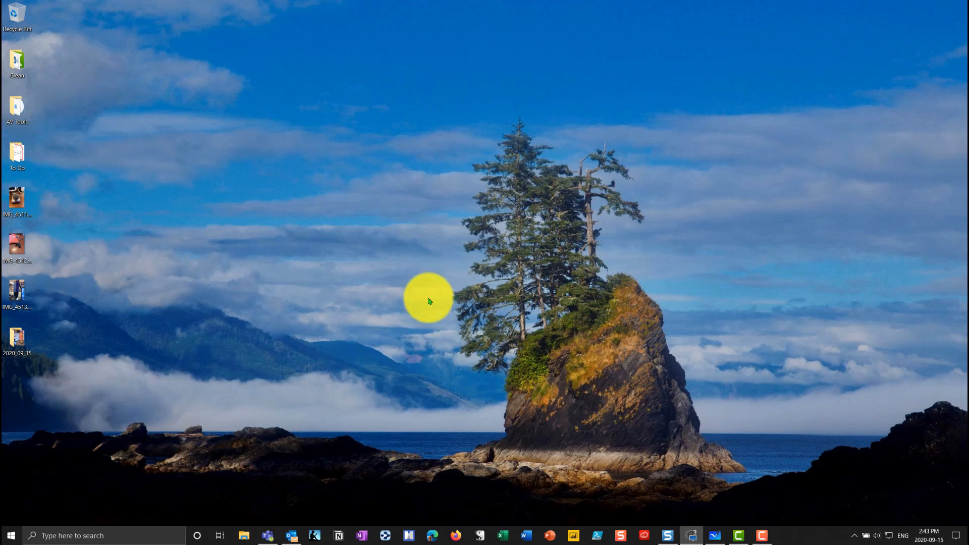
{"action": "mouse_move", "coordinate": [450, 317]}
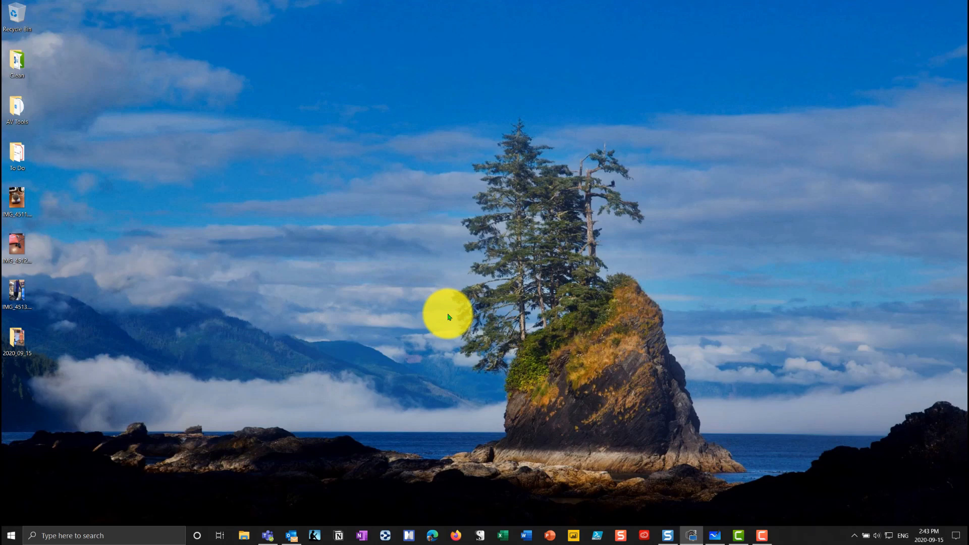
{"action": "left_click", "coordinate": [715, 535]}
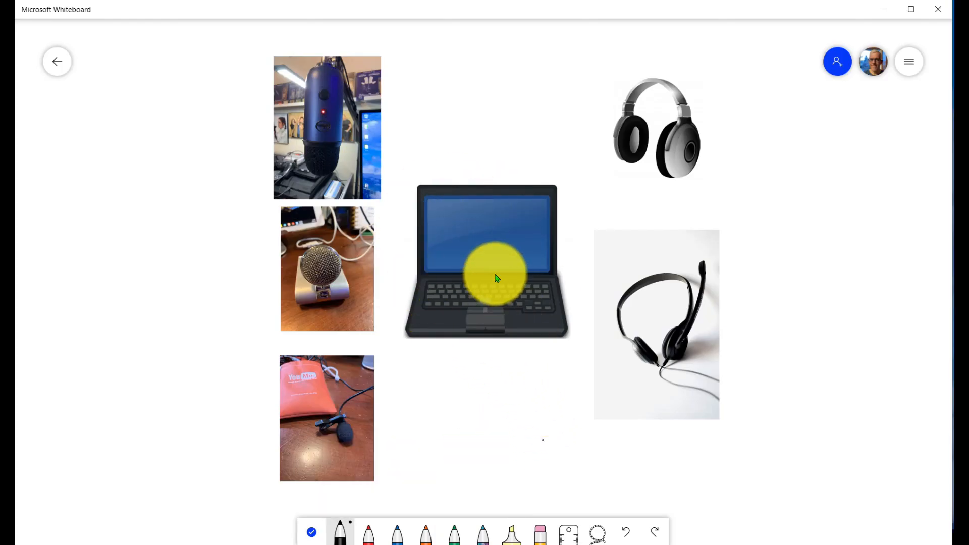
- Draw a black ink cable linking the laptop image to the over-ear headphones picture
{"action": "left_click_drag", "start_coordinate": [495, 275], "coordinate": [488, 297]}
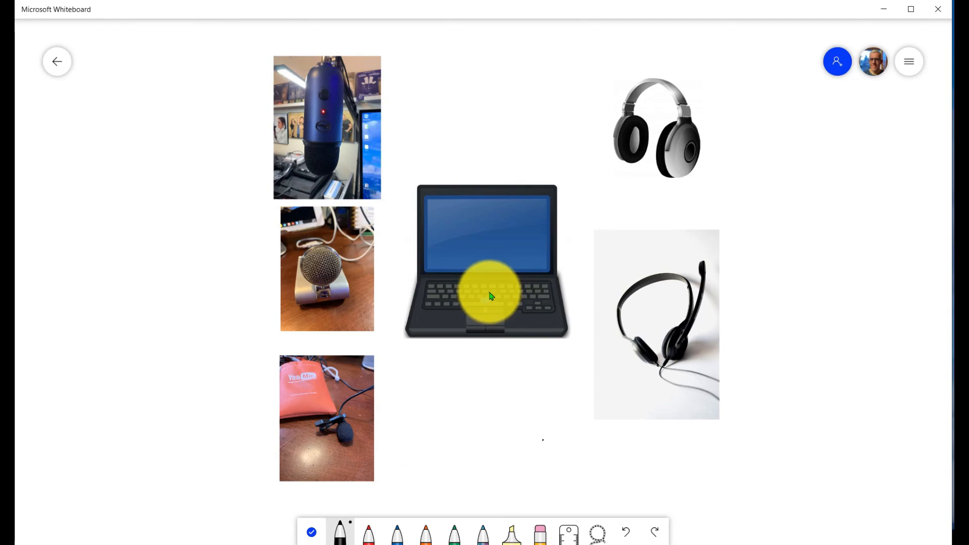
{"action": "left_click_drag", "start_coordinate": [489, 296], "coordinate": [513, 274]}
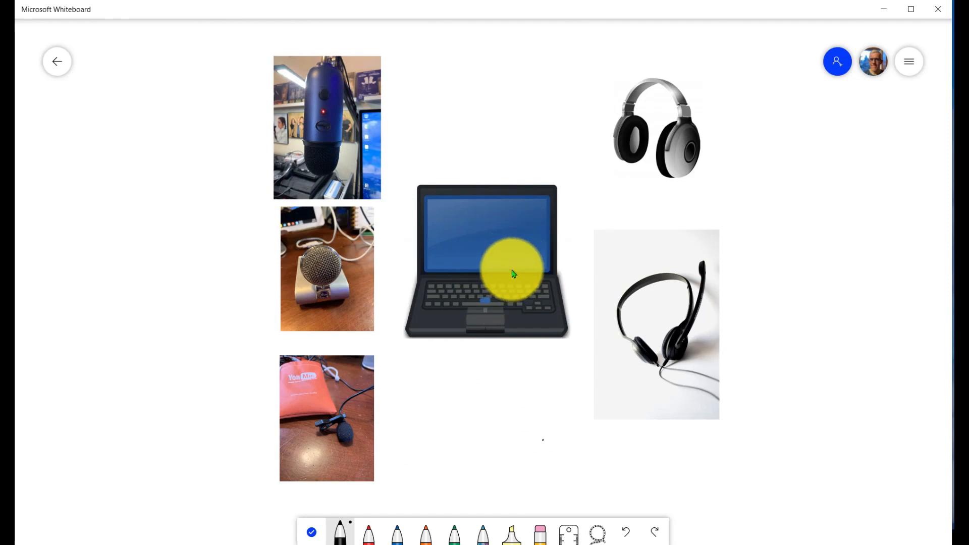
{"action": "left_click_drag", "start_coordinate": [513, 273], "coordinate": [506, 283]}
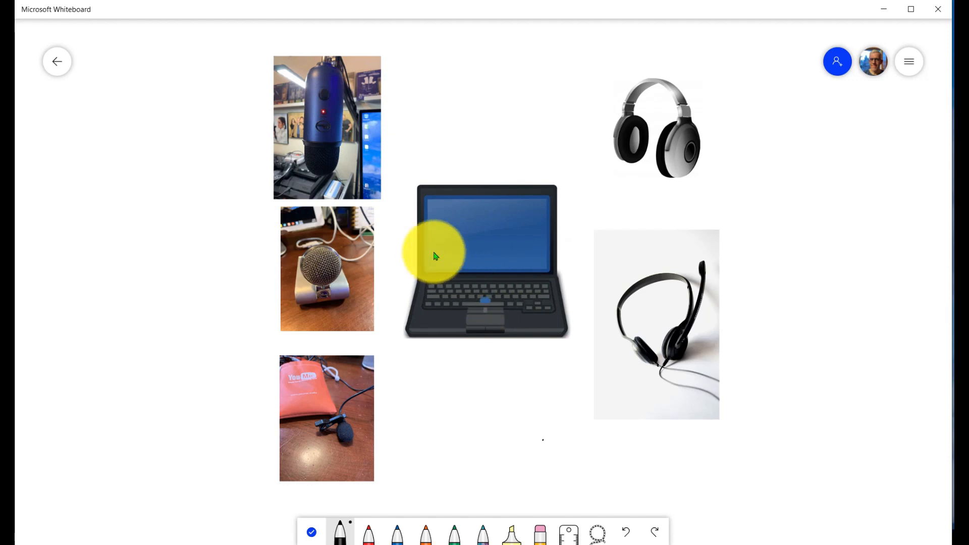
{"action": "left_click_drag", "start_coordinate": [433, 257], "coordinate": [321, 117]}
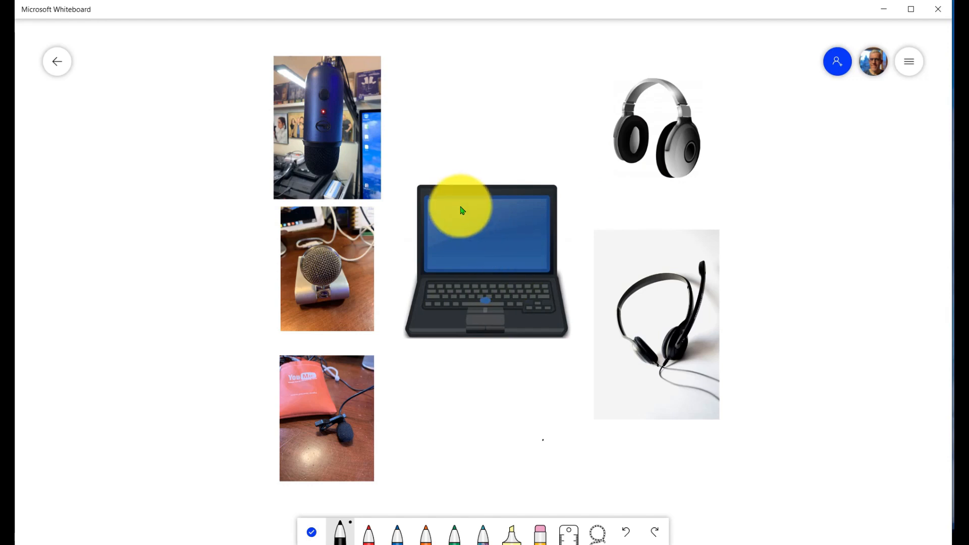
{"action": "left_click_drag", "start_coordinate": [460, 210], "coordinate": [516, 277]}
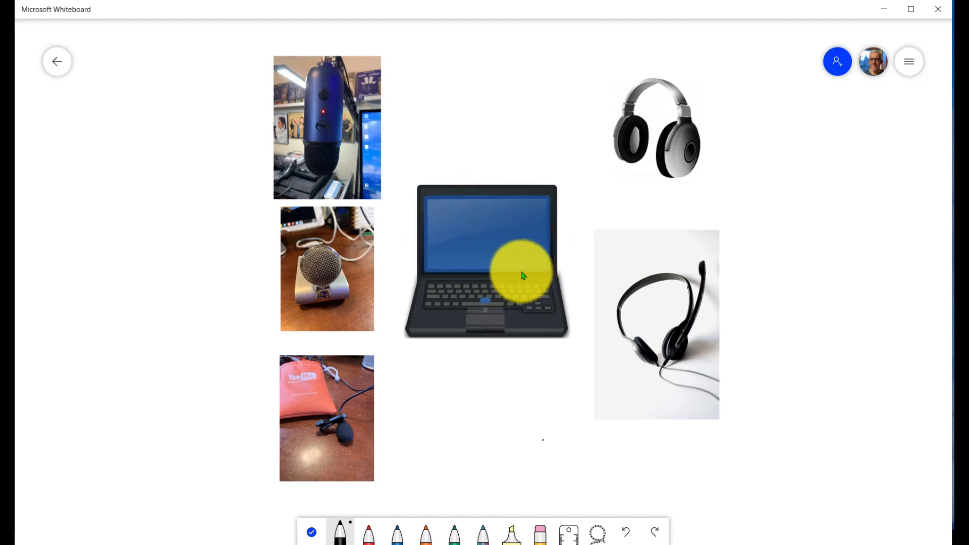
{"action": "left_click_drag", "start_coordinate": [522, 274], "coordinate": [491, 189]}
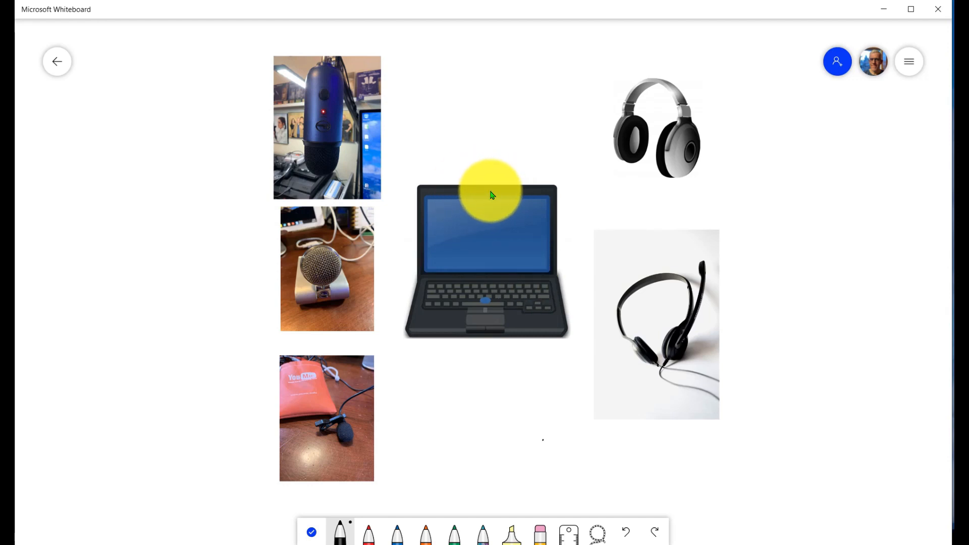
{"action": "left_click_drag", "start_coordinate": [491, 186], "coordinate": [515, 257]}
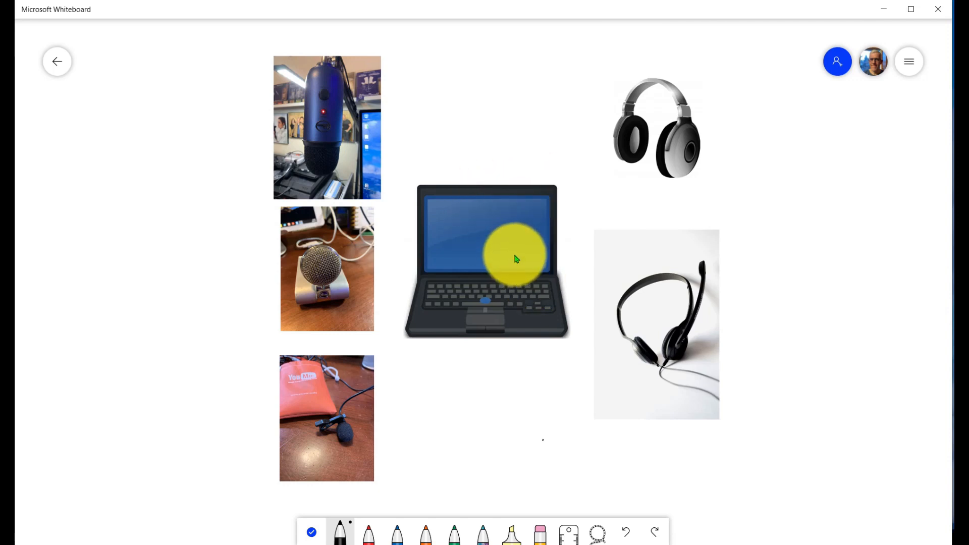
{"action": "left_click_drag", "start_coordinate": [516, 256], "coordinate": [436, 221]}
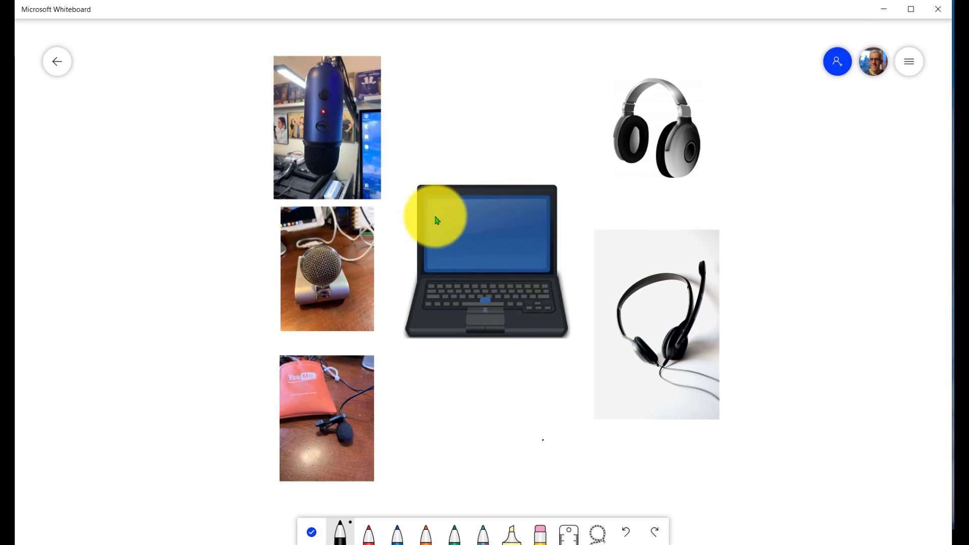
{"action": "left_click_drag", "start_coordinate": [436, 219], "coordinate": [445, 198]}
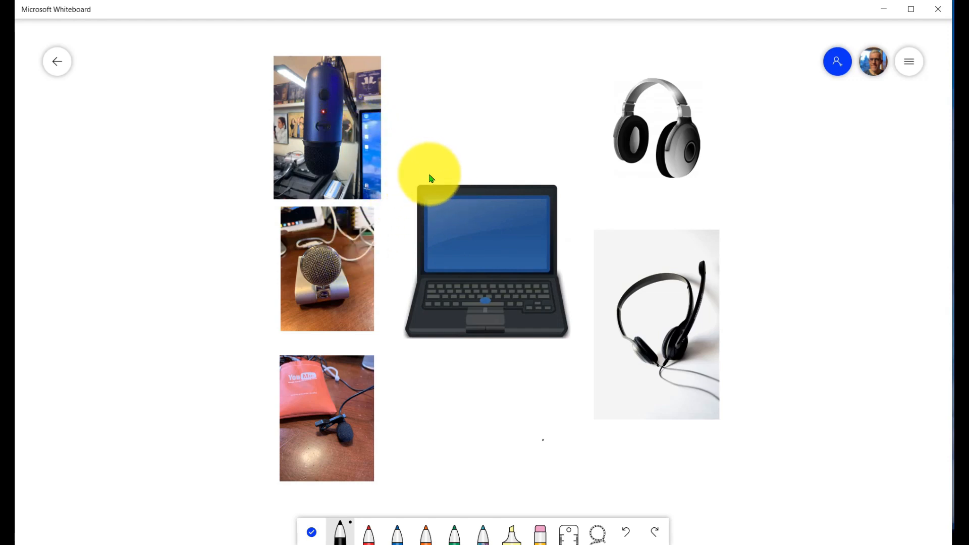
{"action": "left_click_drag", "start_coordinate": [430, 176], "coordinate": [605, 189]}
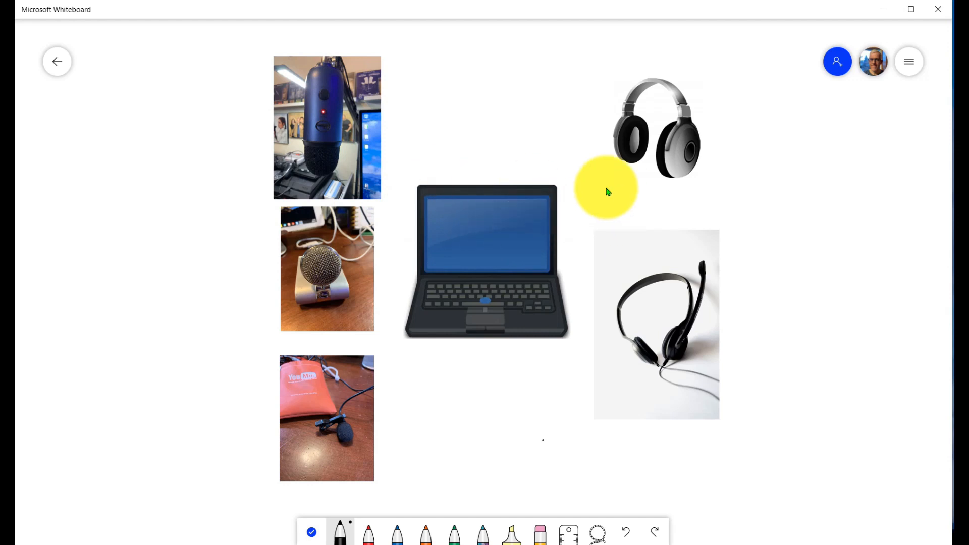
{"action": "left_click_drag", "start_coordinate": [606, 189], "coordinate": [559, 283]}
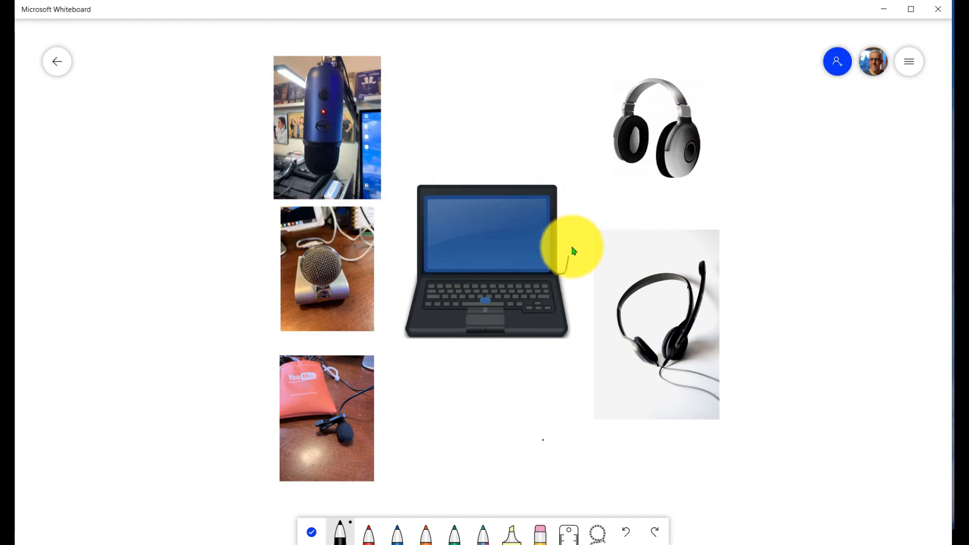
{"action": "left_click_drag", "start_coordinate": [559, 265], "coordinate": [611, 145]}
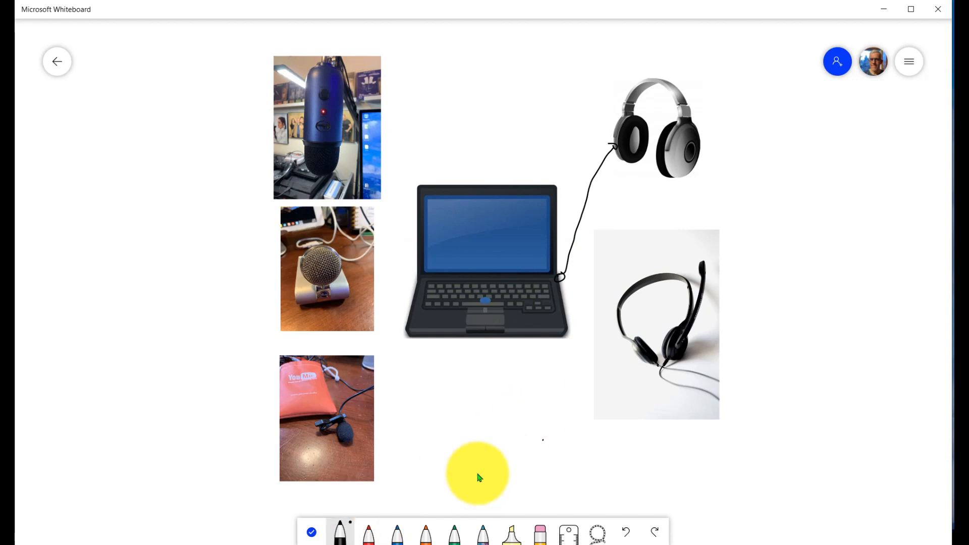
- Sketch a black plug shape at the laptop's left side
{"action": "left_click_drag", "start_coordinate": [478, 474], "coordinate": [411, 309]}
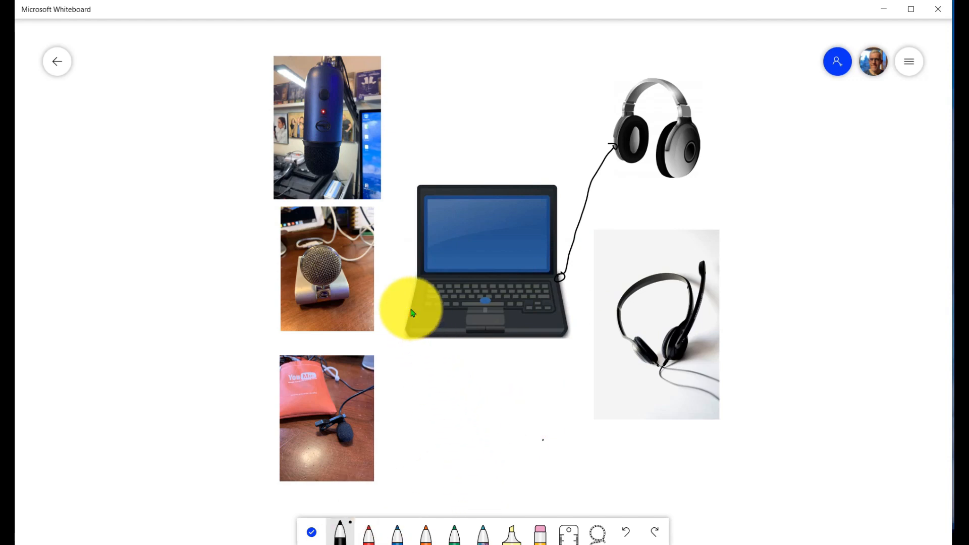
{"action": "left_click_drag", "start_coordinate": [410, 309], "coordinate": [507, 349]}
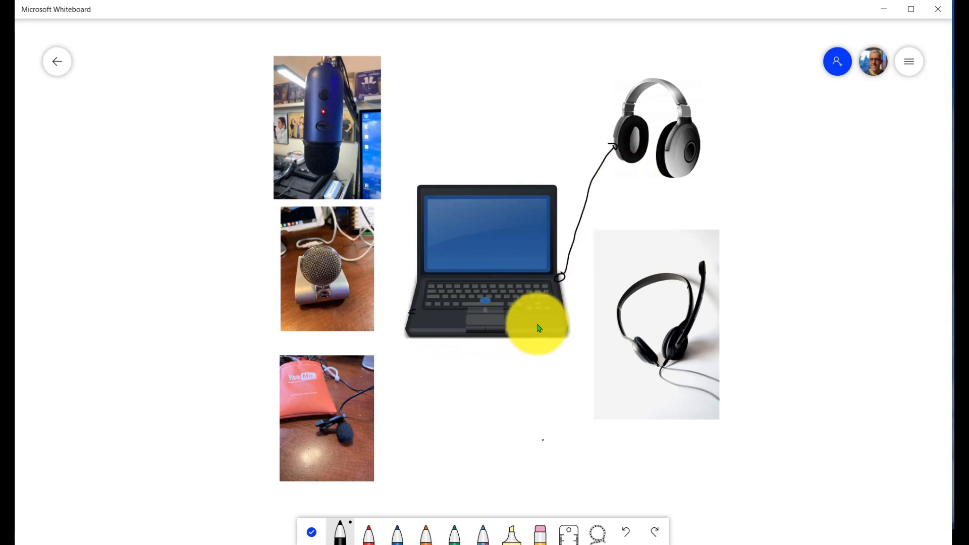
{"action": "left_click_drag", "start_coordinate": [538, 327], "coordinate": [581, 271]}
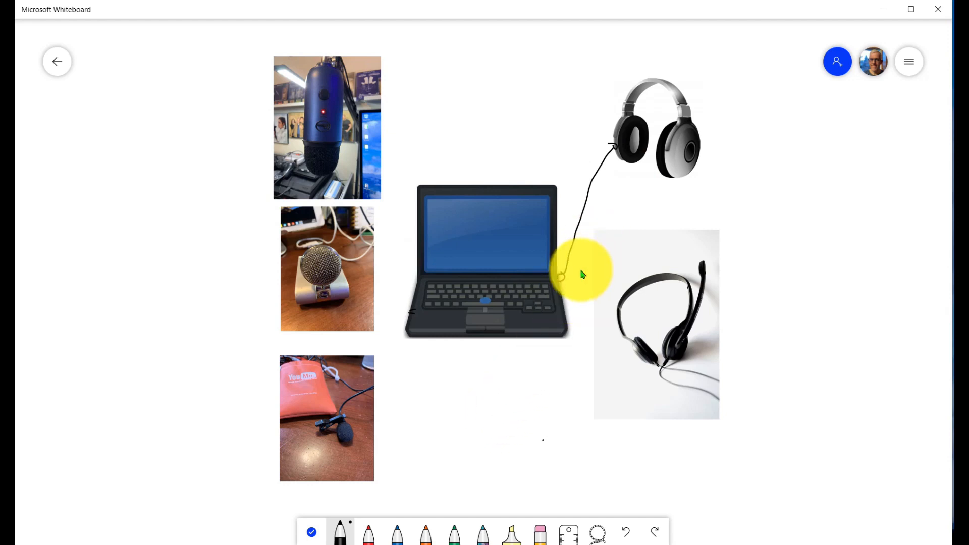
{"action": "left_click_drag", "start_coordinate": [577, 272], "coordinate": [413, 297]}
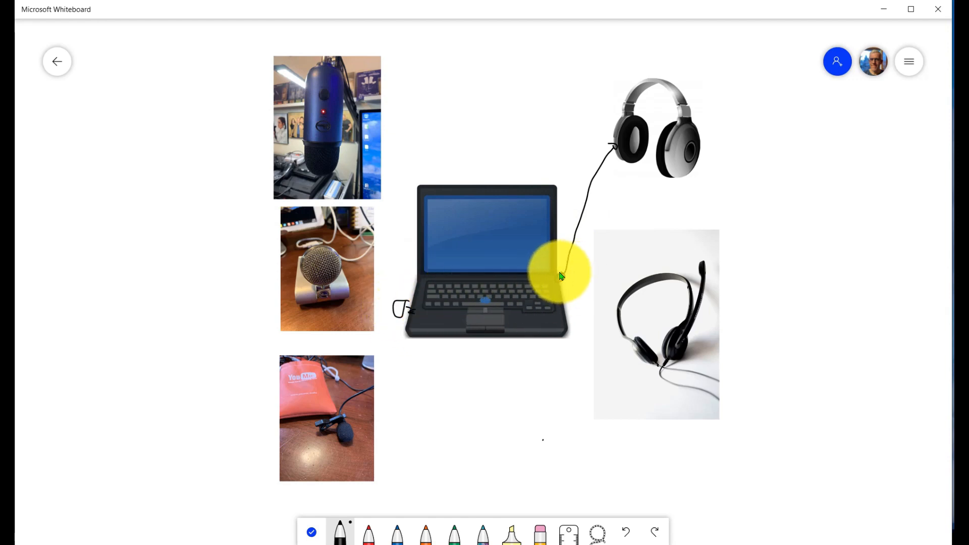
- Sketch a plug where the black cable meets the laptop and run a blue cable from the top microphone
{"action": "left_click_drag", "start_coordinate": [559, 275], "coordinate": [658, 157]}
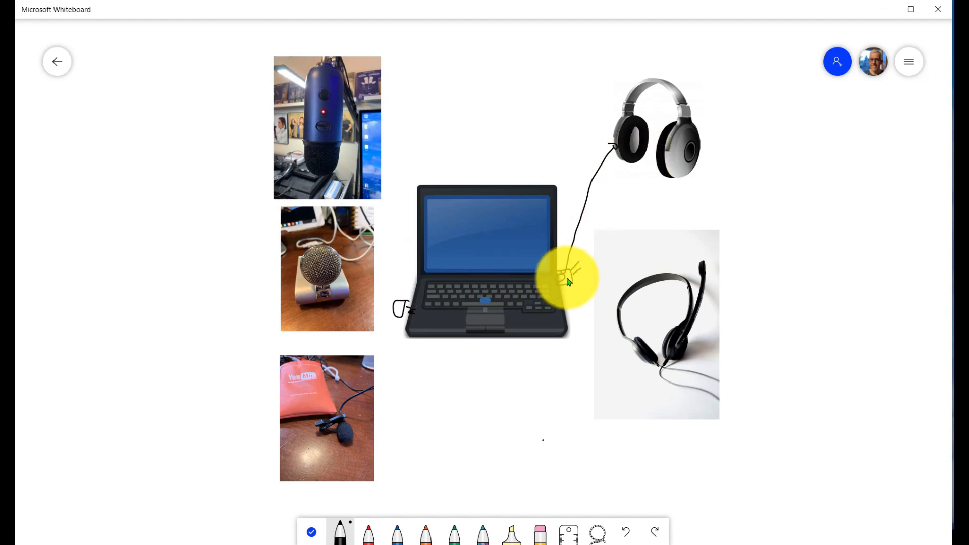
{"action": "left_click_drag", "start_coordinate": [565, 278], "coordinate": [634, 130]}
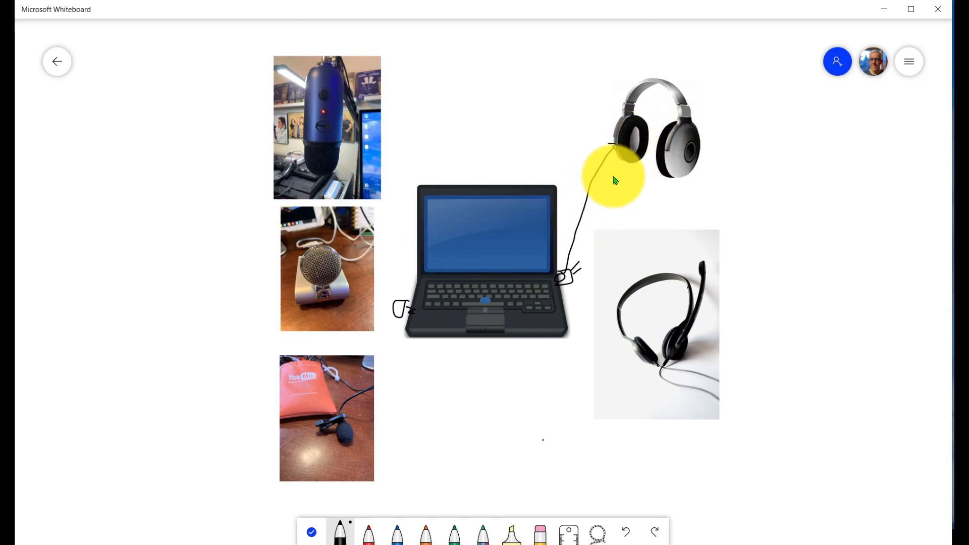
{"action": "left_click_drag", "start_coordinate": [615, 179], "coordinate": [486, 198]}
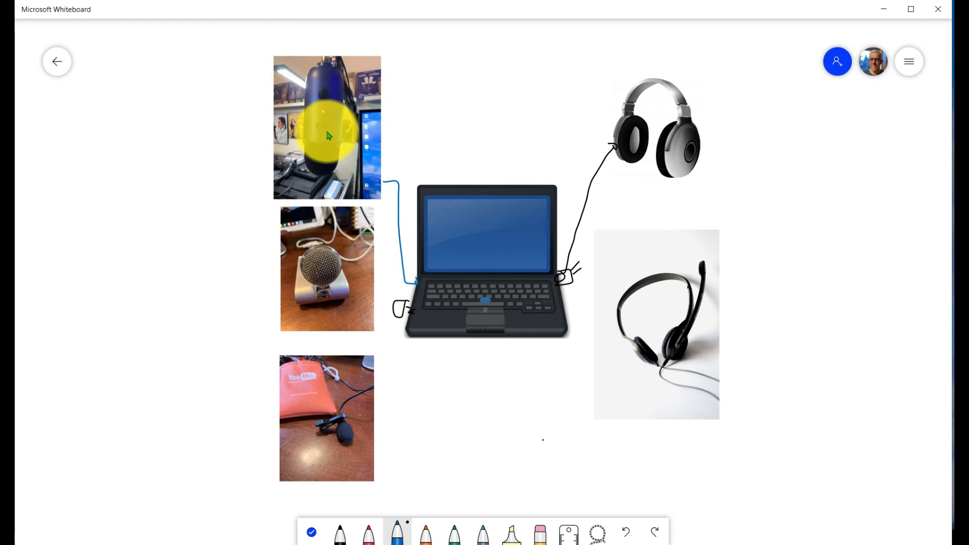
- Draw blue ink cables from the desk microphone and the lapel mic photo into the laptop
{"action": "left_click_drag", "start_coordinate": [327, 130], "coordinate": [327, 89]}
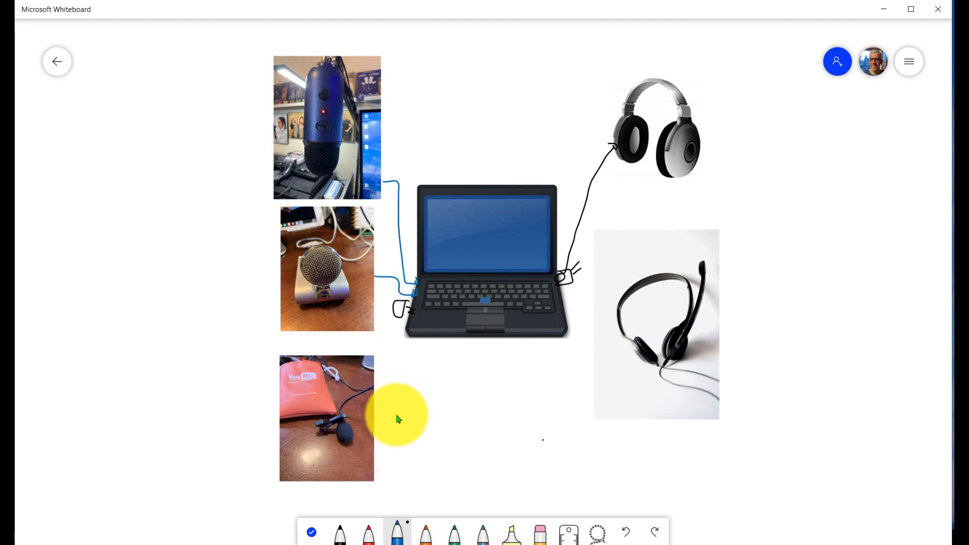
{"action": "left_click_drag", "start_coordinate": [399, 414], "coordinate": [326, 439]}
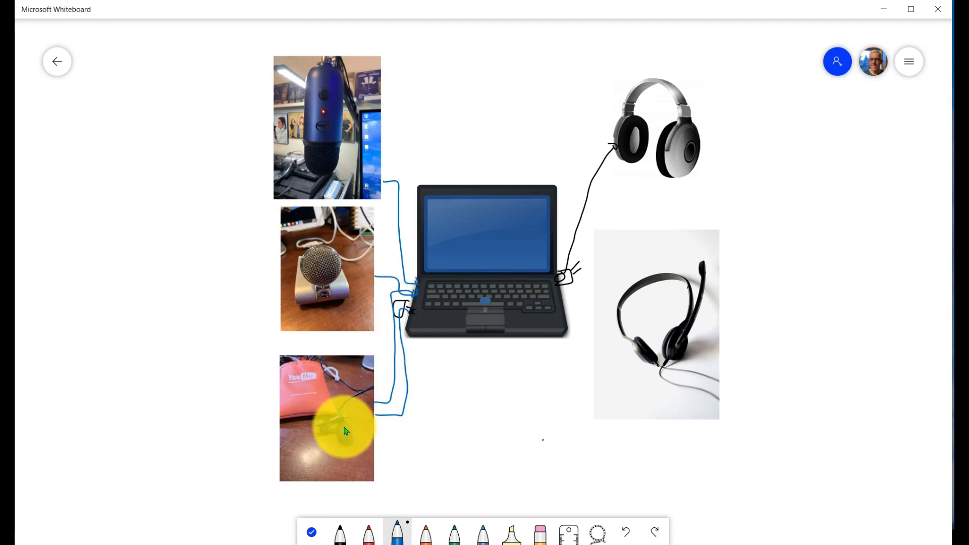
{"action": "left_click_drag", "start_coordinate": [346, 431], "coordinate": [393, 401]}
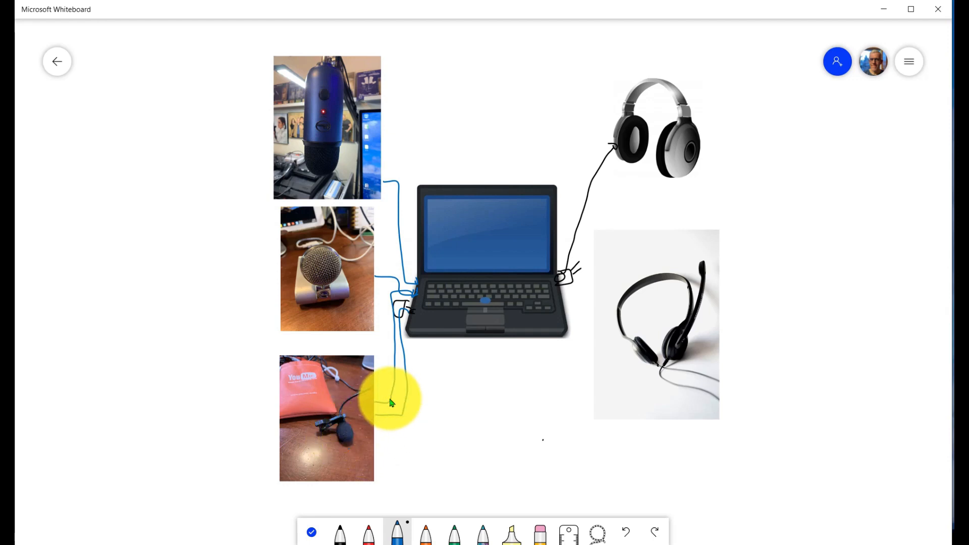
{"action": "left_click_drag", "start_coordinate": [389, 401], "coordinate": [433, 431]}
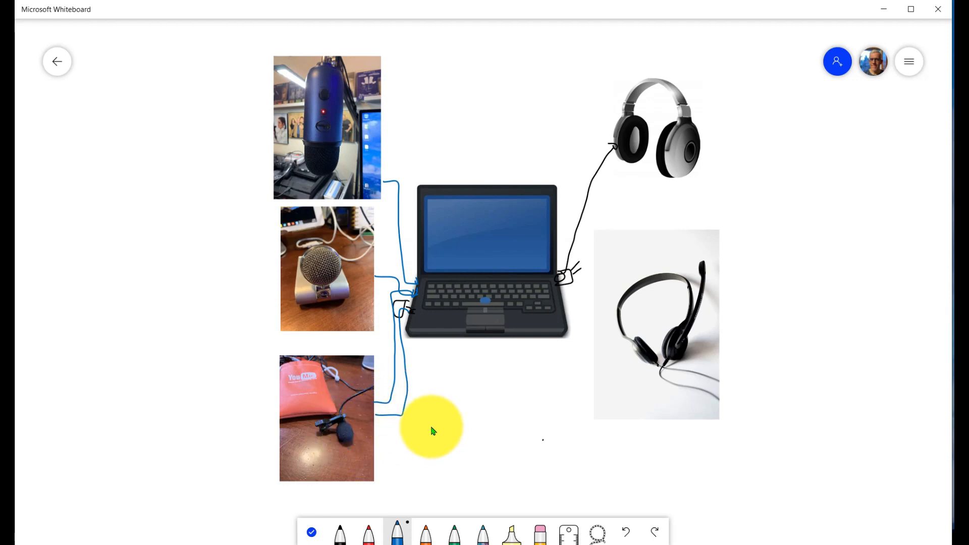
{"action": "left_click_drag", "start_coordinate": [432, 426], "coordinate": [314, 114]}
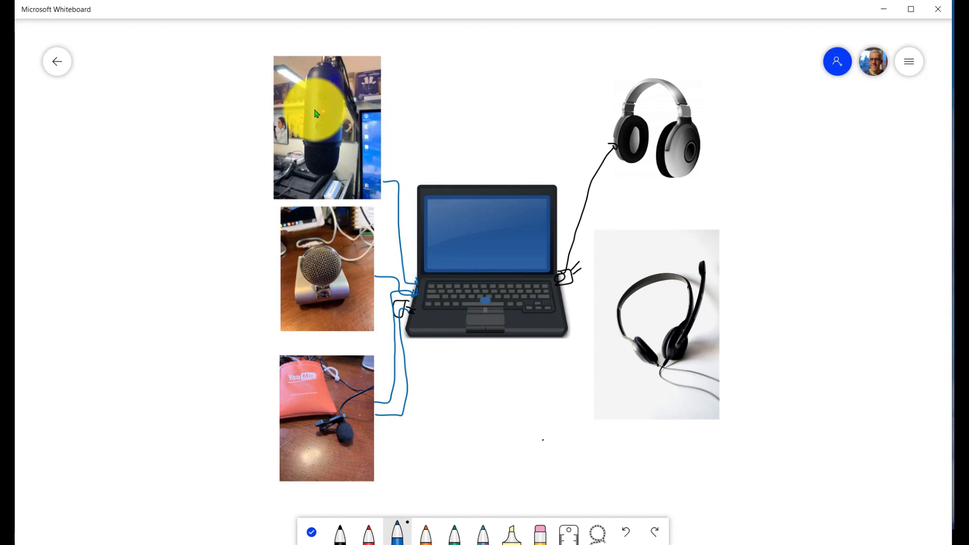
{"action": "left_click_drag", "start_coordinate": [315, 111], "coordinate": [334, 149]}
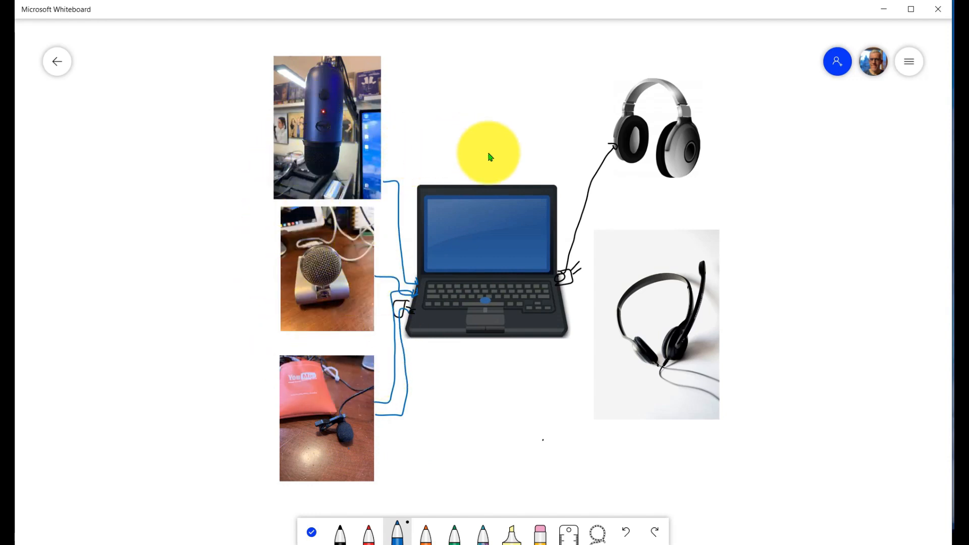
{"action": "left_click_drag", "start_coordinate": [488, 154], "coordinate": [664, 157]}
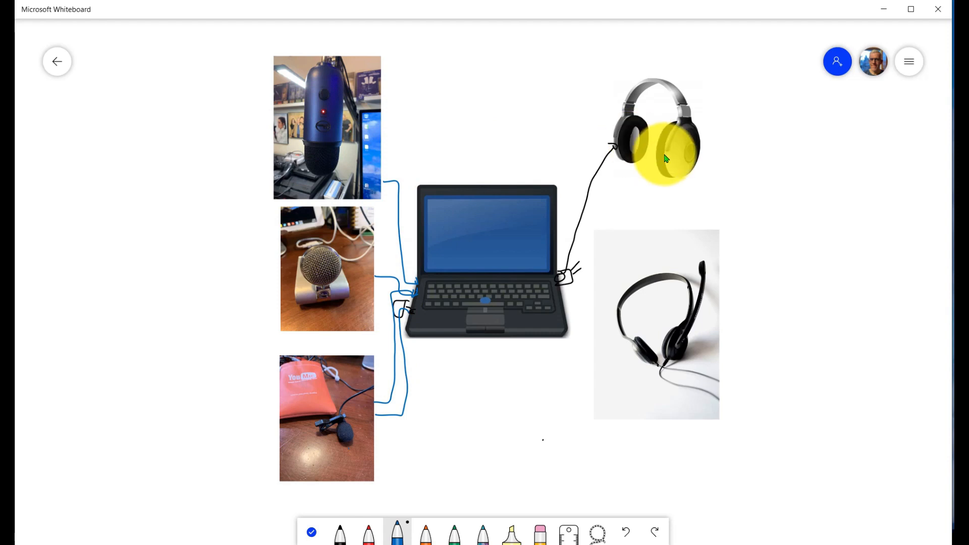
{"action": "left_click_drag", "start_coordinate": [664, 157], "coordinate": [478, 213]}
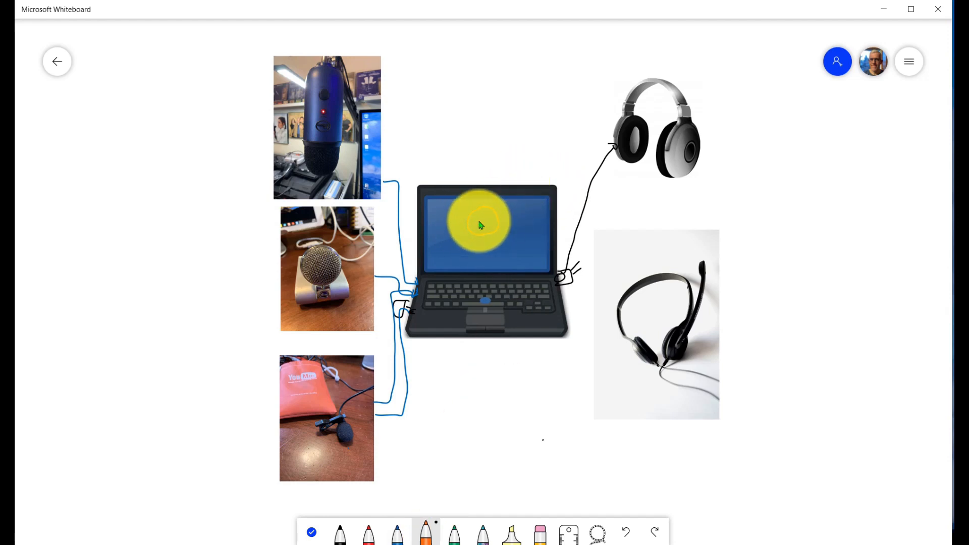
- Sketch an orange headset-wearing person on the laptop screen, circle the mics, cable the headset and start a box below
{"action": "left_click_drag", "start_coordinate": [479, 219], "coordinate": [489, 259]}
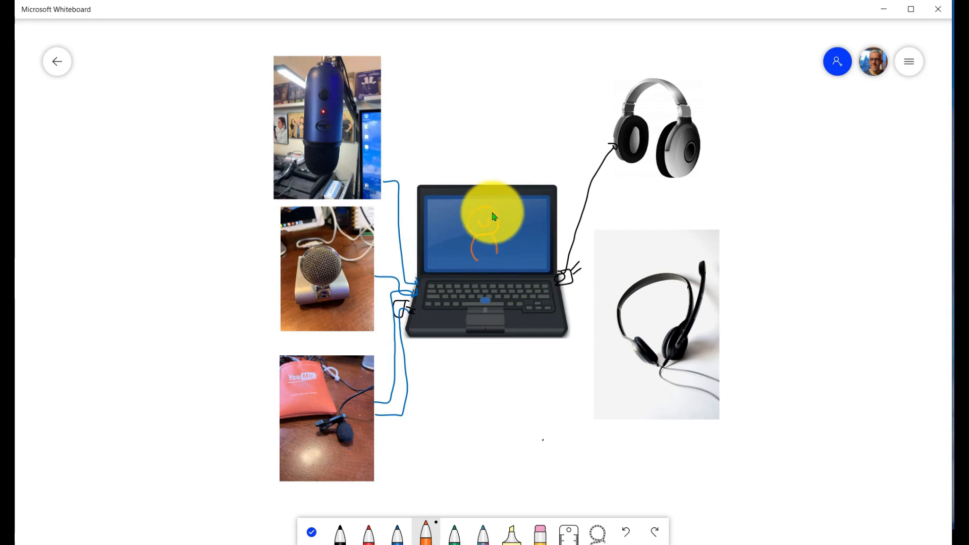
{"action": "left_click_drag", "start_coordinate": [488, 219], "coordinate": [478, 213]}
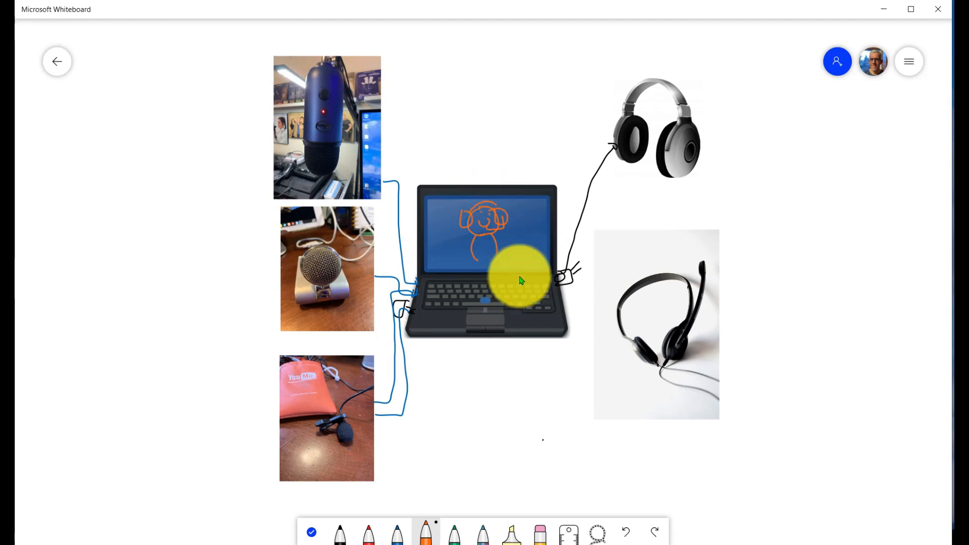
{"action": "left_click_drag", "start_coordinate": [519, 278], "coordinate": [361, 343]}
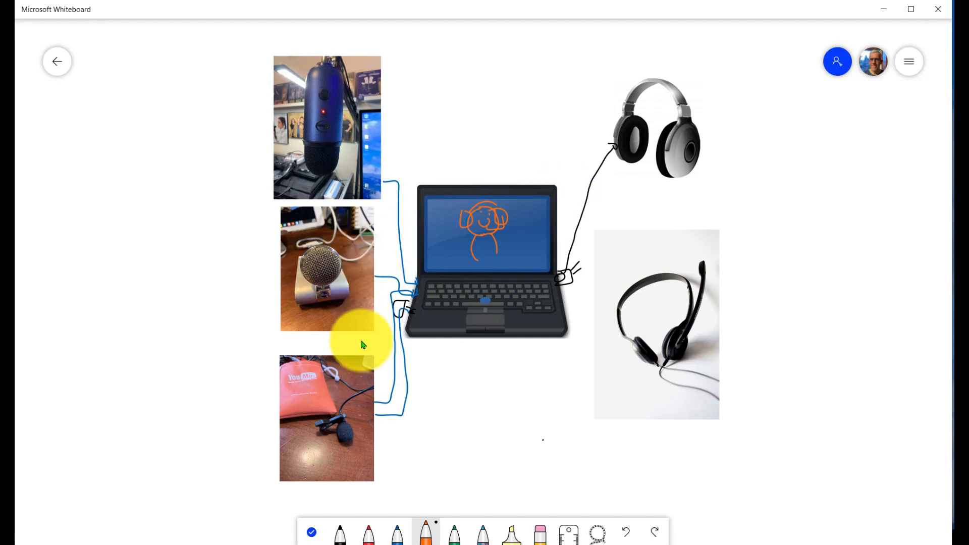
{"action": "left_click_drag", "start_coordinate": [361, 344], "coordinate": [369, 383]}
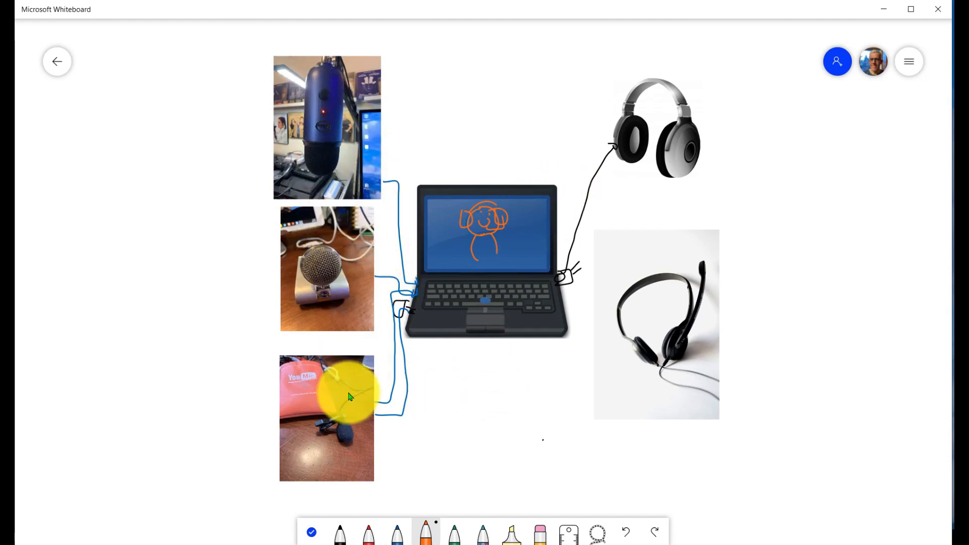
{"action": "mouse_move", "coordinate": [643, 173]}
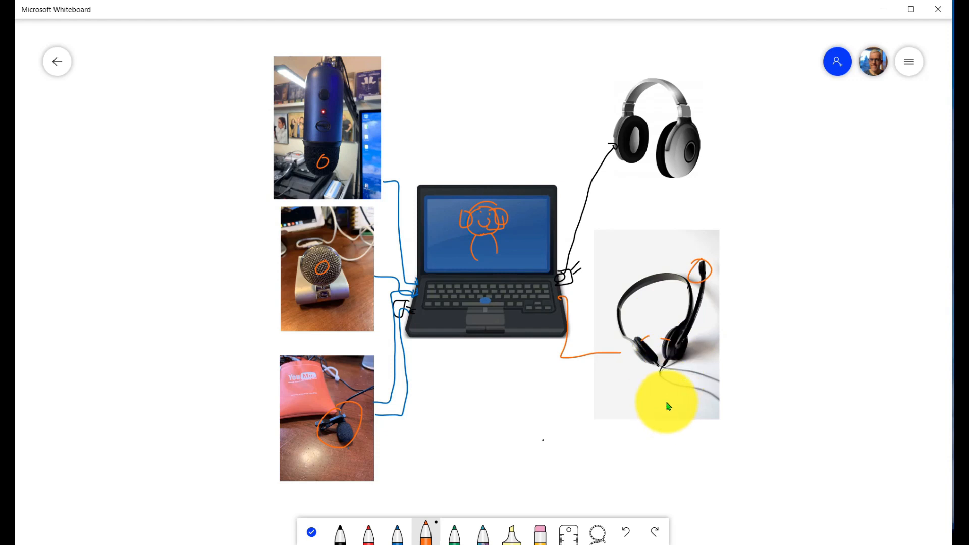
{"action": "left_click_drag", "start_coordinate": [667, 404], "coordinate": [489, 250]}
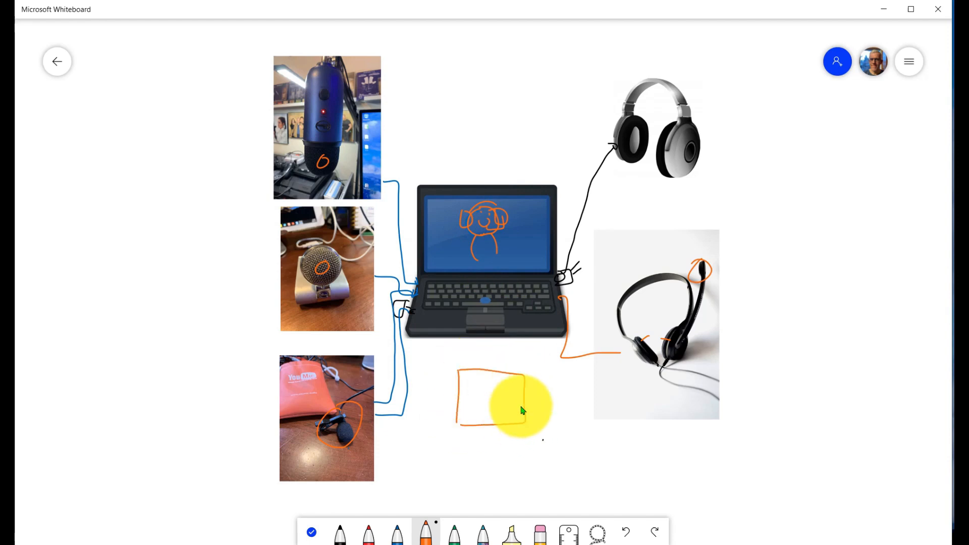
- Draw an orange box with two checkmarks below the laptop, circle it and add X and tick marks
{"action": "left_click_drag", "start_coordinate": [519, 409], "coordinate": [466, 385]}
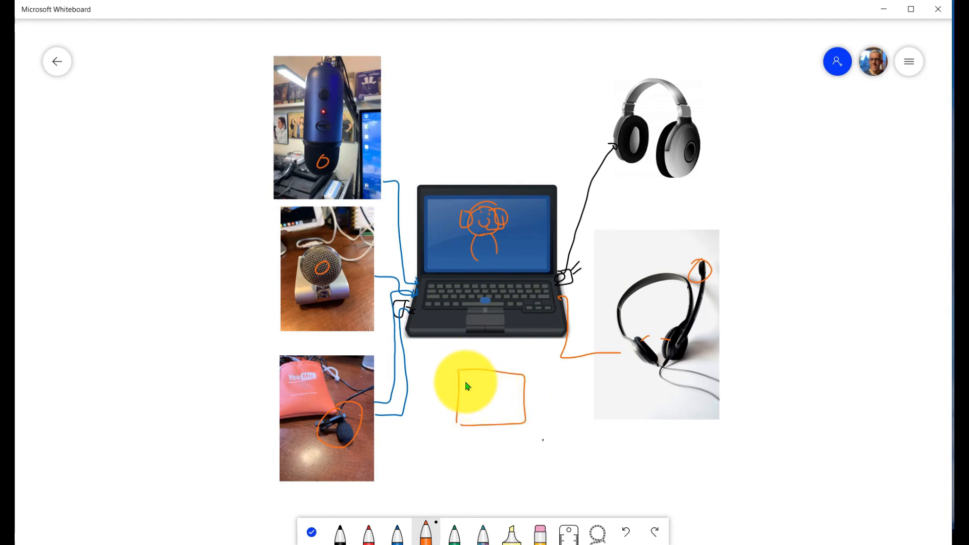
{"action": "left_click_drag", "start_coordinate": [466, 381], "coordinate": [475, 389]}
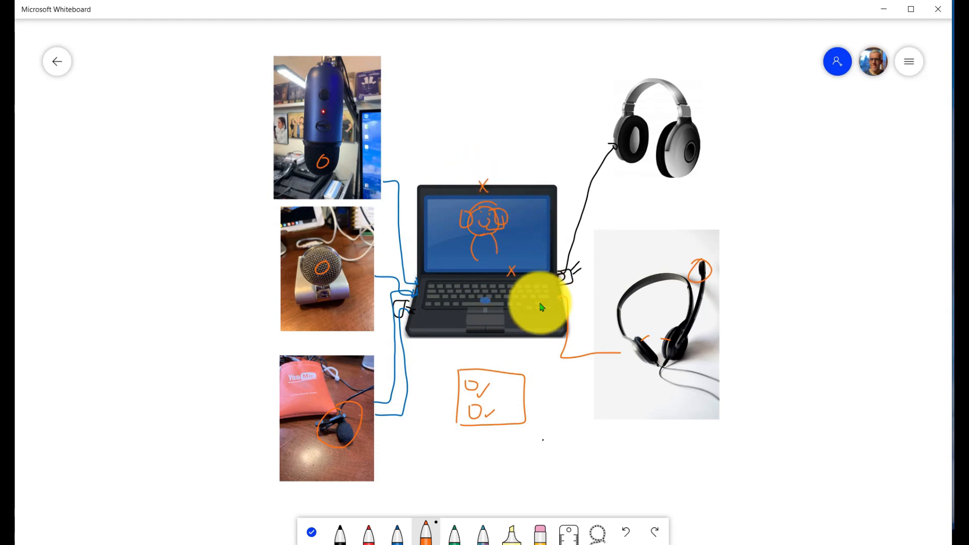
{"action": "left_click_drag", "start_coordinate": [541, 307], "coordinate": [489, 423]}
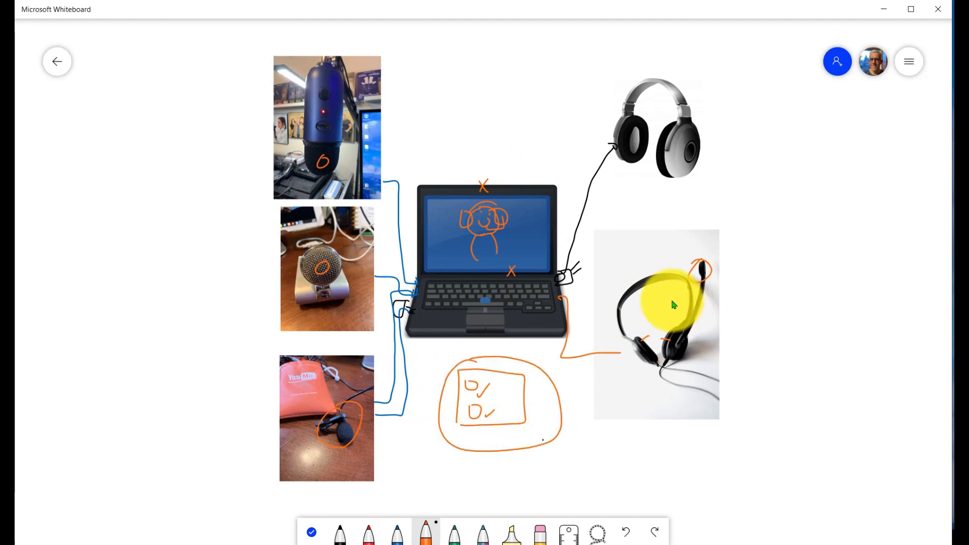
{"action": "left_click_drag", "start_coordinate": [670, 304], "coordinate": [652, 358]}
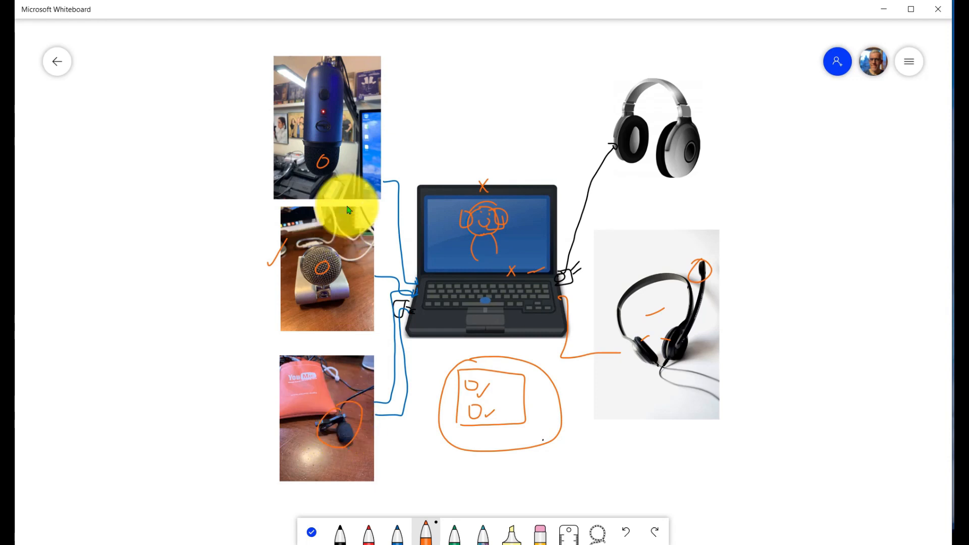
{"action": "mouse_move", "coordinate": [397, 388]}
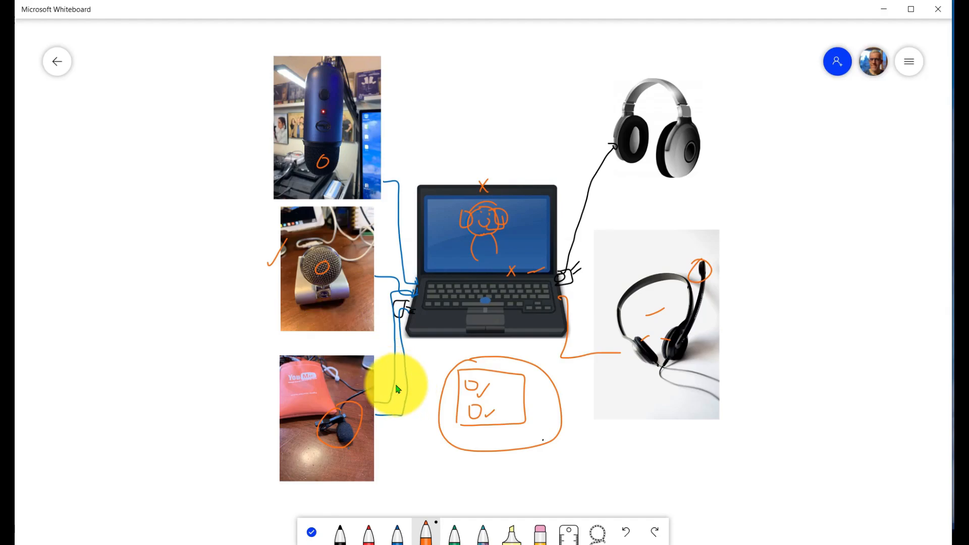